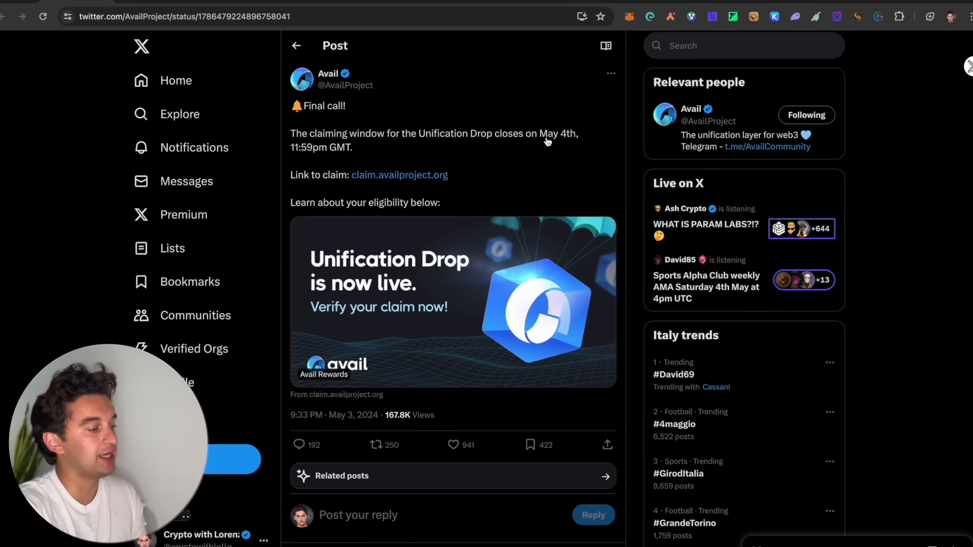
Step: Expand the LayerZero Scan messages chart from TOBI's 'Straight to $ZRO baby!!!' post full-size
{"action": "scroll", "scroll_direction": "down", "scroll_amount": 3}
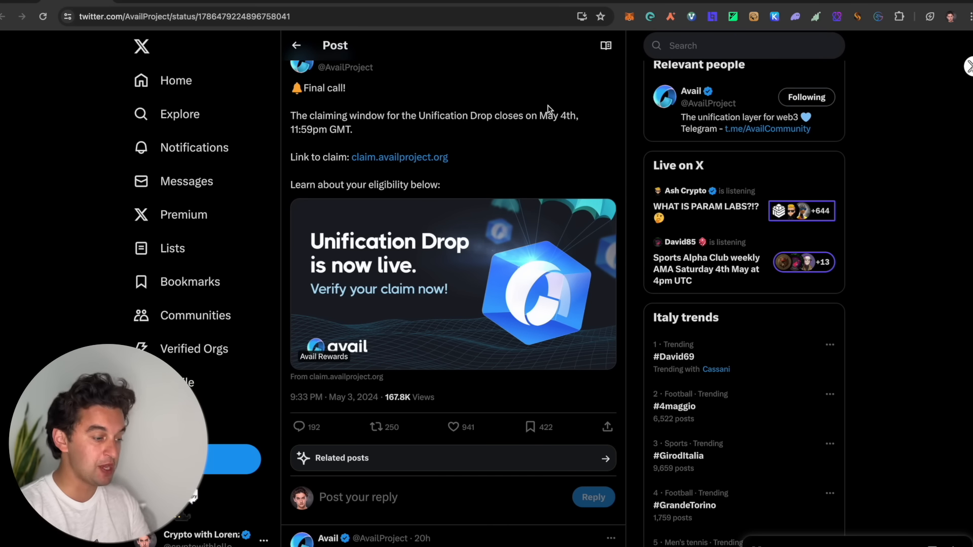
{"action": "scroll", "scroll_direction": "up", "scroll_amount": 3}
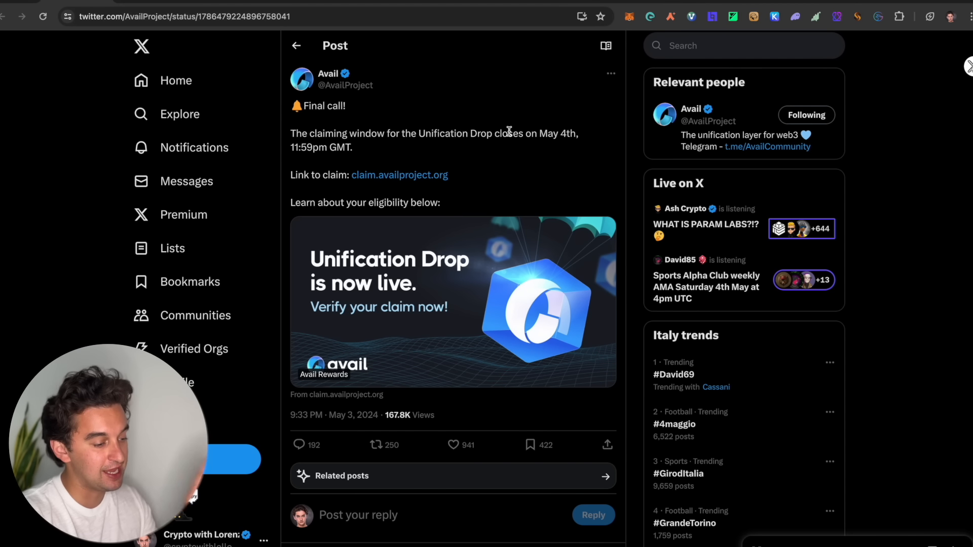
{"action": "mouse_move", "coordinate": [419, 145]}
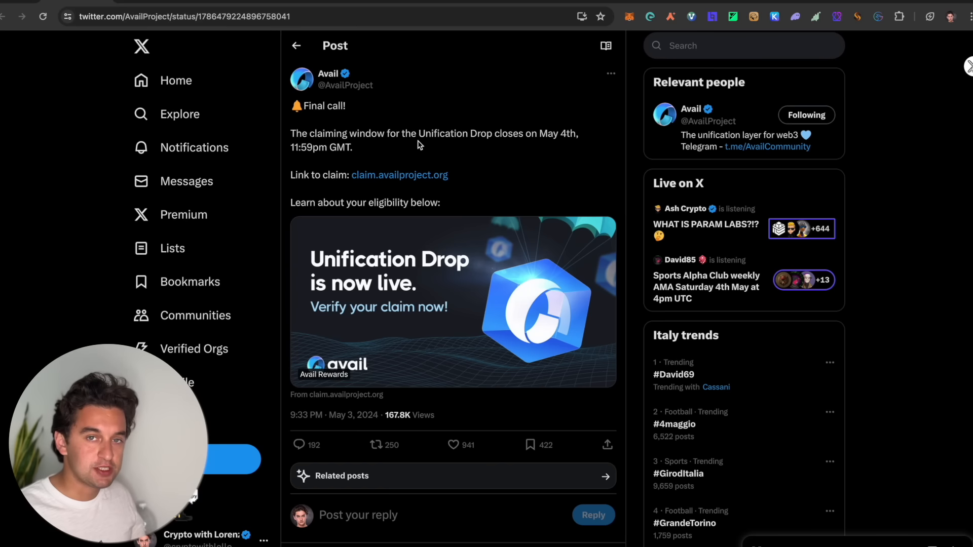
{"action": "mouse_move", "coordinate": [399, 175]}
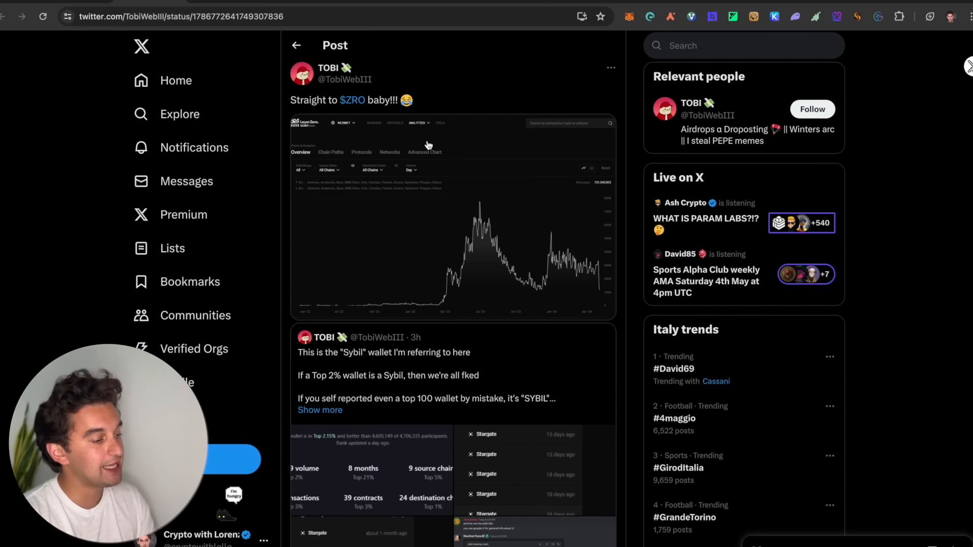
{"action": "left_click", "coordinate": [452, 223]}
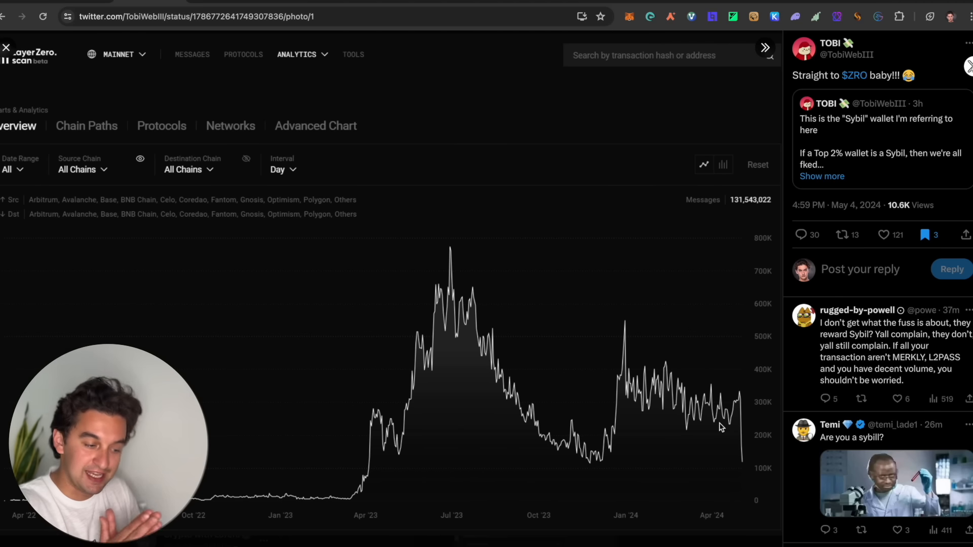
{"action": "mouse_move", "coordinate": [684, 361]}
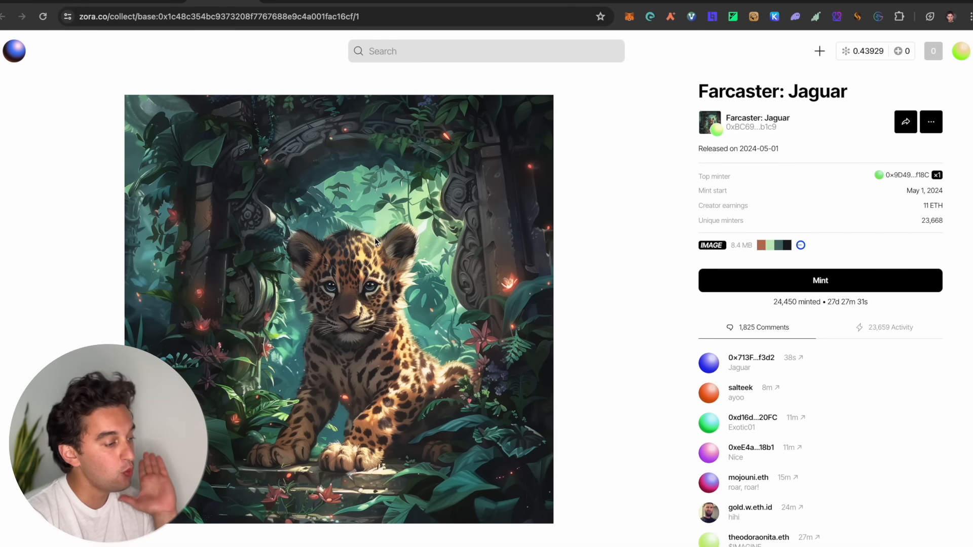
{"action": "mouse_move", "coordinate": [565, 199]}
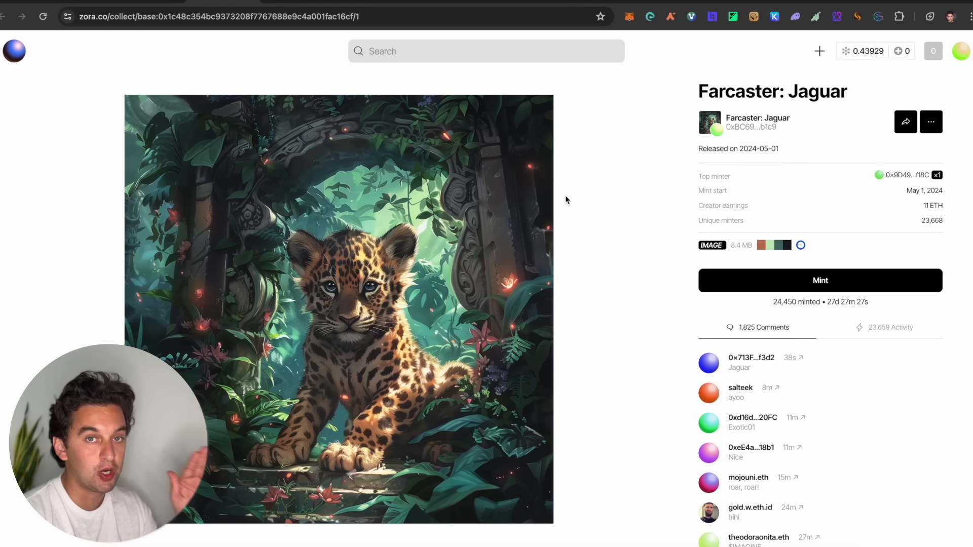
{"action": "mouse_move", "coordinate": [465, 247]}
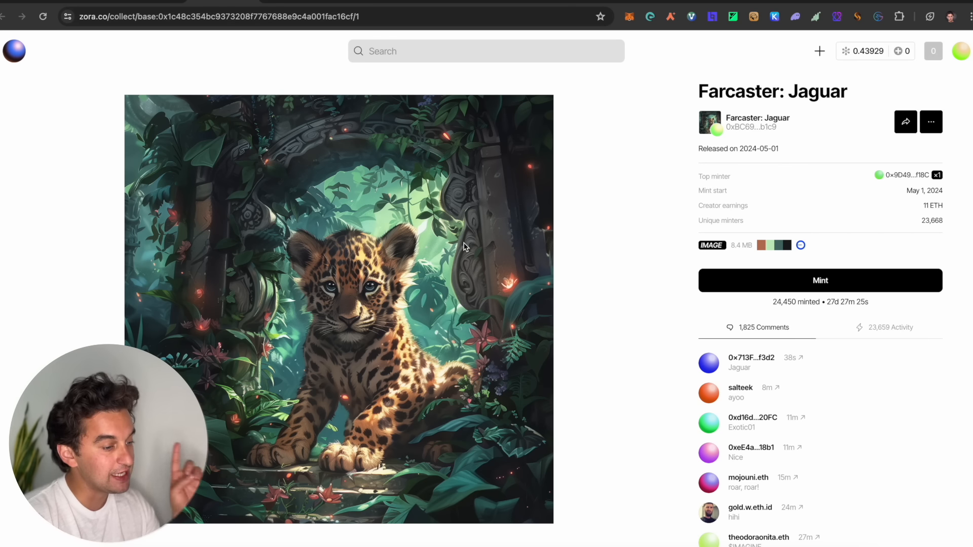
{"action": "mouse_move", "coordinate": [496, 204]}
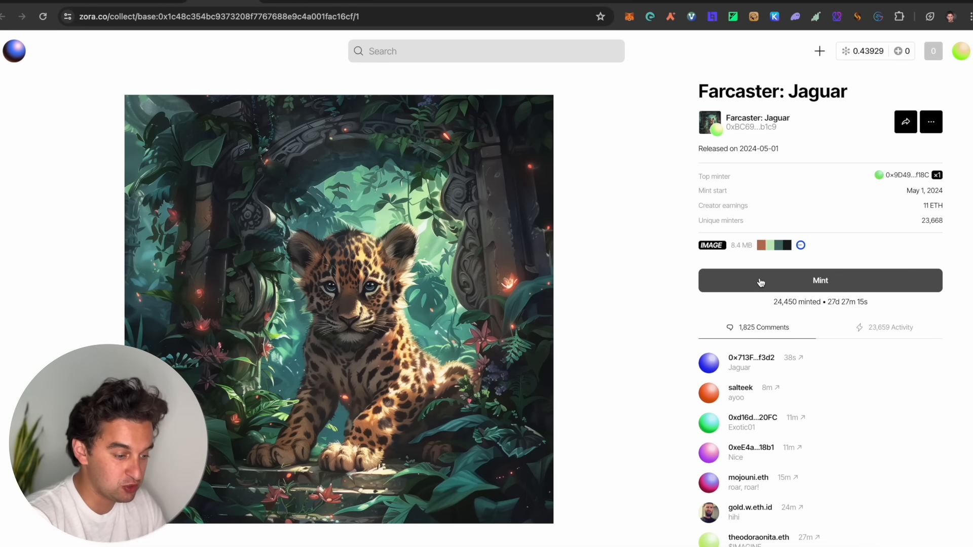
{"action": "left_click", "coordinate": [820, 279]}
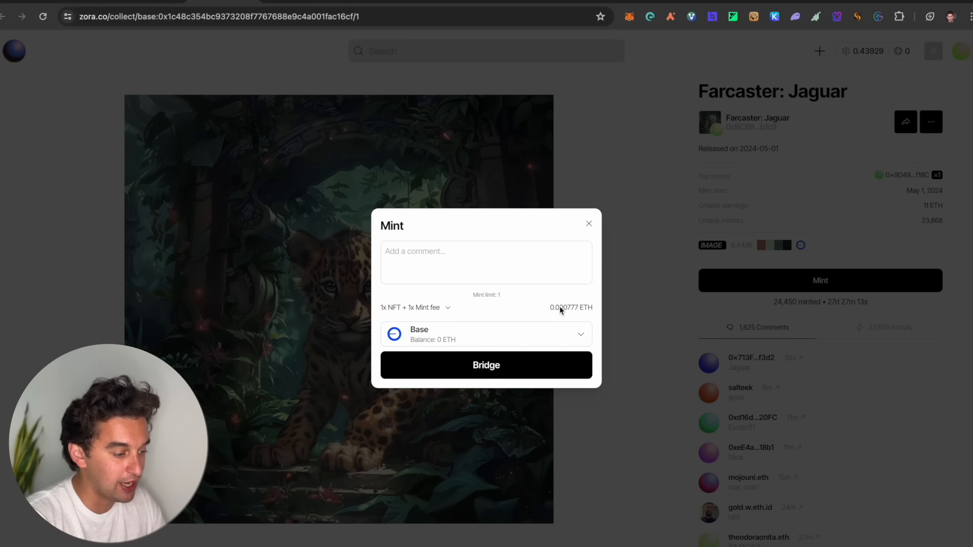
{"action": "left_click", "coordinate": [486, 333]}
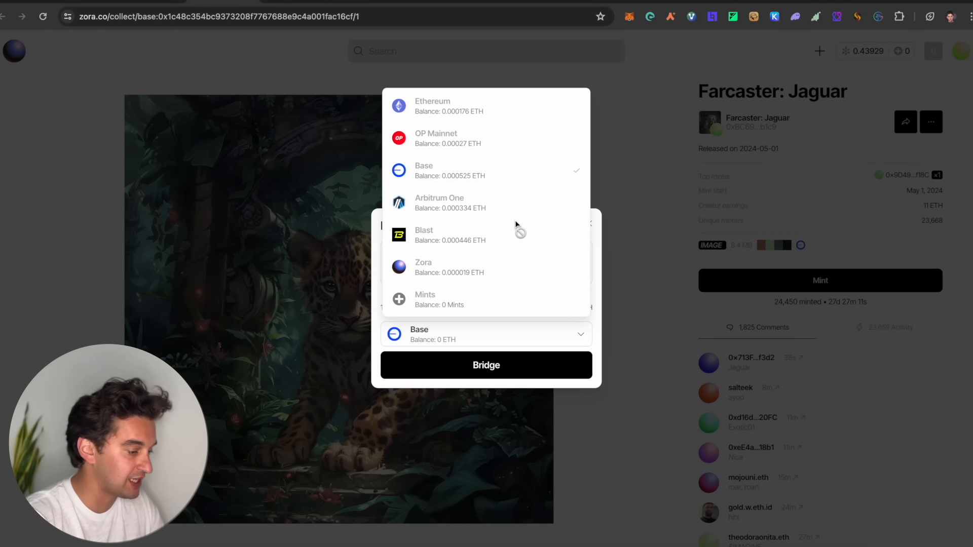
{"action": "mouse_move", "coordinate": [535, 140]}
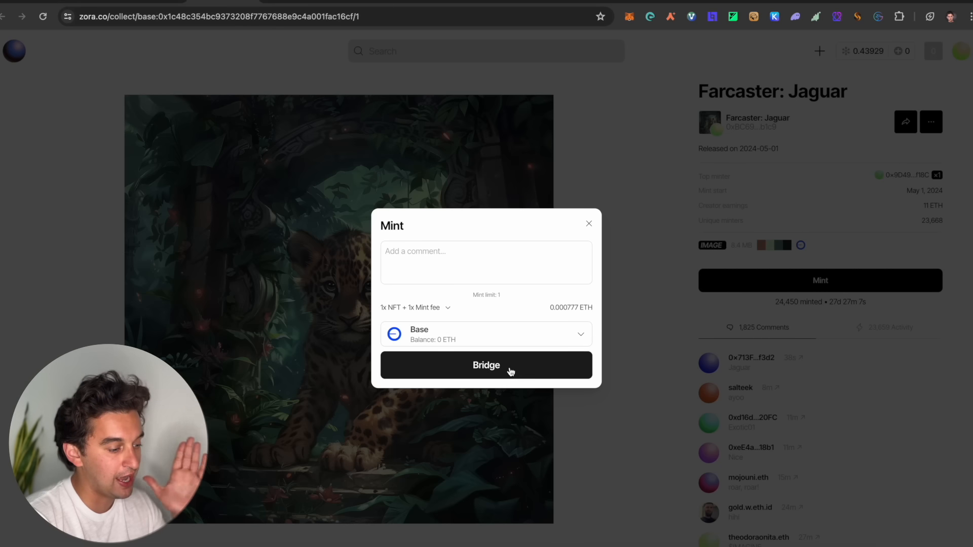
{"action": "left_click", "coordinate": [485, 365]}
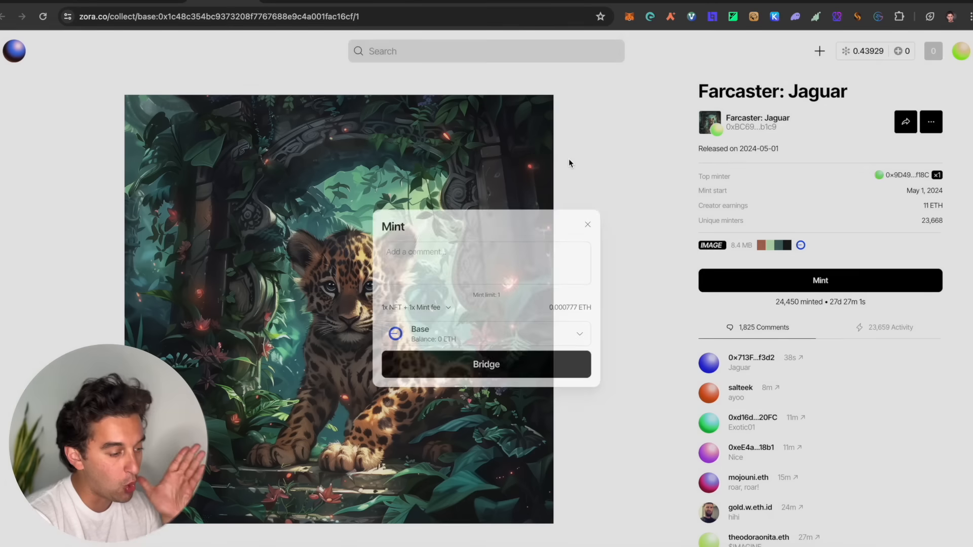
{"action": "left_click", "coordinate": [587, 224]}
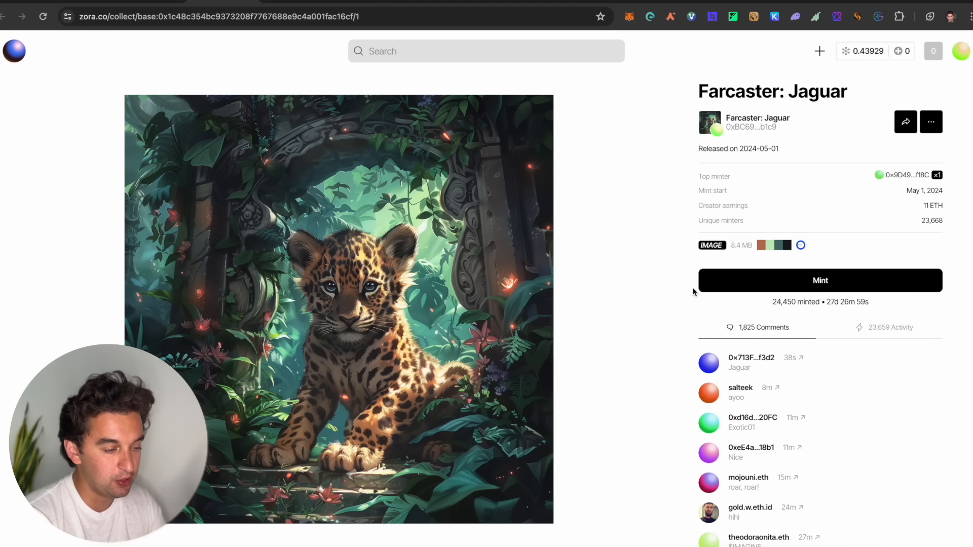
{"action": "mouse_move", "coordinate": [333, 5]}
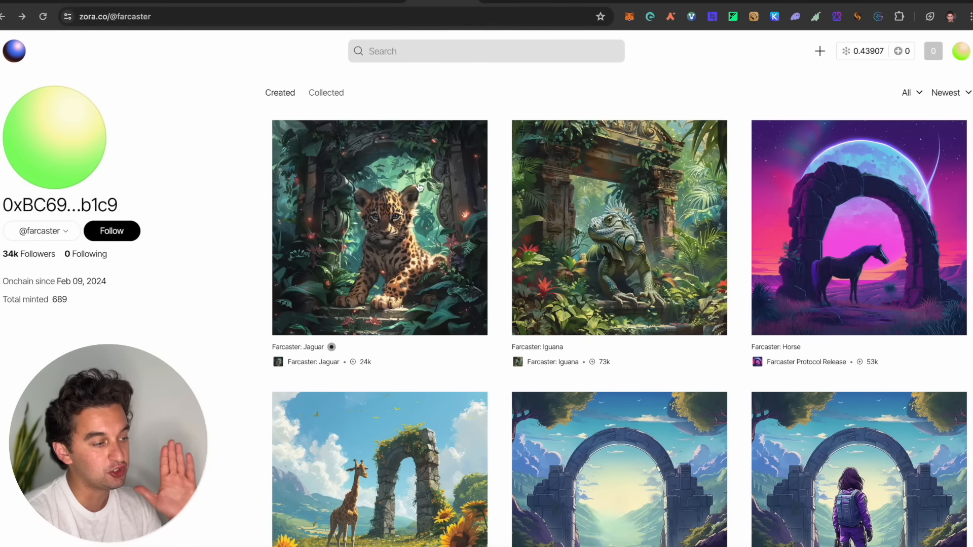
Step: Review the Farcaster: Iguana piece's Collect buy options and dismiss the dialog
{"action": "scroll", "scroll_direction": "down", "scroll_amount": 3}
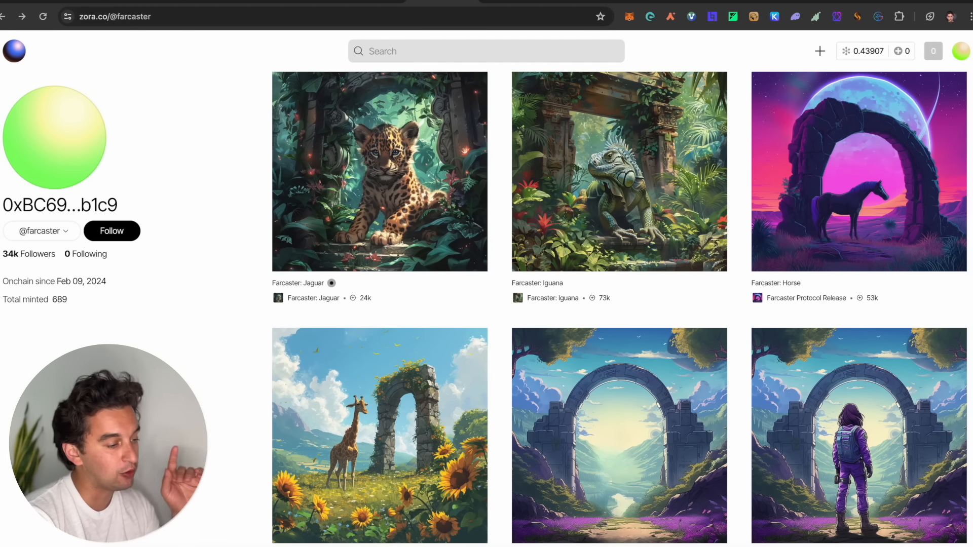
{"action": "left_click", "coordinate": [618, 172]}
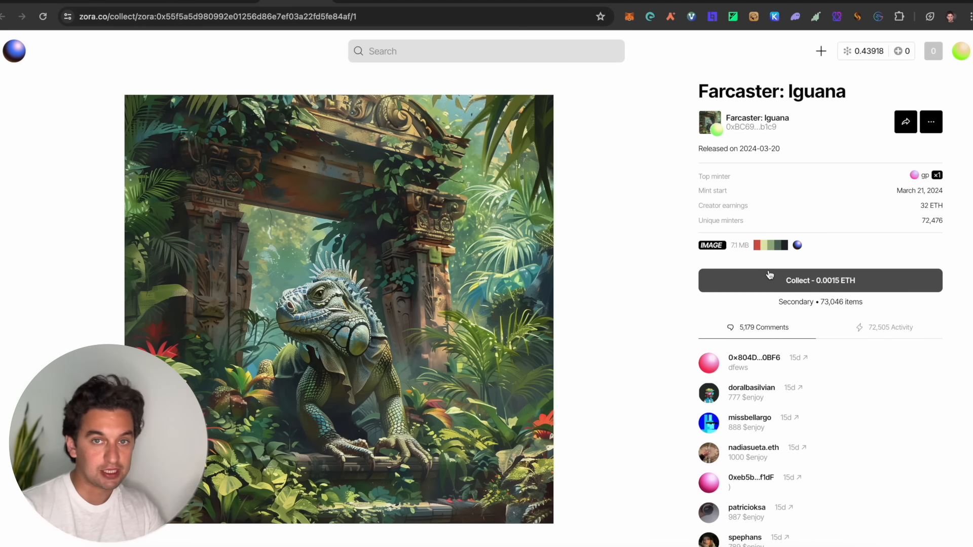
{"action": "left_click", "coordinate": [820, 280]}
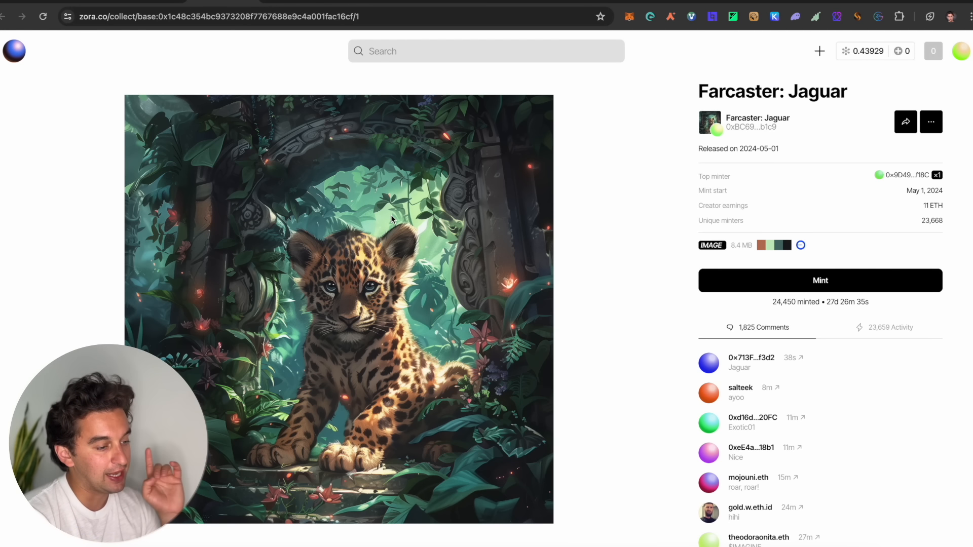
{"action": "mouse_move", "coordinate": [304, 5]}
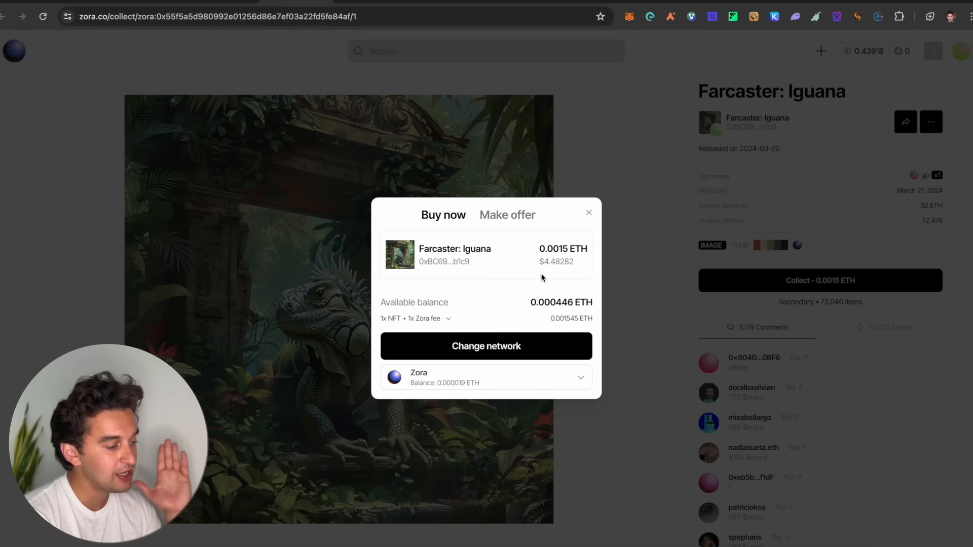
{"action": "left_click", "coordinate": [588, 213]}
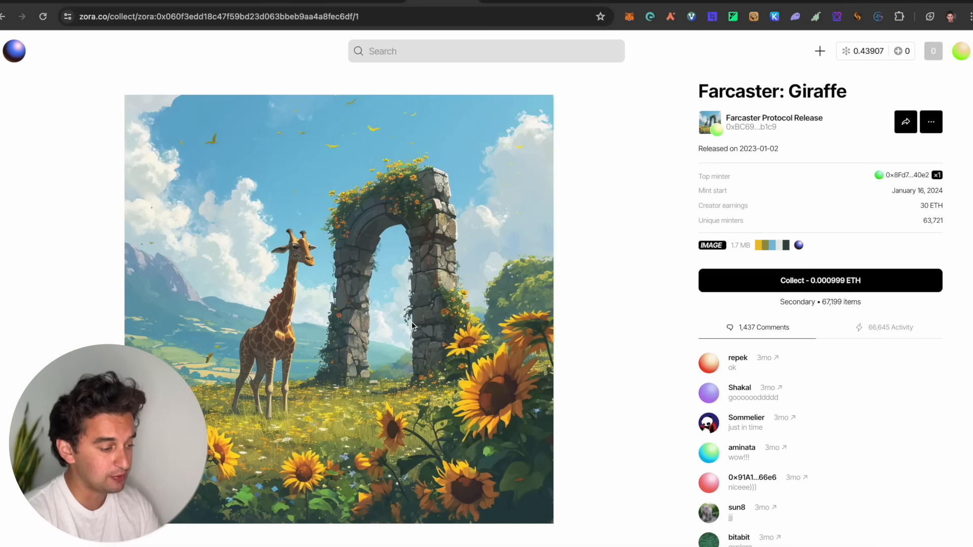
Step: Review the Farcaster: Giraffe buy options, dismiss them, and return to the creator profile
{"action": "left_click", "coordinate": [818, 280]}
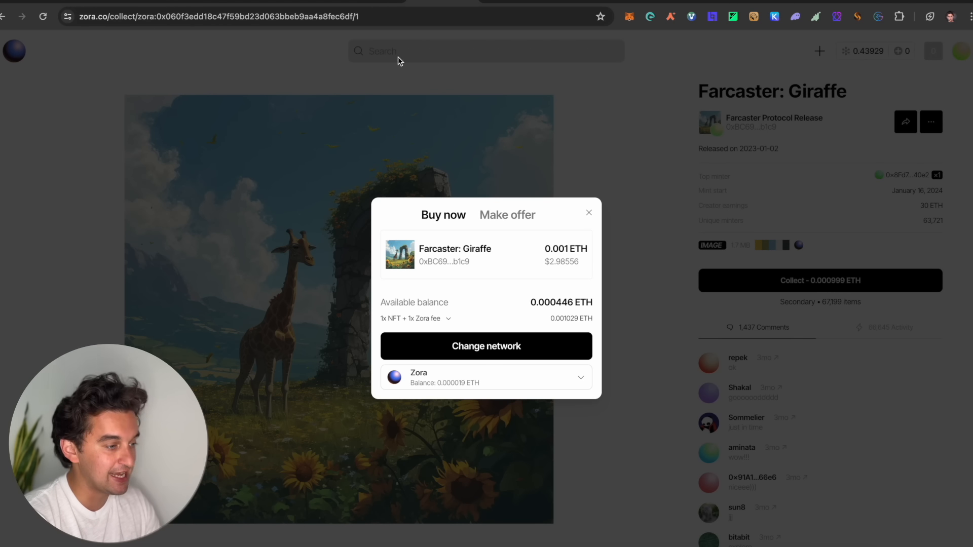
{"action": "left_click", "coordinate": [588, 212]}
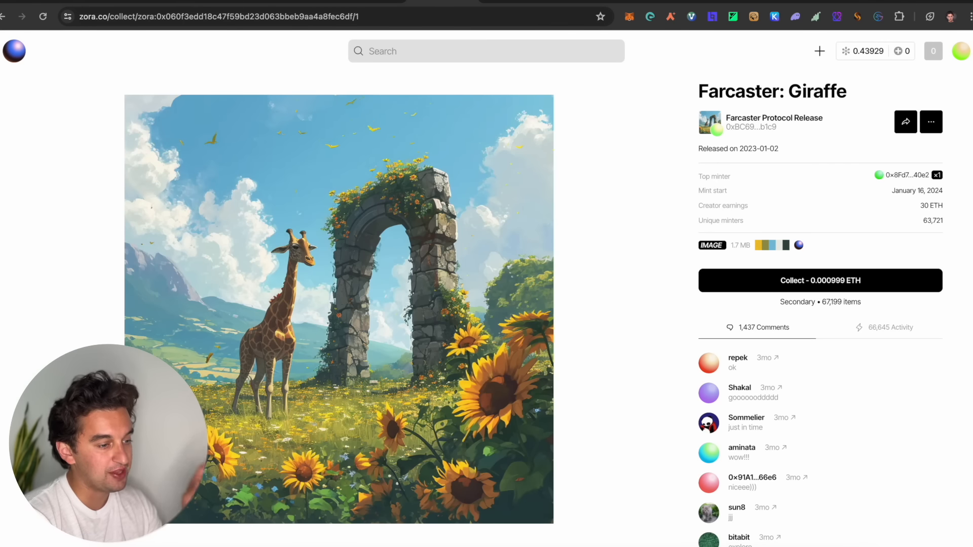
{"action": "left_click", "coordinate": [750, 122]}
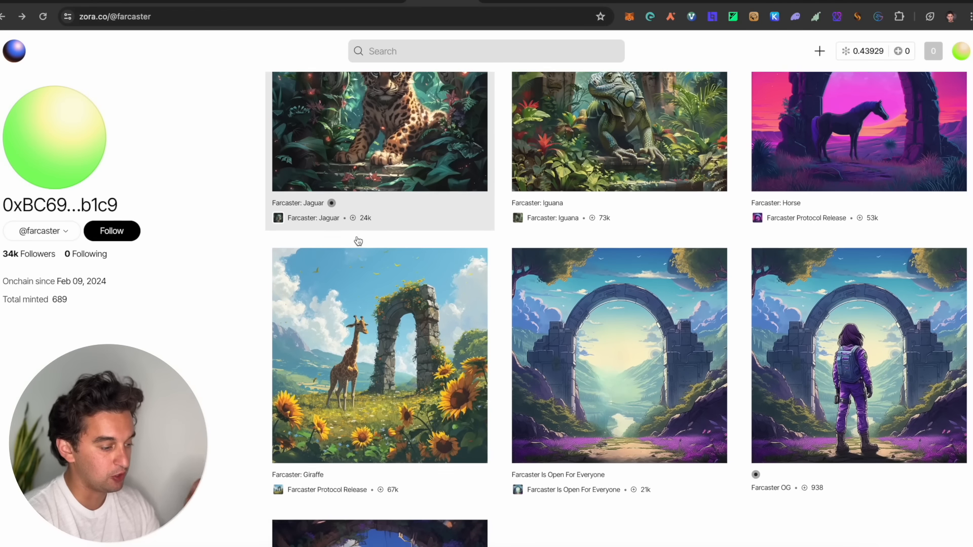
{"action": "scroll", "scroll_direction": "down", "scroll_amount": 3}
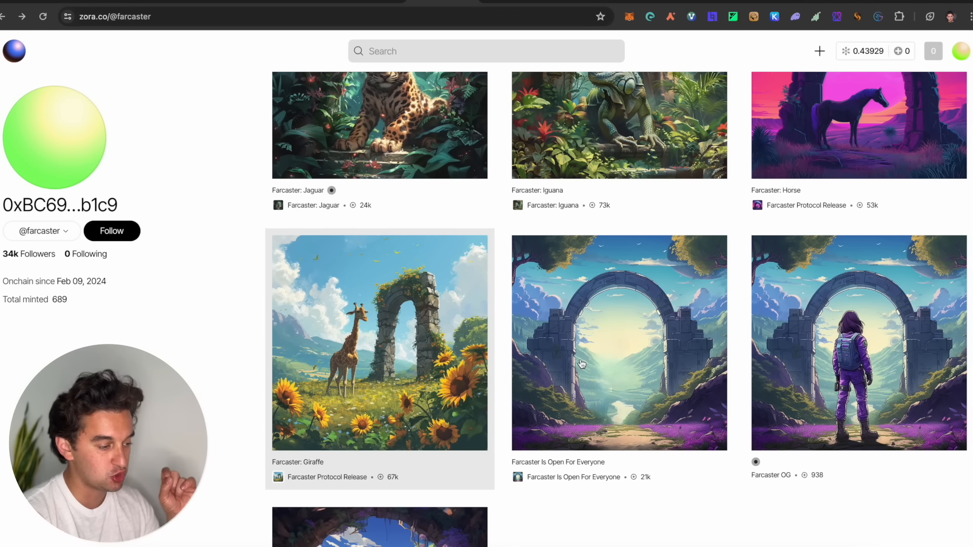
{"action": "scroll", "scroll_direction": "down", "scroll_amount": 3}
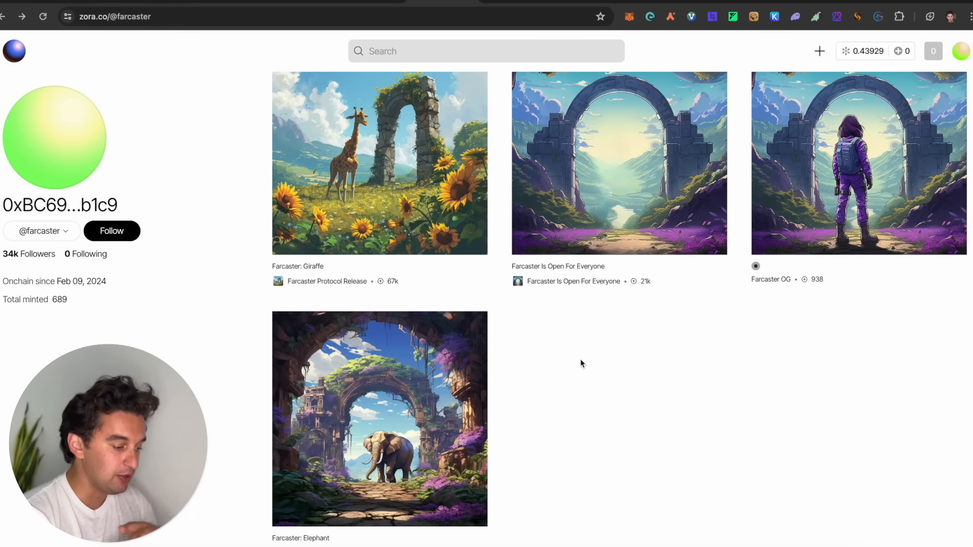
{"action": "left_click", "coordinate": [379, 419]}
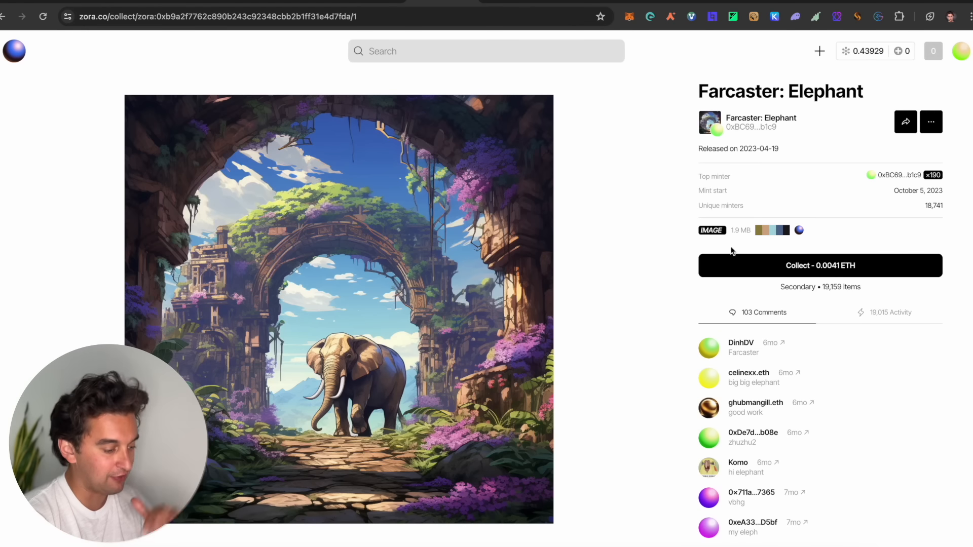
{"action": "left_click", "coordinate": [820, 264]}
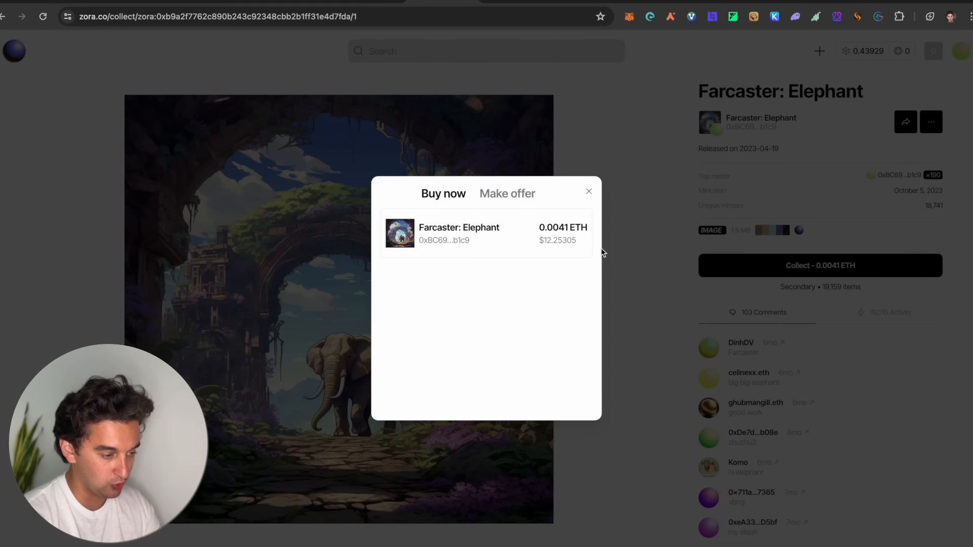
{"action": "left_click", "coordinate": [588, 192]}
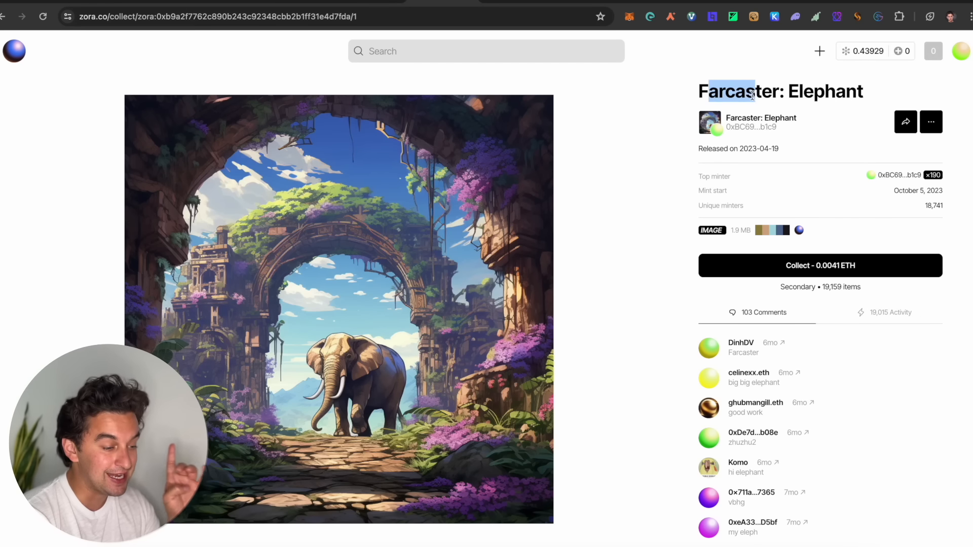
{"action": "left_click", "coordinate": [761, 122]}
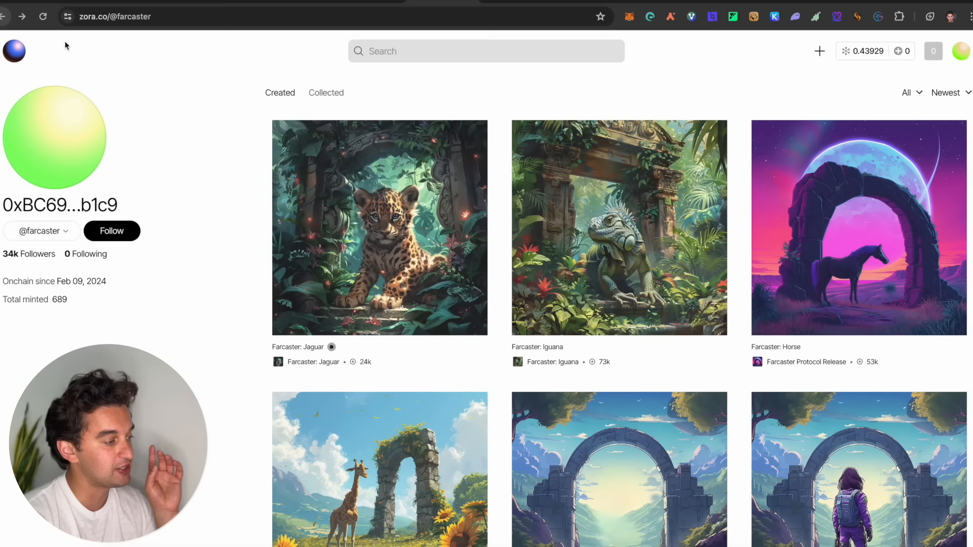
{"action": "mouse_move", "coordinate": [438, 198]}
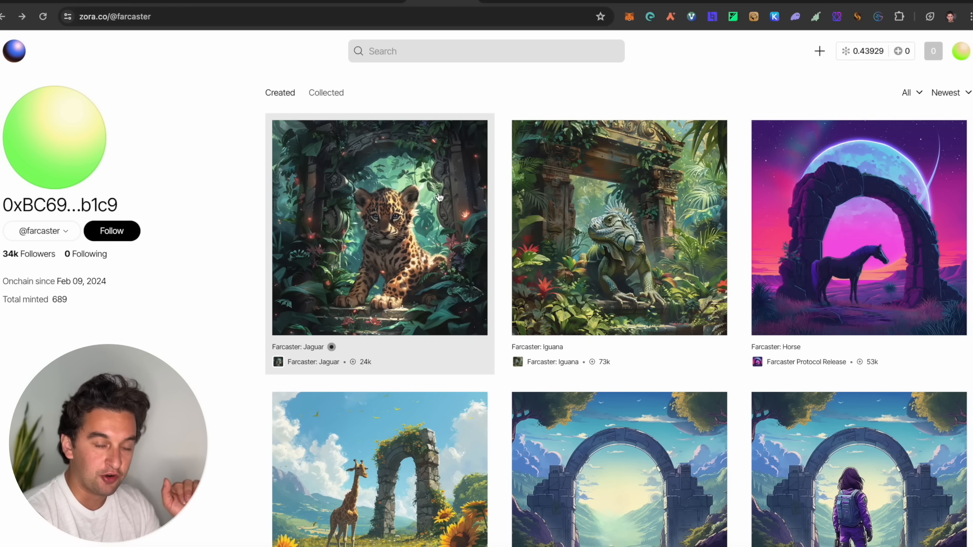
{"action": "mouse_move", "coordinate": [789, 372]}
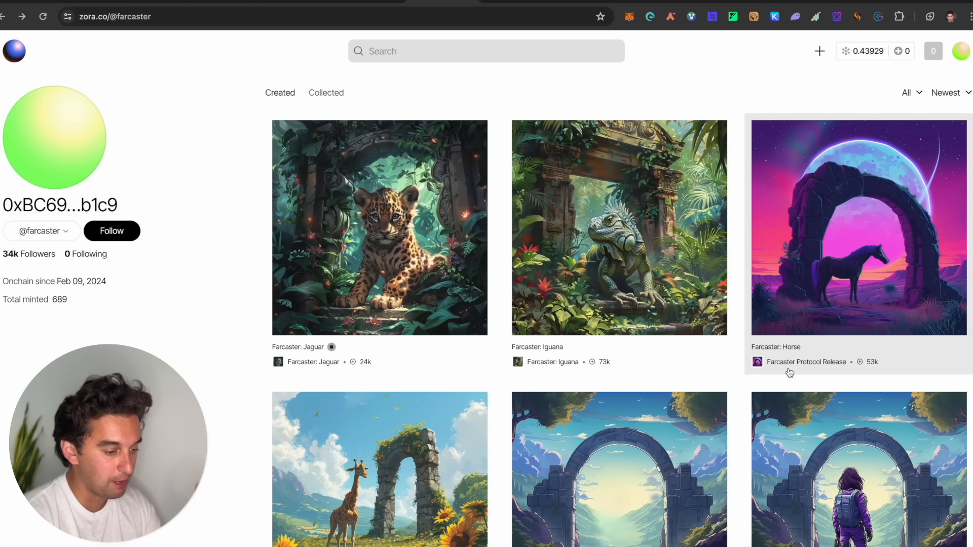
{"action": "scroll", "scroll_direction": "down", "scroll_amount": 3}
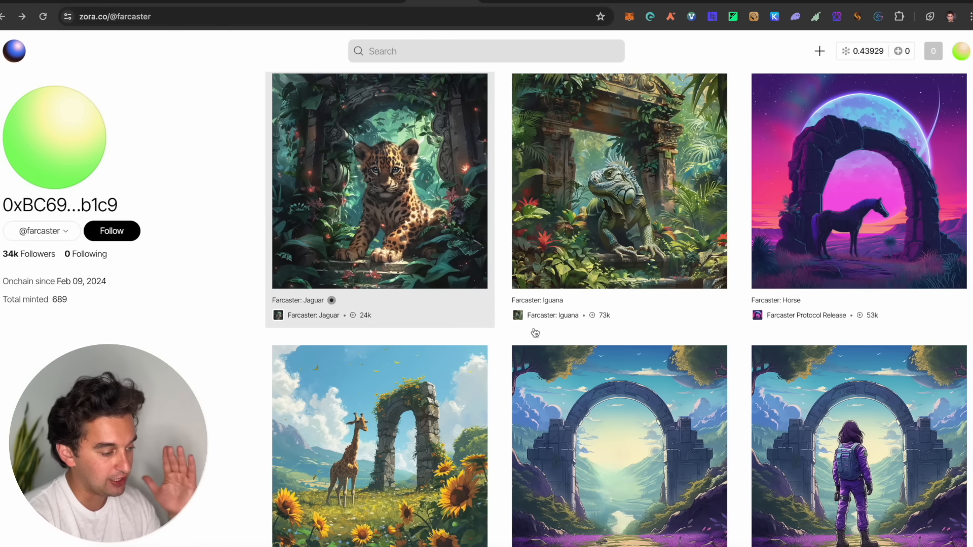
{"action": "scroll", "scroll_direction": "down", "scroll_amount": 3}
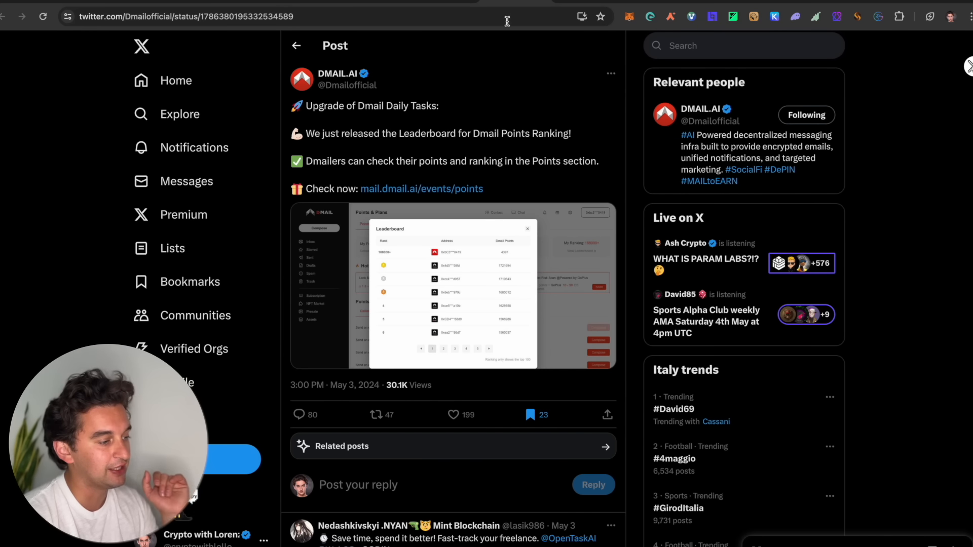
{"action": "mouse_move", "coordinate": [523, 149]}
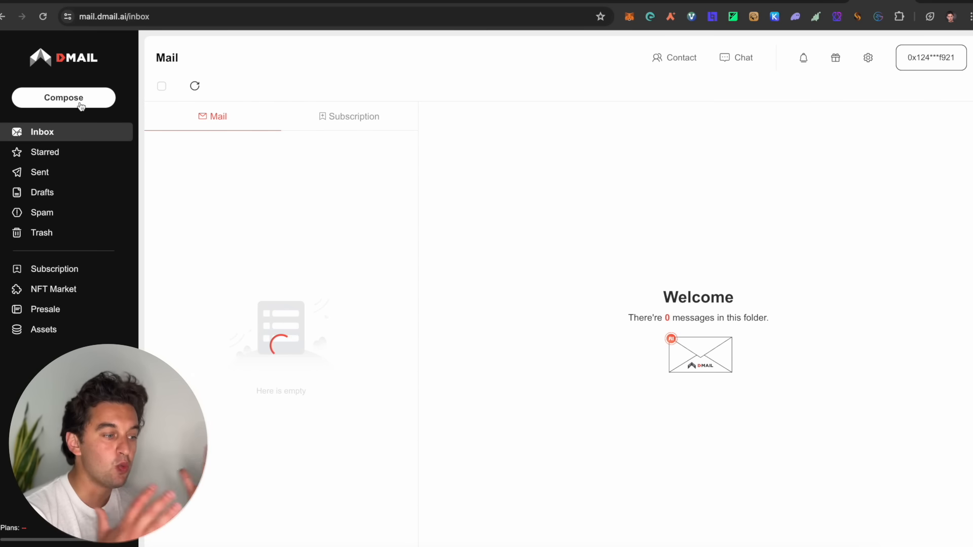
Step: Compose a new Dmail to 'jfijeo@gnfierm' and list the networks with their sending point rewards
{"action": "left_click", "coordinate": [63, 97]}
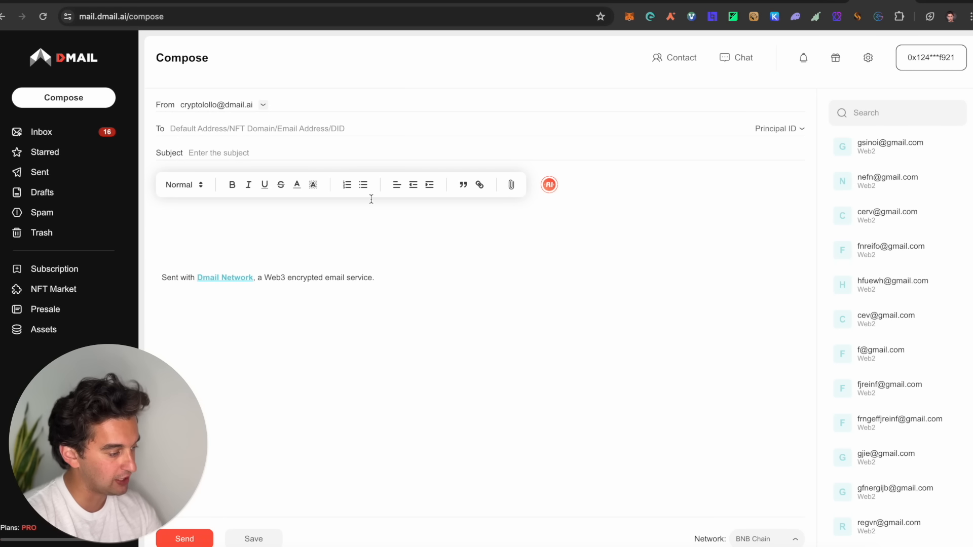
{"action": "type", "text": "jfijeo"}
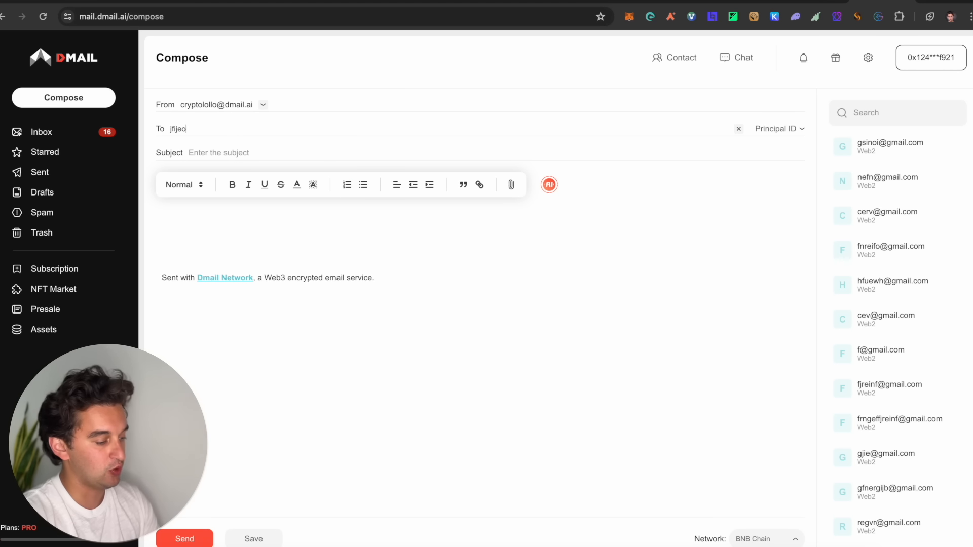
{"action": "type", "text": "@gnfierm"}
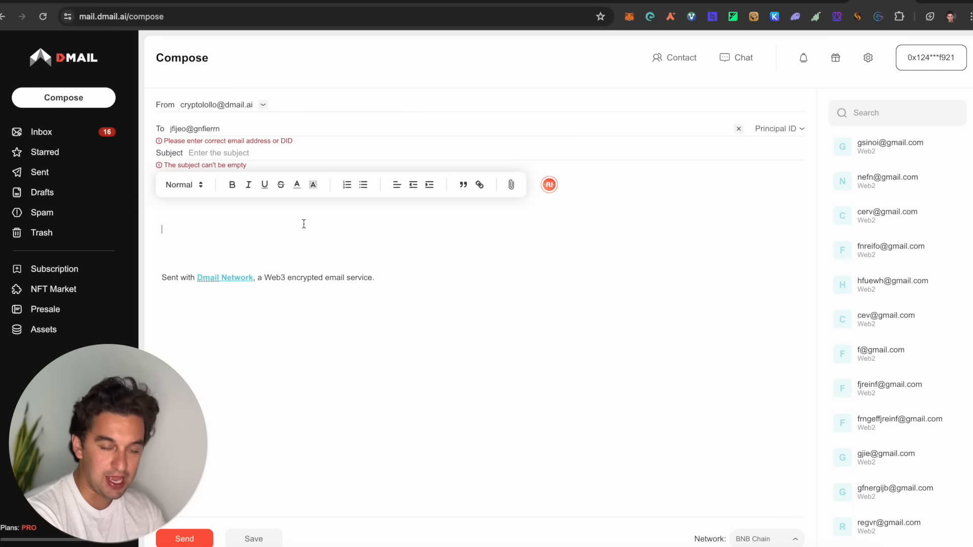
{"action": "left_click", "coordinate": [766, 538]}
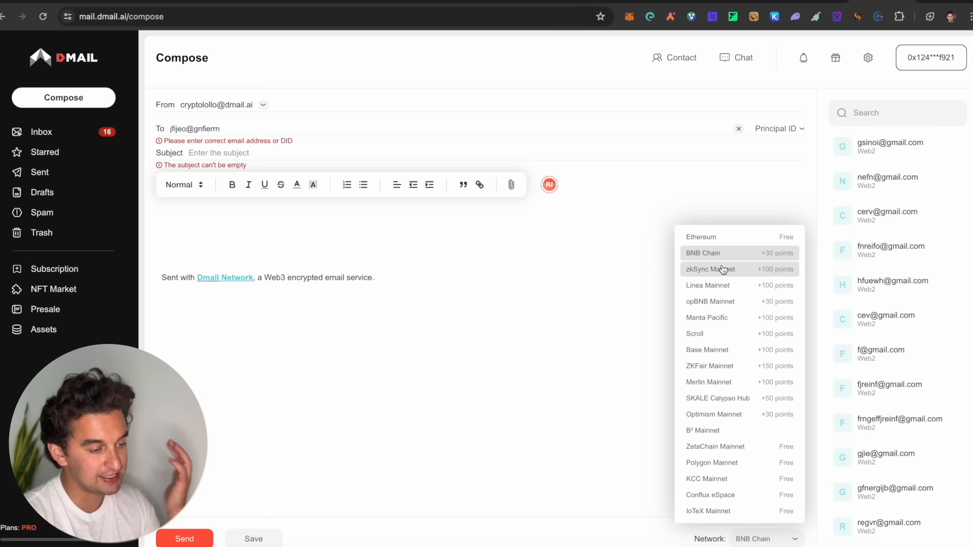
{"action": "mouse_move", "coordinate": [731, 301]}
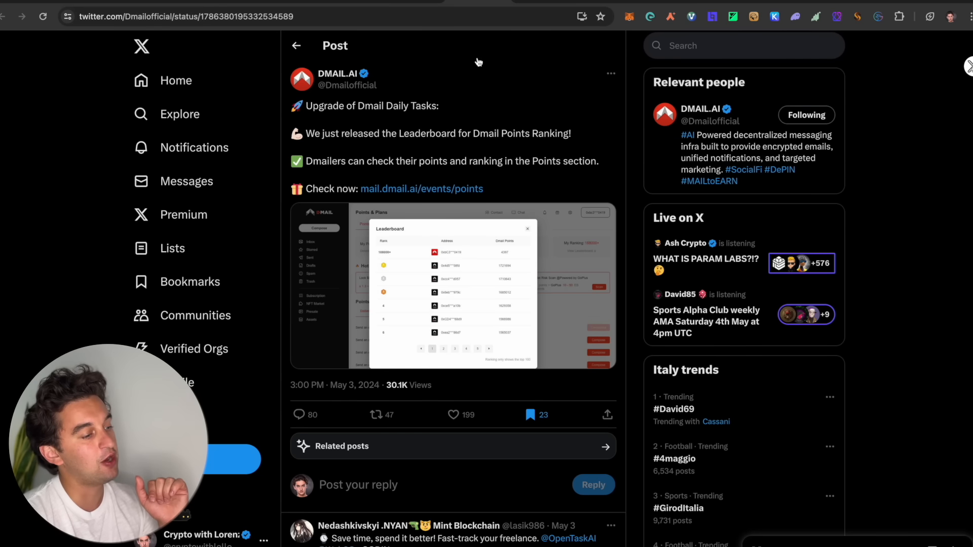
{"action": "mouse_move", "coordinate": [502, 206]}
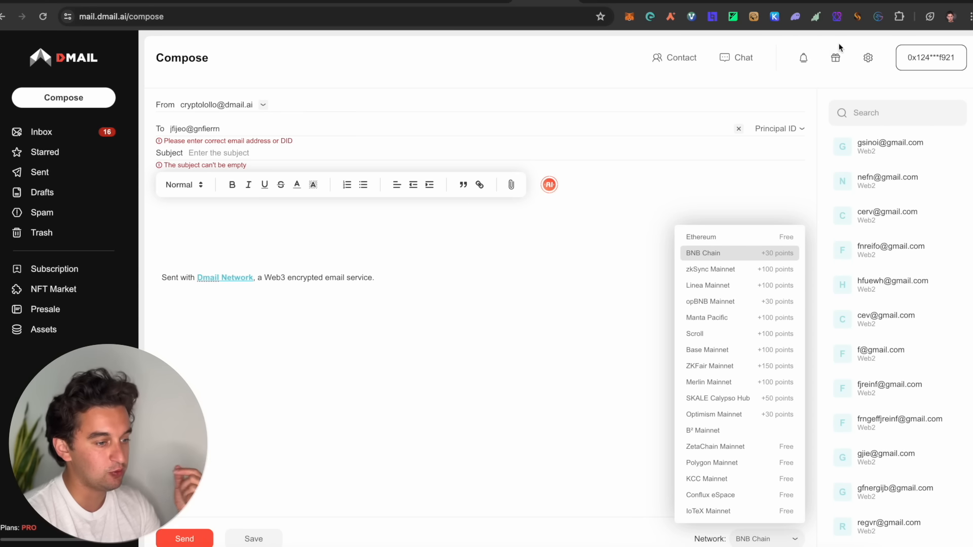
{"action": "mouse_move", "coordinate": [835, 57]}
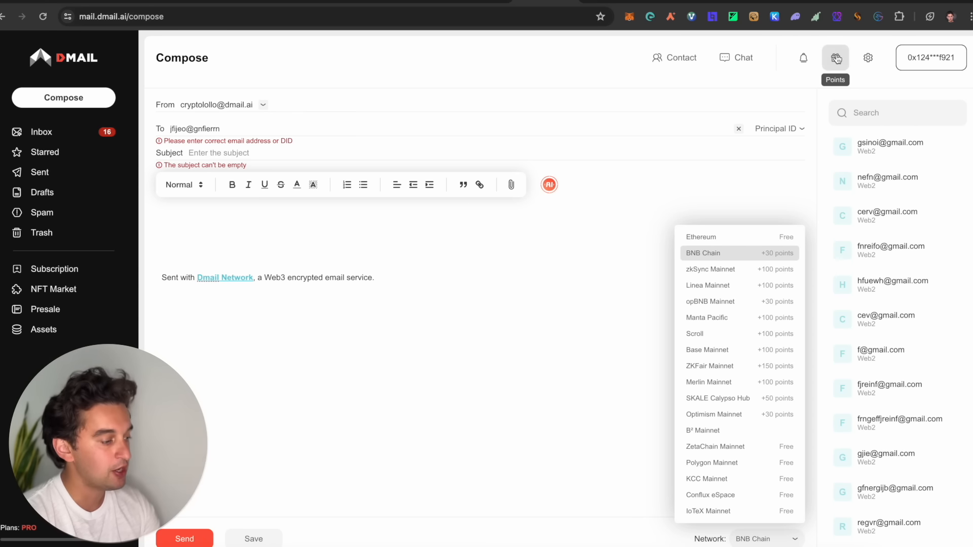
Step: Show Dmail's Points & Plans page with 6292 points and review the full leaderboard
{"action": "left_click", "coordinate": [835, 57]}
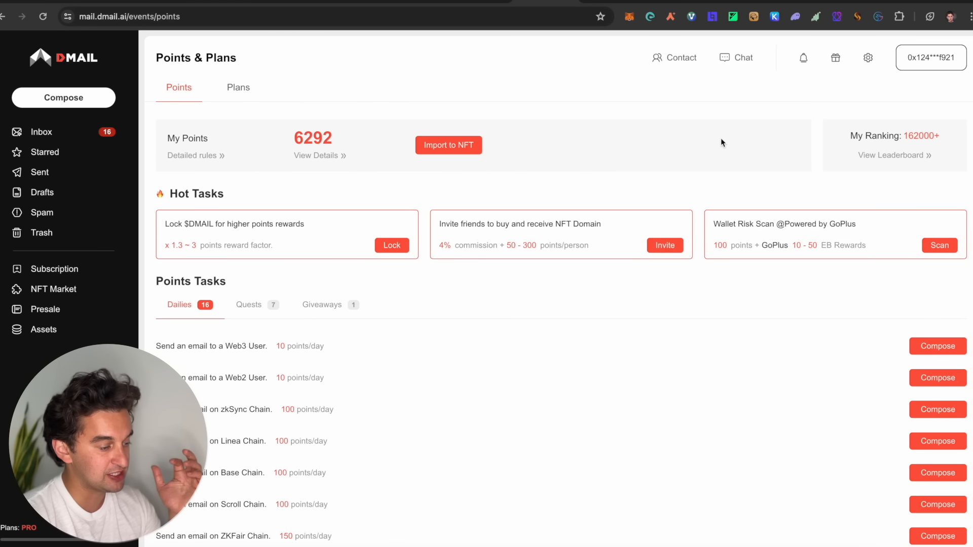
{"action": "mouse_move", "coordinate": [787, 167]}
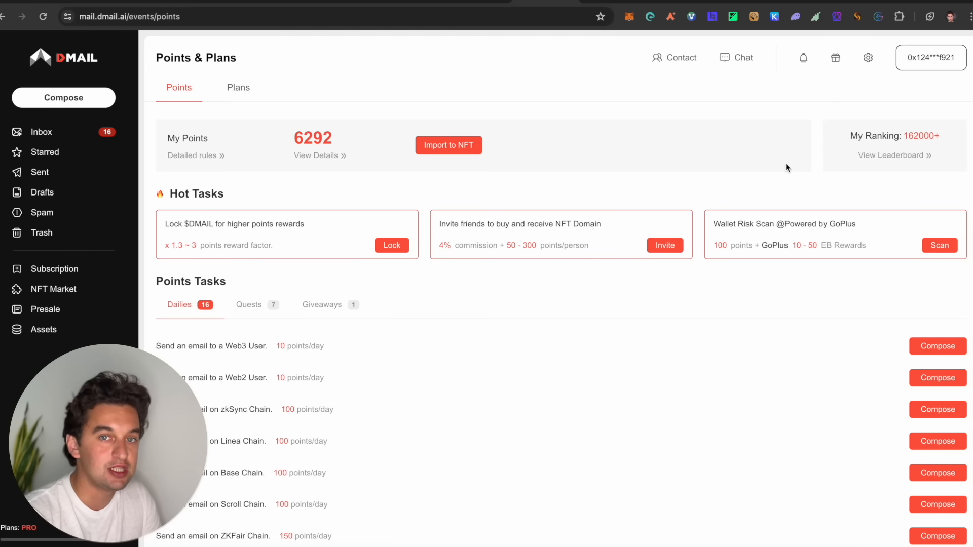
{"action": "mouse_move", "coordinate": [399, 153]}
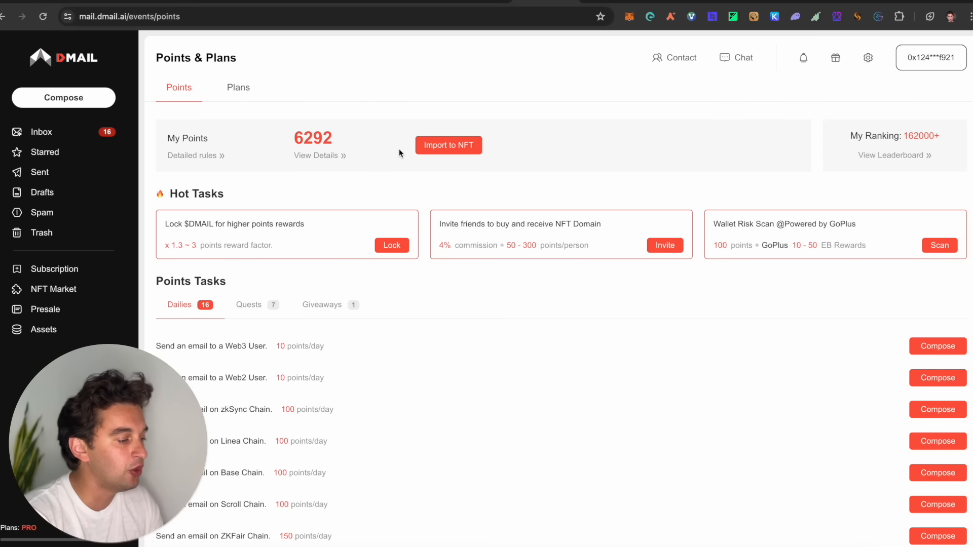
{"action": "mouse_move", "coordinate": [467, 359]}
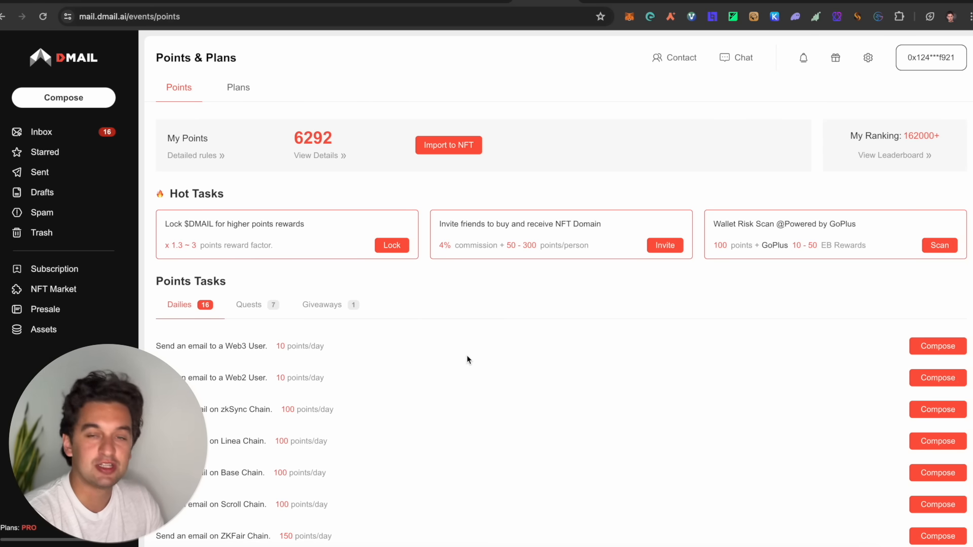
{"action": "mouse_move", "coordinate": [370, 155]}
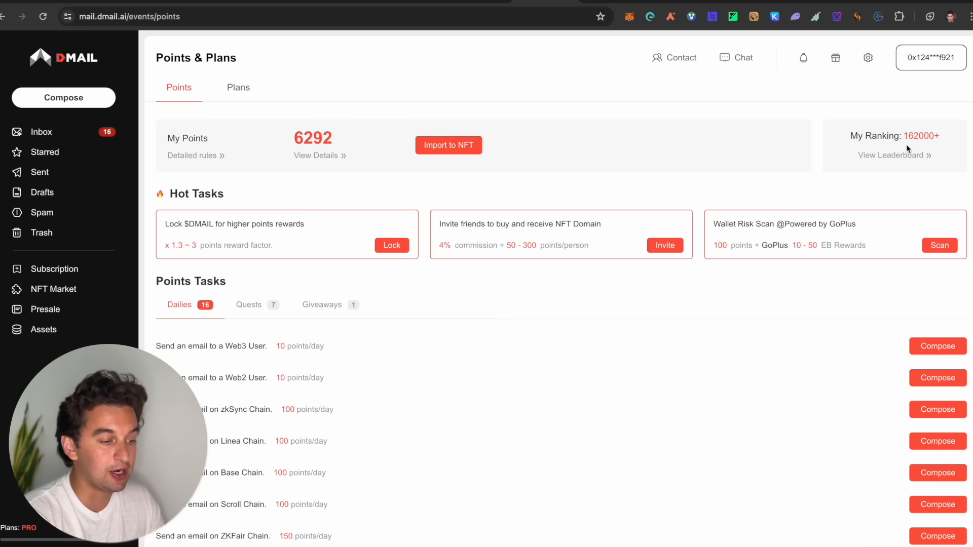
{"action": "left_click", "coordinate": [892, 155]}
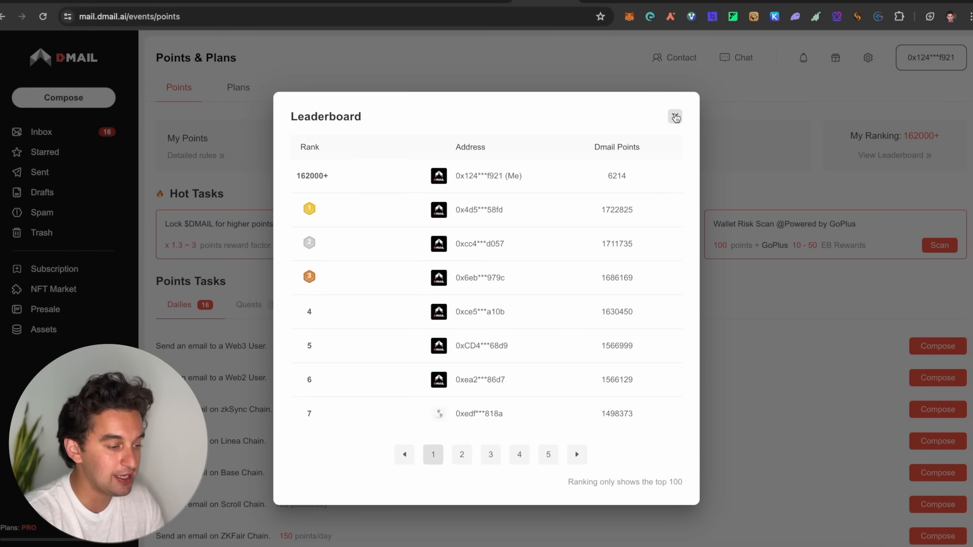
{"action": "left_click", "coordinate": [675, 117]}
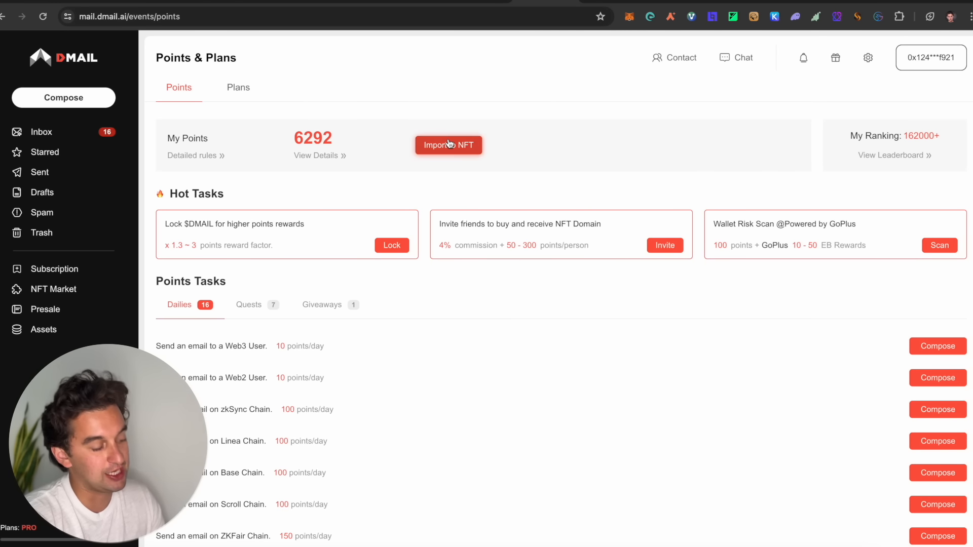
Step: Review the Import to NFT points dialog, then check the leaderboard once more and dismiss it
{"action": "left_click", "coordinate": [448, 145]}
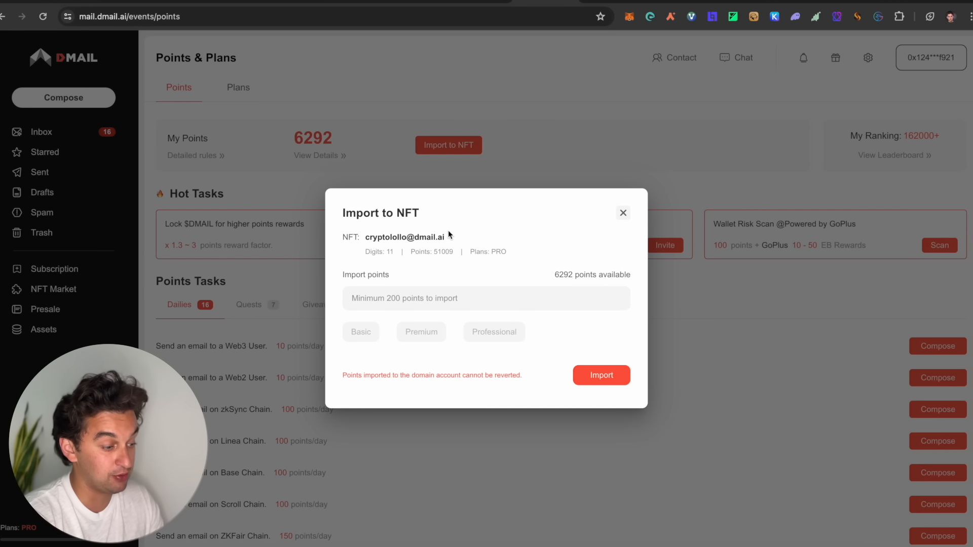
{"action": "mouse_move", "coordinate": [429, 290]}
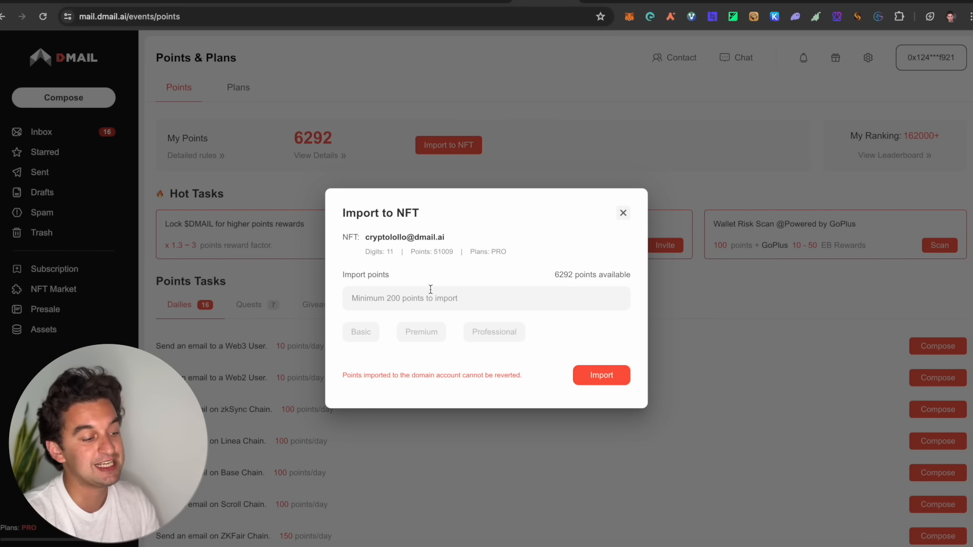
{"action": "mouse_move", "coordinate": [617, 221]}
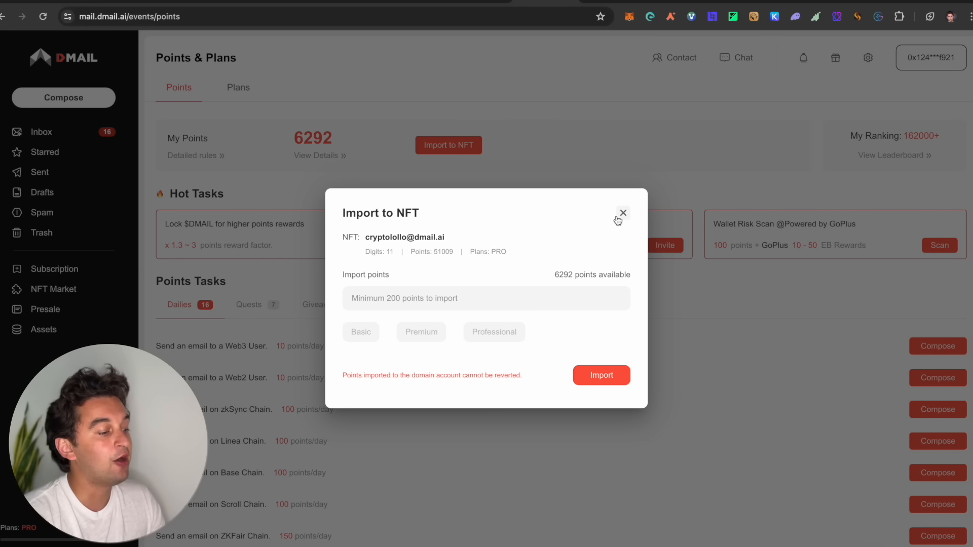
{"action": "left_click", "coordinate": [623, 213]}
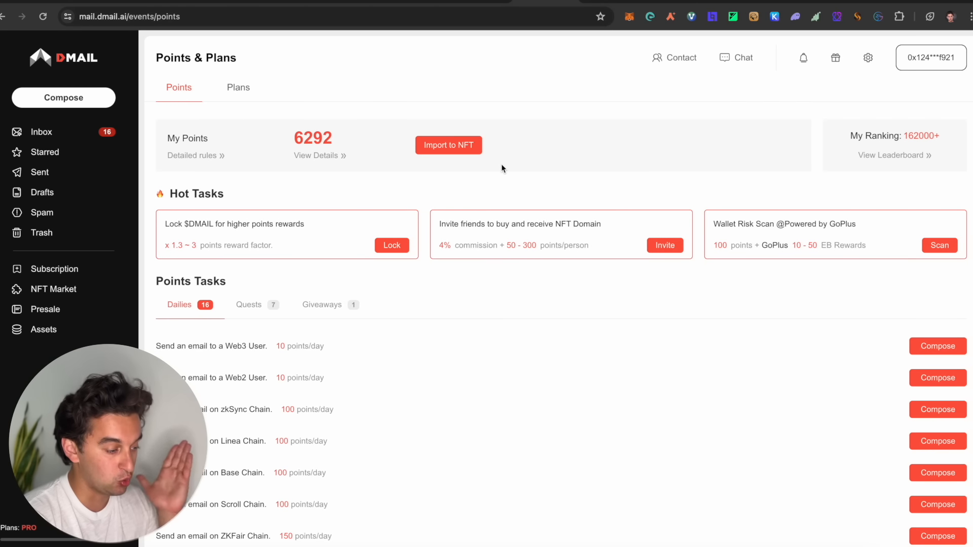
{"action": "mouse_move", "coordinate": [763, 128]}
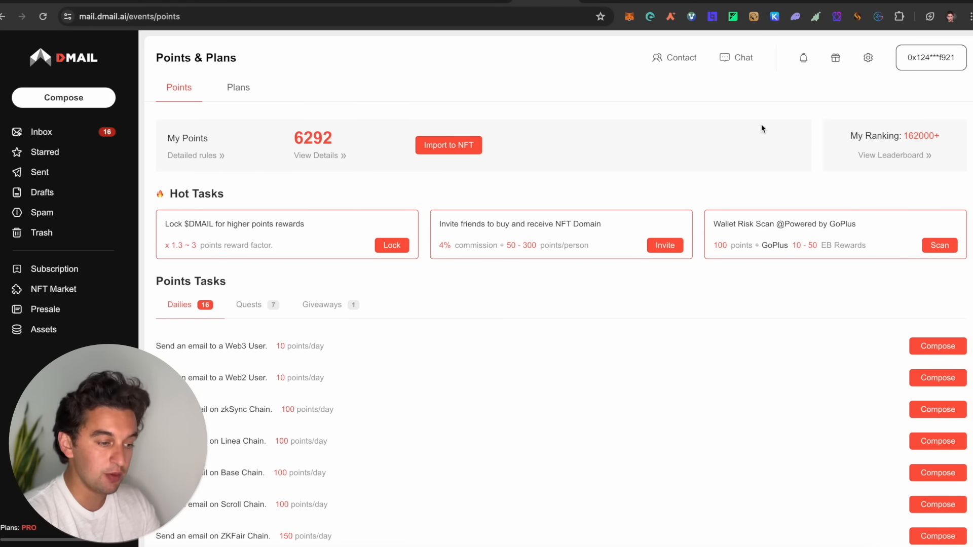
{"action": "left_click", "coordinate": [894, 155]}
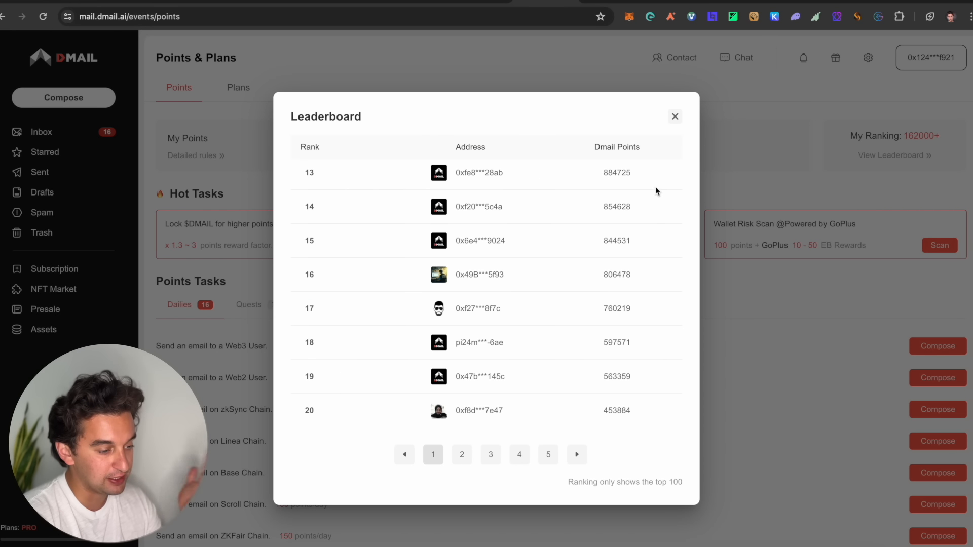
{"action": "mouse_move", "coordinate": [676, 115]}
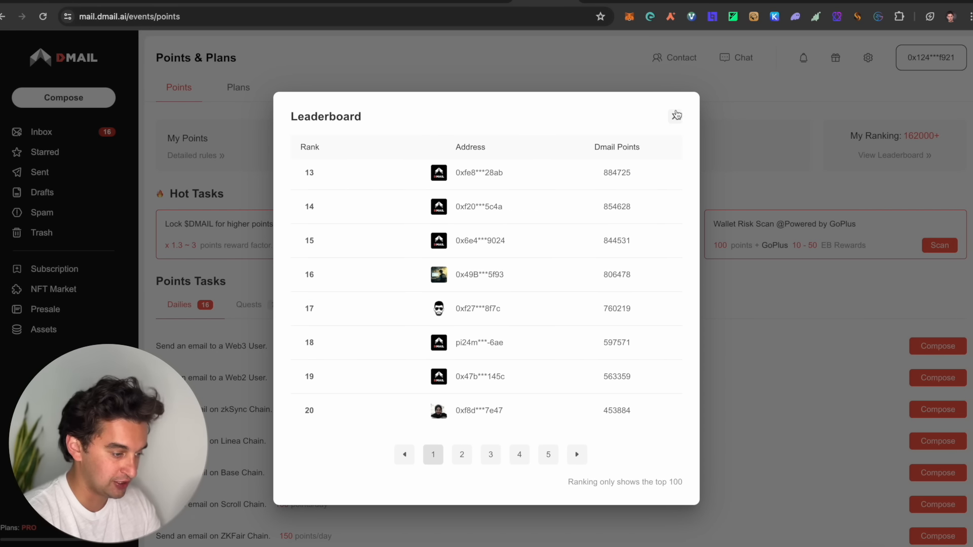
{"action": "left_click", "coordinate": [676, 115]}
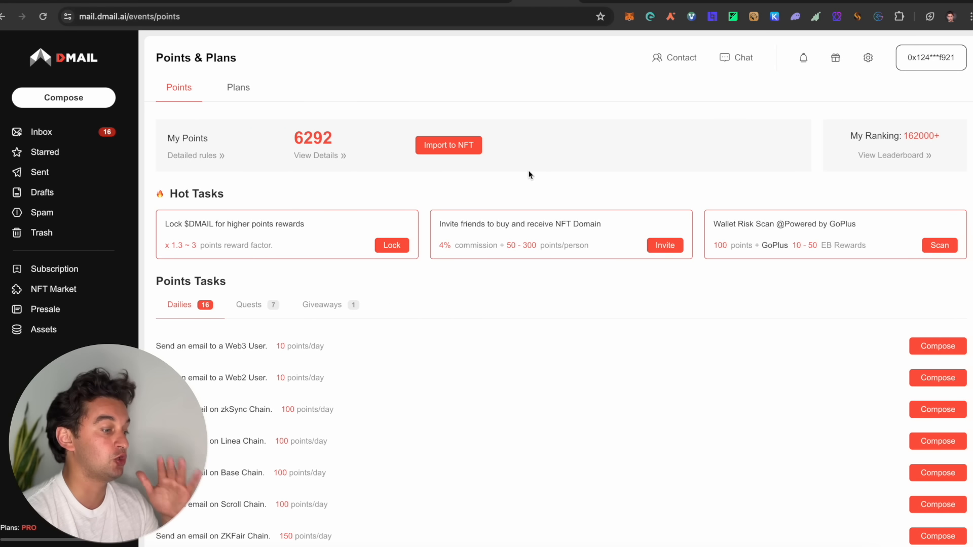
{"action": "scroll", "scroll_direction": "down", "scroll_amount": 3}
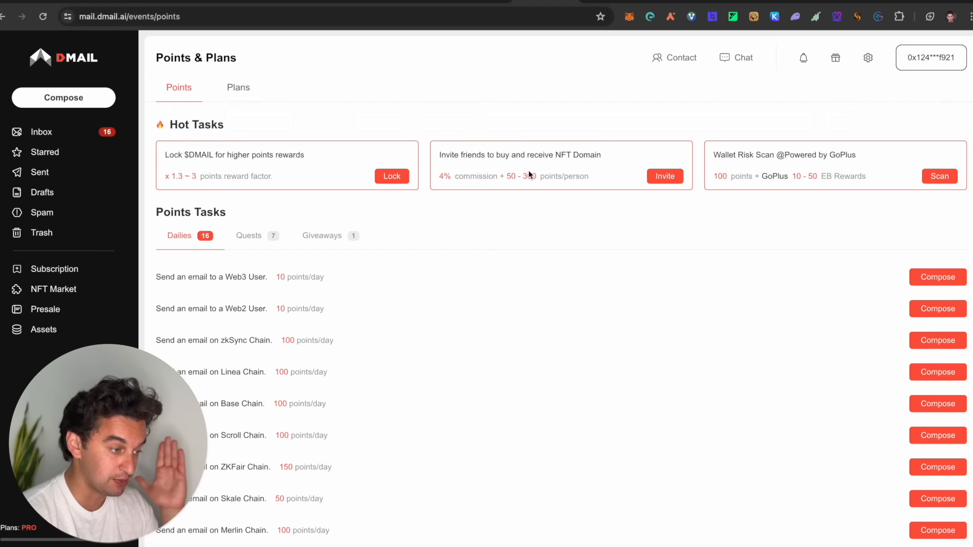
{"action": "scroll", "scroll_direction": "down", "scroll_amount": 3}
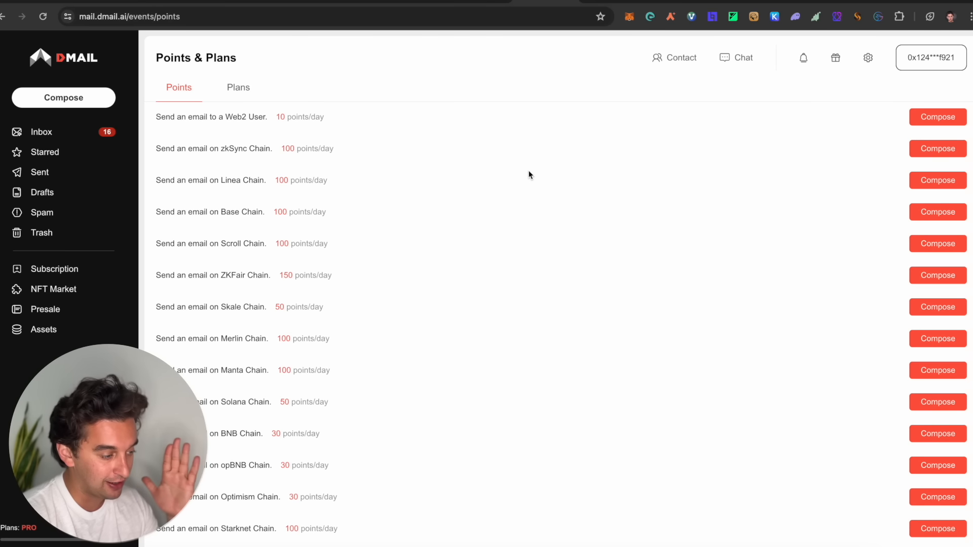
{"action": "scroll", "scroll_direction": "down", "scroll_amount": 3}
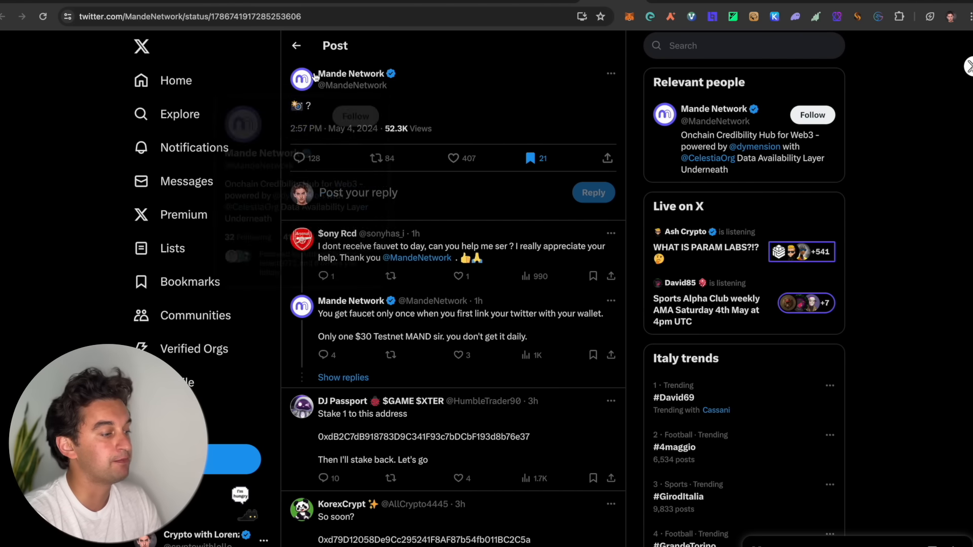
{"action": "mouse_move", "coordinate": [302, 79]}
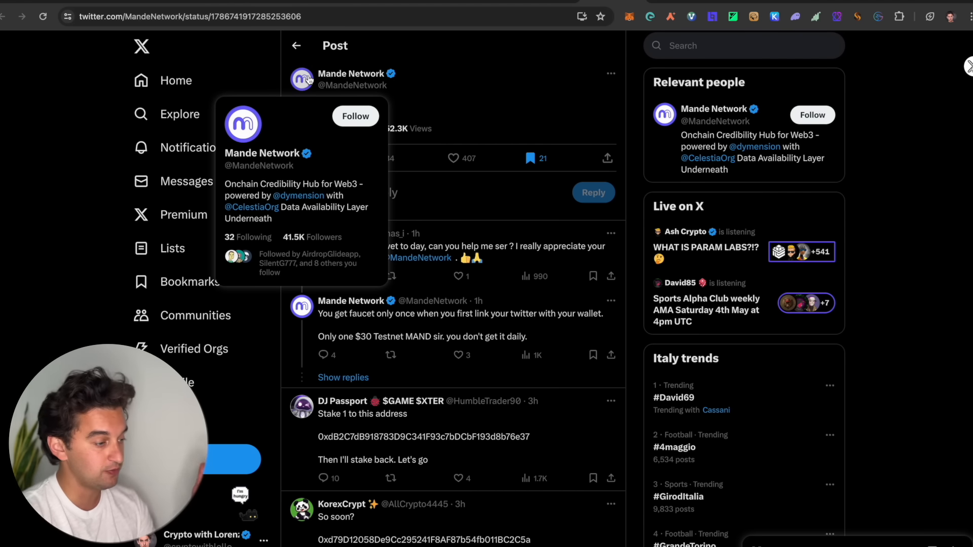
{"action": "mouse_move", "coordinate": [488, 275]}
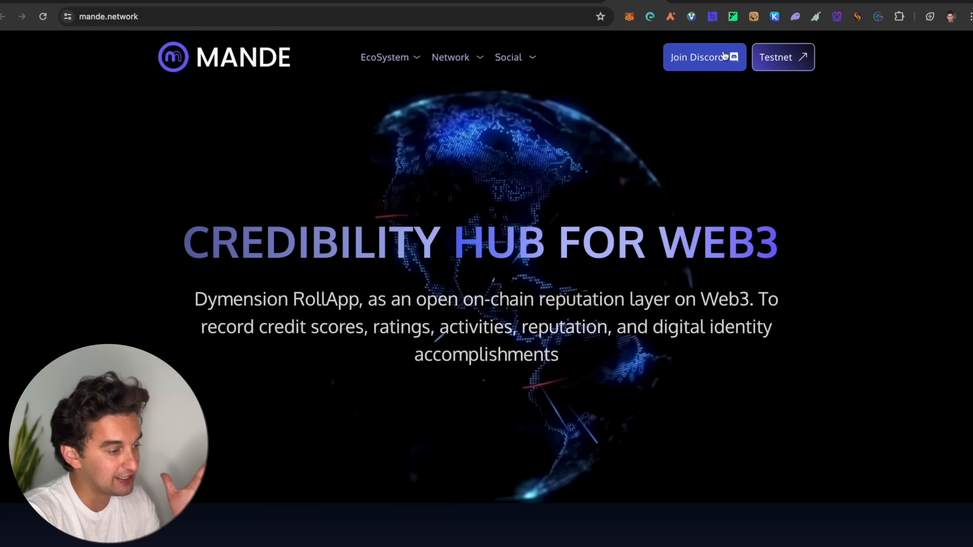
Step: Load the Mande Network testnet app, approve adding its network to the wallet, and return
{"action": "left_click", "coordinate": [783, 56]}
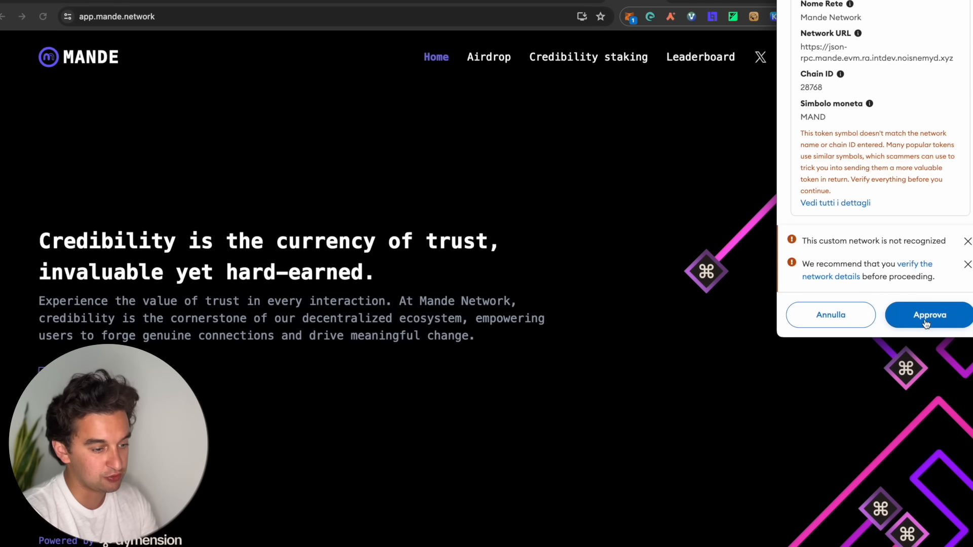
{"action": "left_click", "coordinate": [927, 315]}
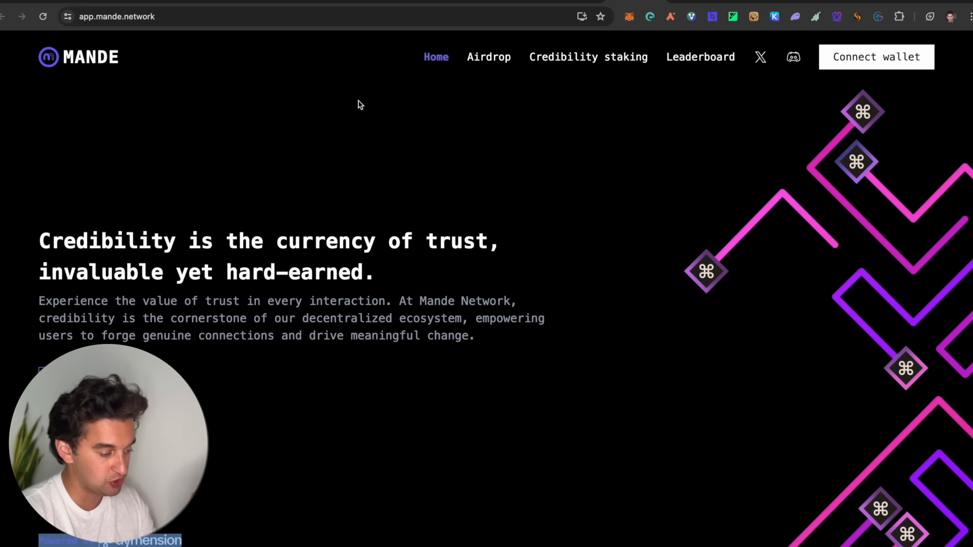
{"action": "left_click", "coordinate": [759, 57]}
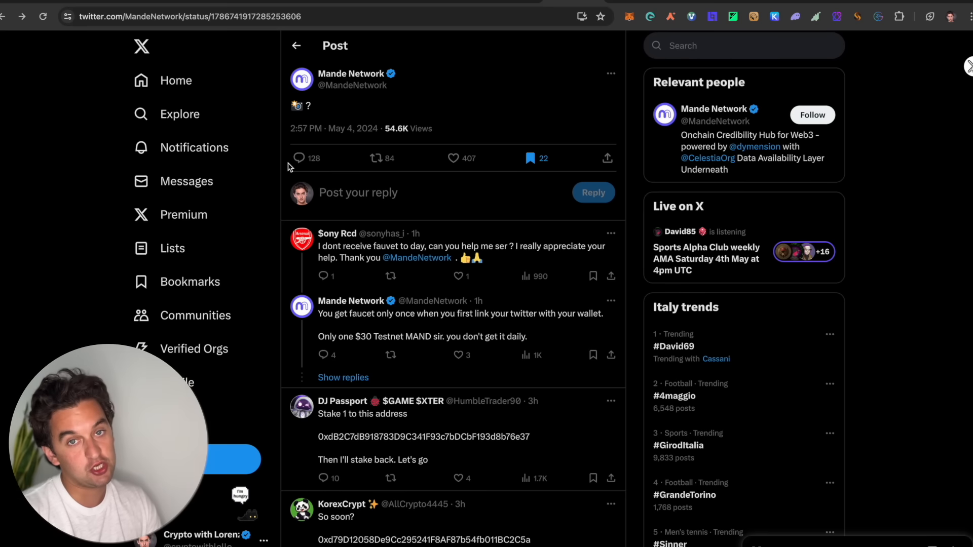
{"action": "mouse_move", "coordinate": [350, 74]}
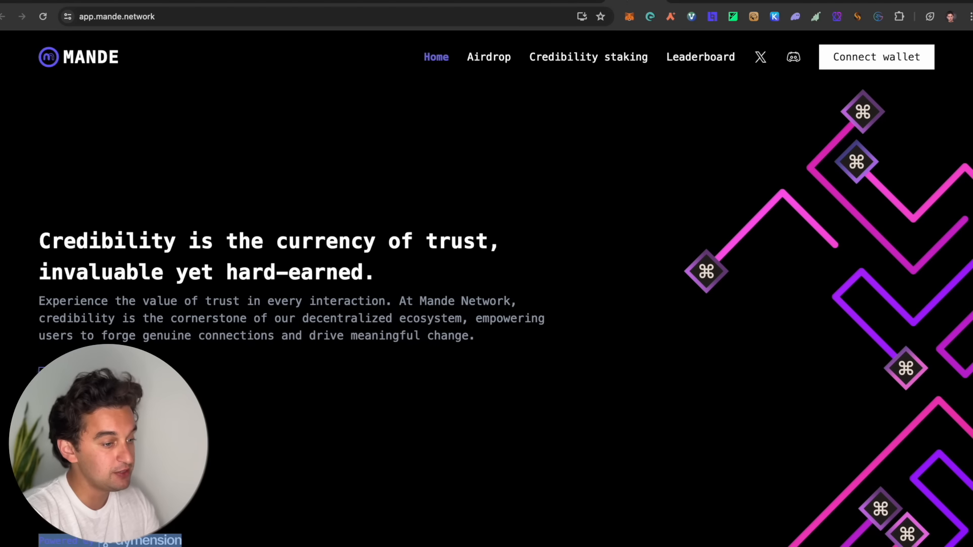
{"action": "mouse_move", "coordinate": [627, 139]}
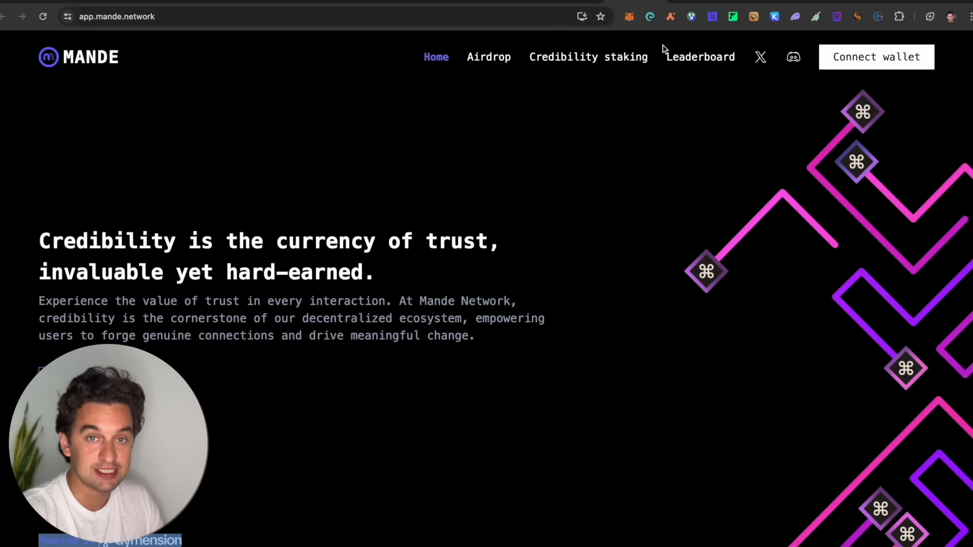
{"action": "mouse_move", "coordinate": [759, 57]}
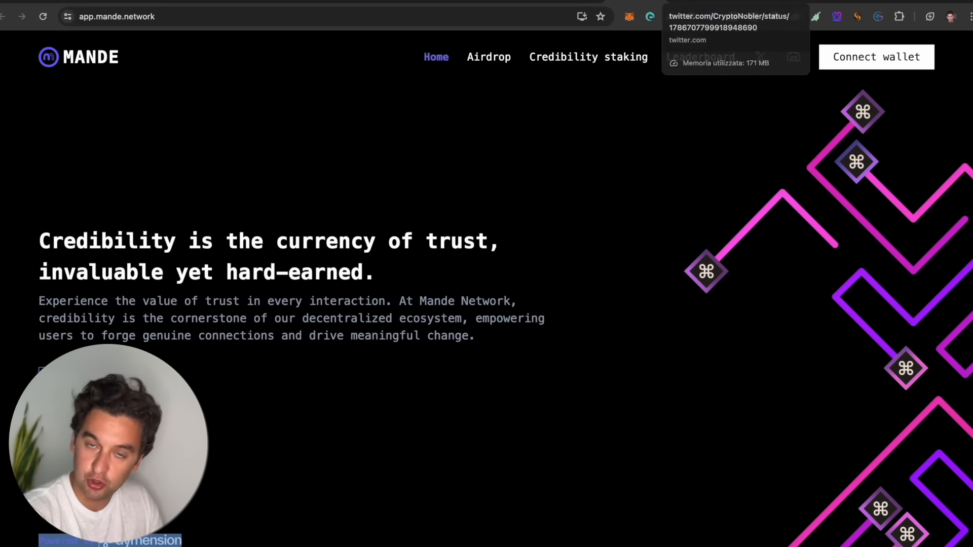
Step: From 0xNobler's new Aethir quest post, follow its link to Layer3's Aethir Cloud quest
{"action": "left_click", "coordinate": [729, 22]}
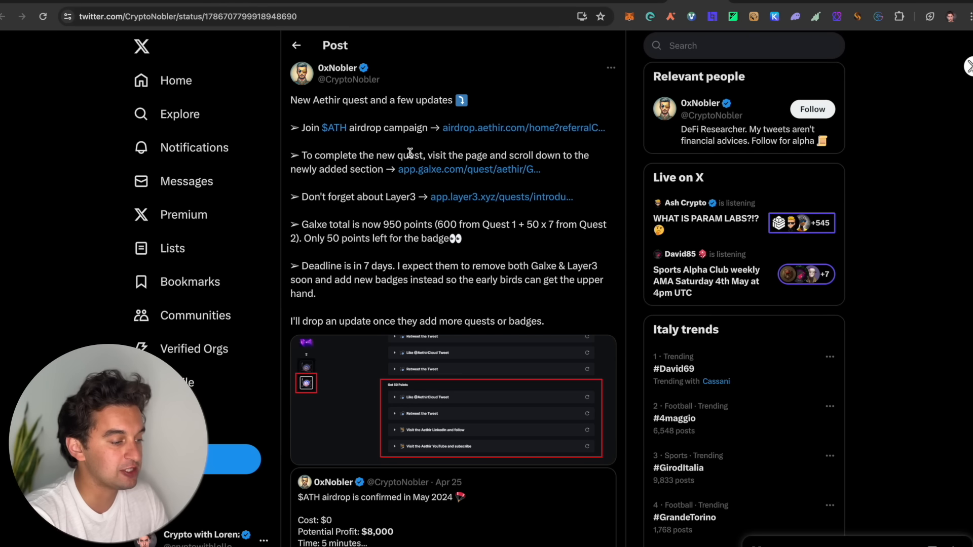
{"action": "mouse_move", "coordinate": [523, 128]}
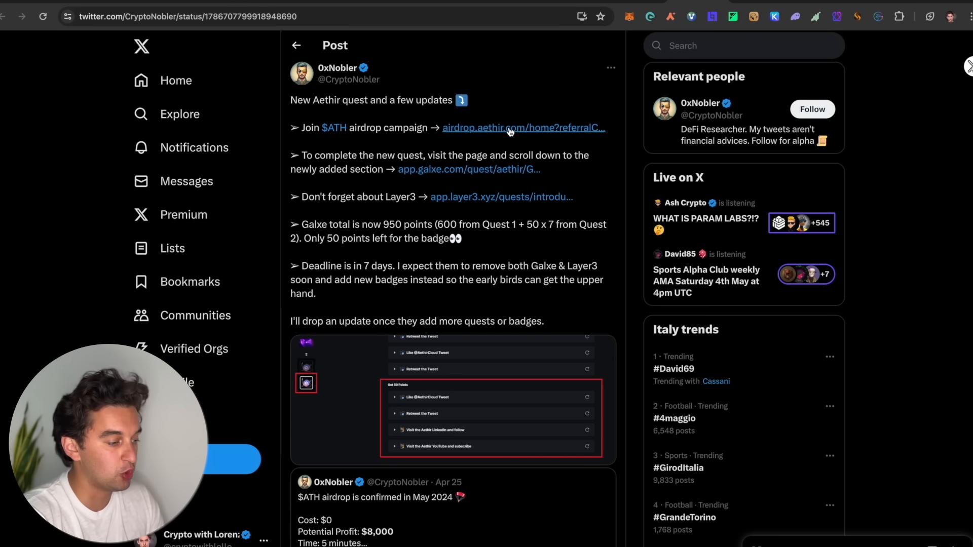
{"action": "mouse_move", "coordinate": [383, 155]}
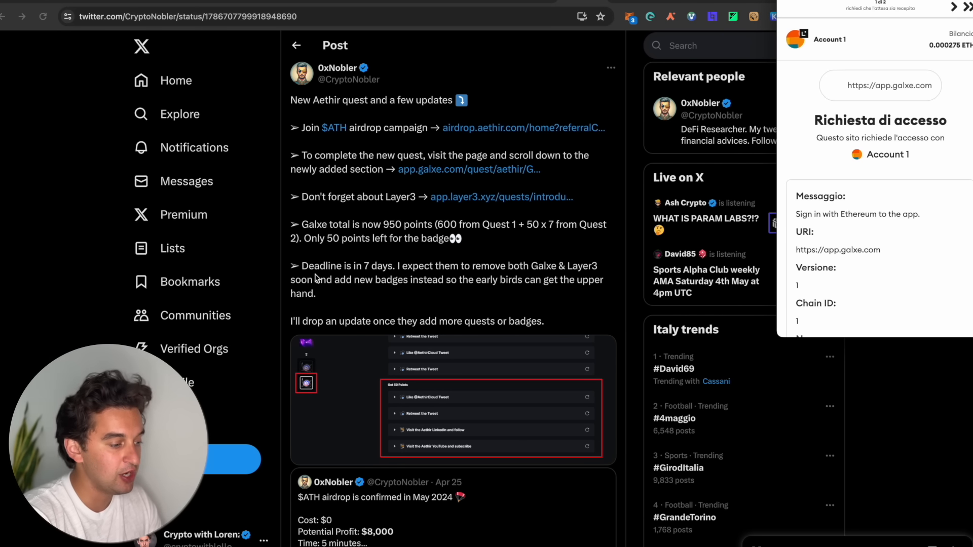
{"action": "scroll", "scroll_direction": "down", "scroll_amount": 3}
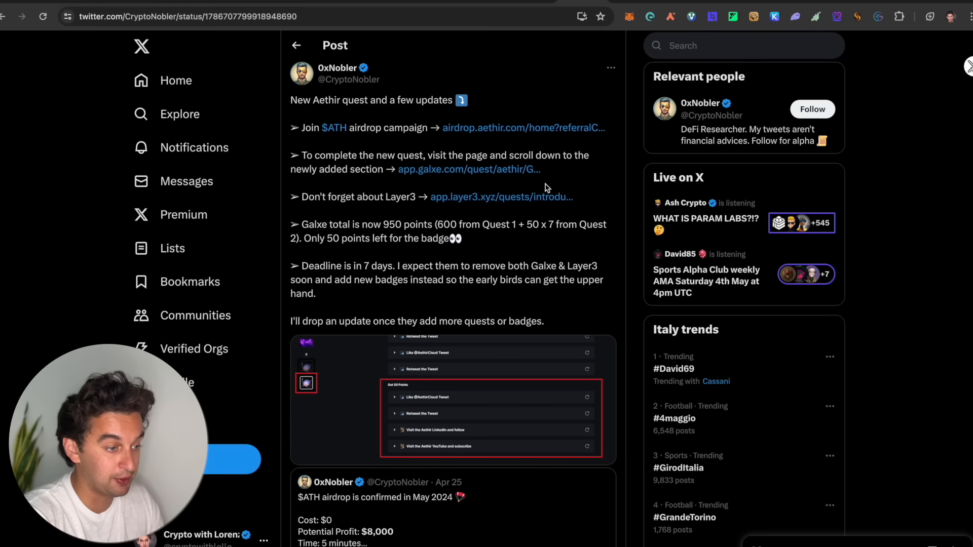
{"action": "mouse_move", "coordinate": [454, 209]}
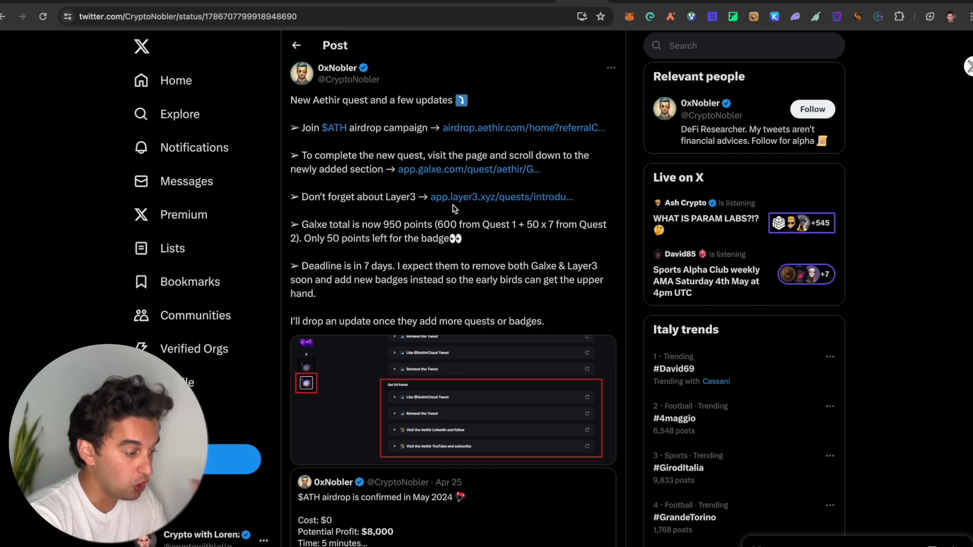
{"action": "mouse_move", "coordinate": [497, 110]}
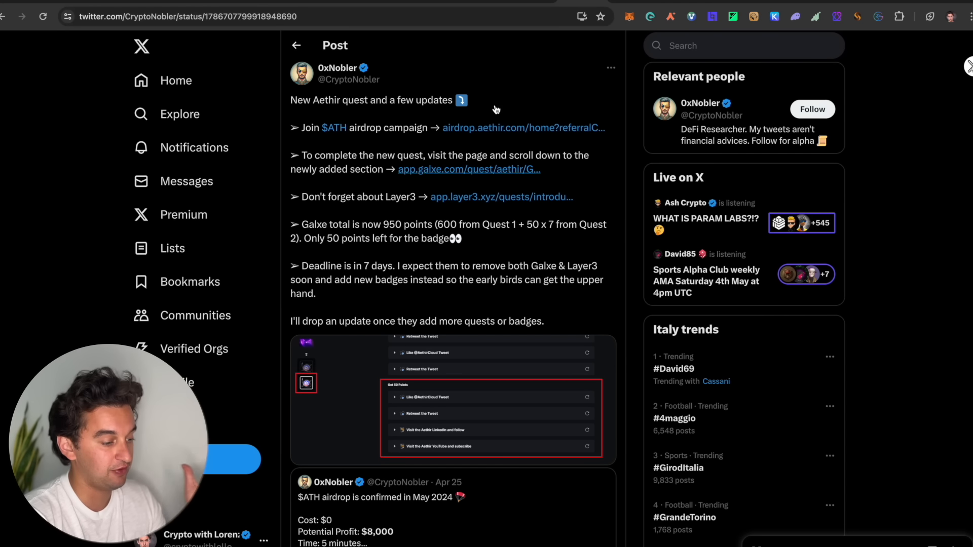
{"action": "left_click", "coordinate": [502, 197]}
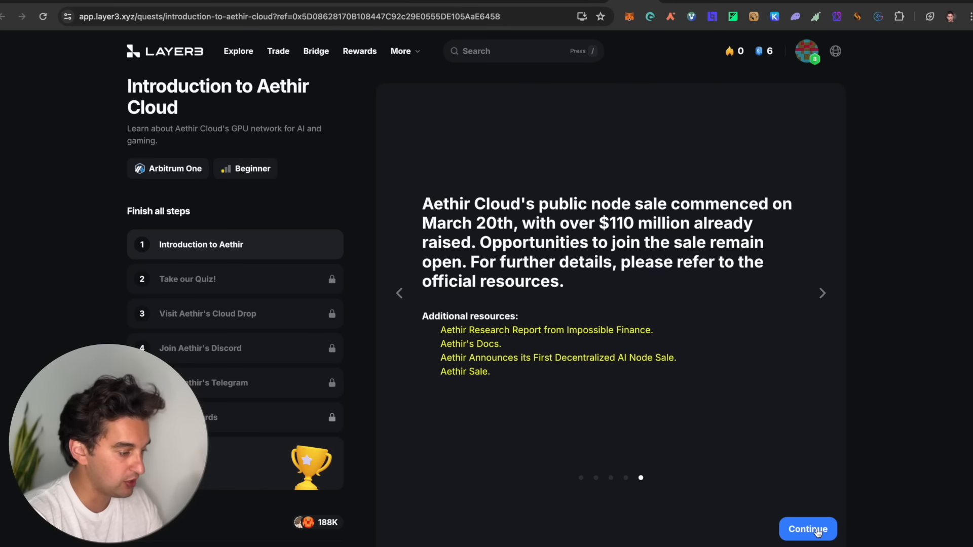
Step: Complete the Introduction to Aethir slides and reach question one of the ten-question quiz
{"action": "left_click", "coordinate": [808, 529]}
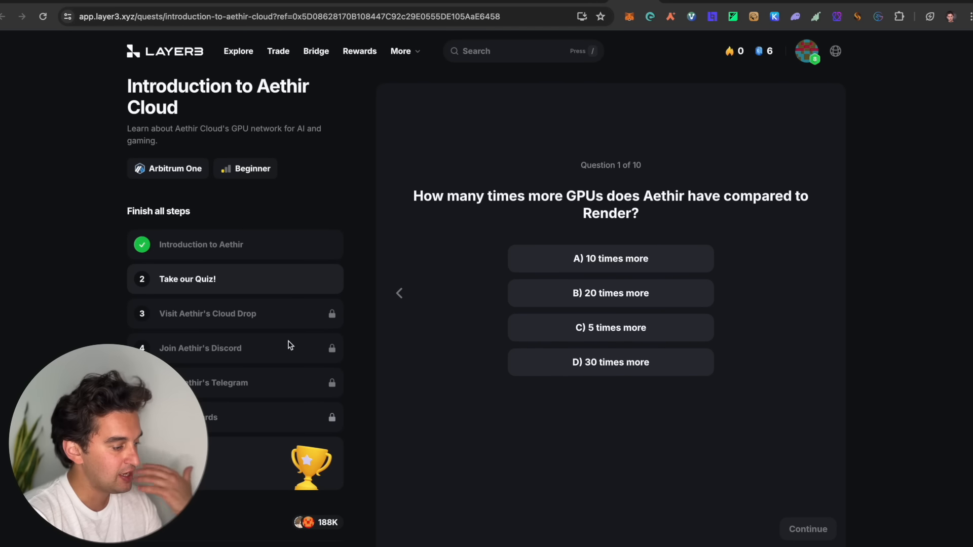
{"action": "scroll", "scroll_direction": "down", "scroll_amount": 3}
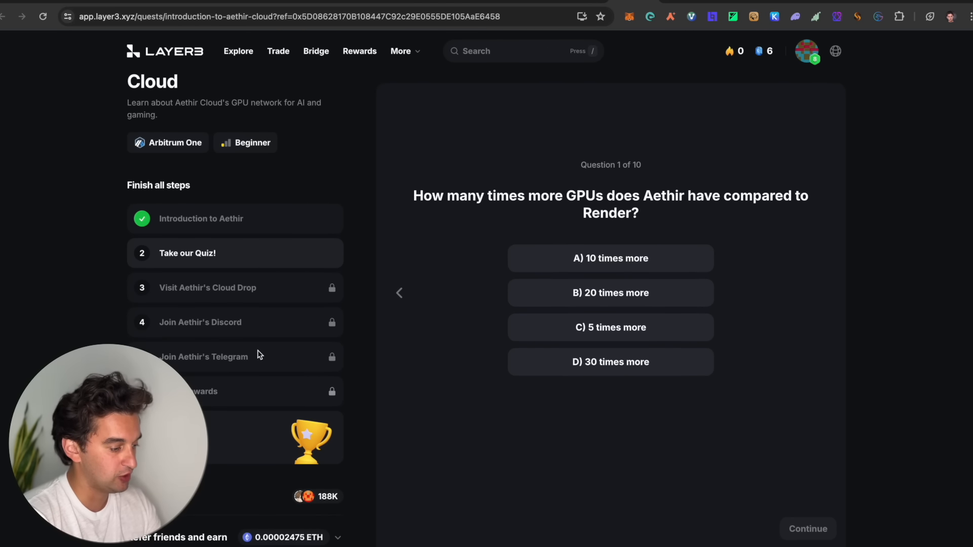
{"action": "mouse_move", "coordinate": [278, 420]}
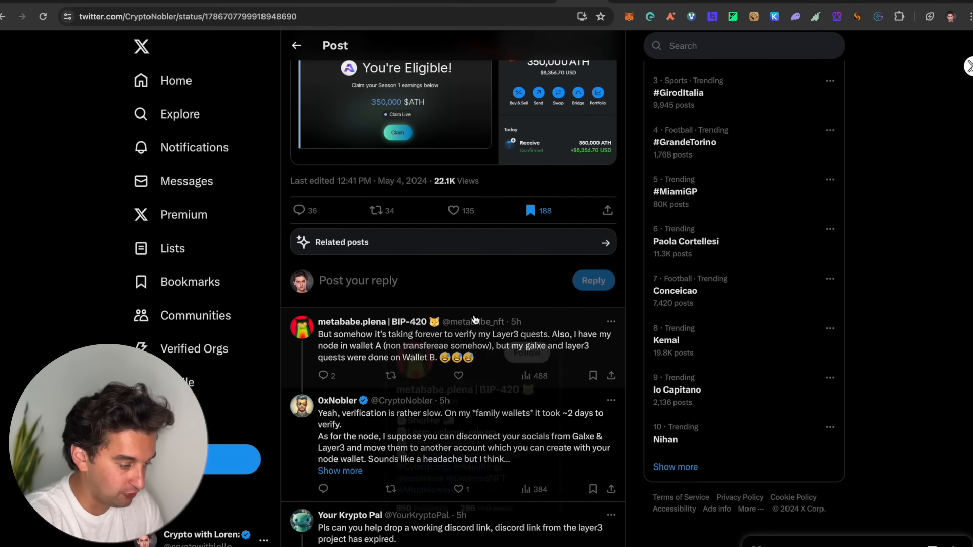
{"action": "scroll", "scroll_direction": "down", "scroll_amount": 3}
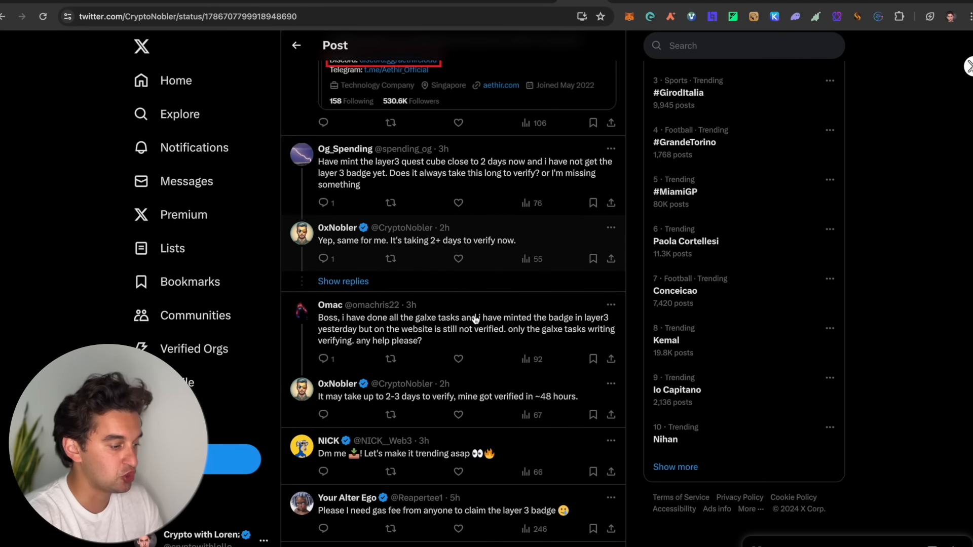
{"action": "scroll", "scroll_direction": "down", "scroll_amount": 3}
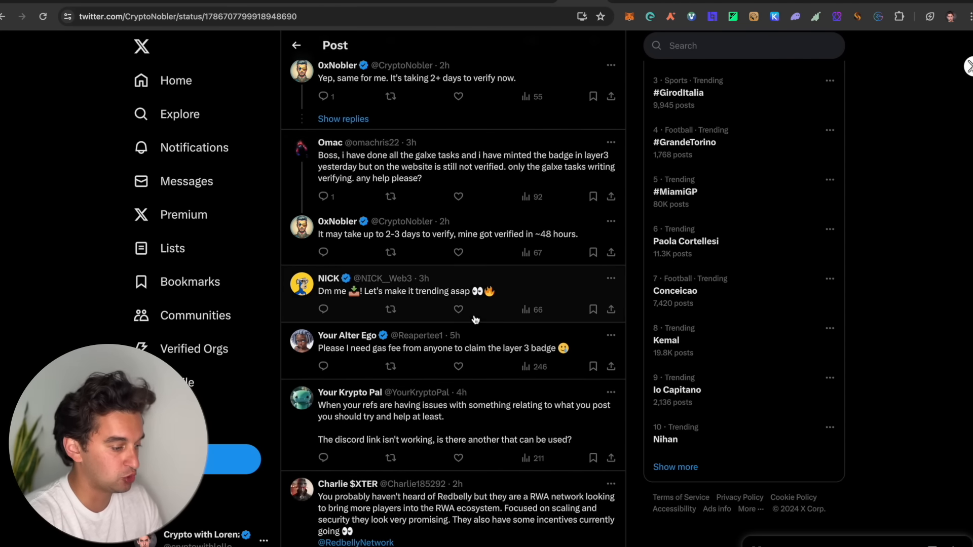
{"action": "left_click", "coordinate": [186, 17]}
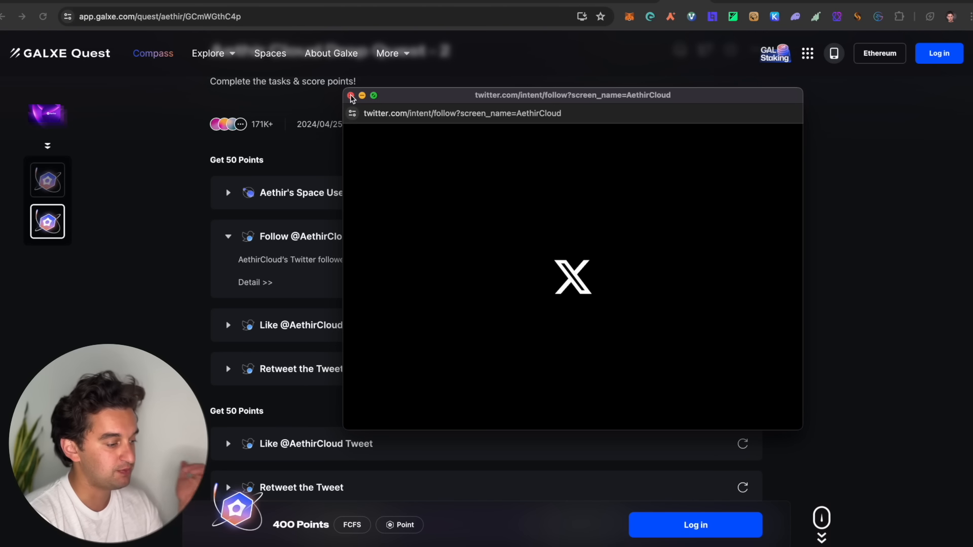
Step: Dismiss the AethirCloud Twitter follow popup and review the Galxe quest's point tasks
{"action": "left_click", "coordinate": [352, 95]}
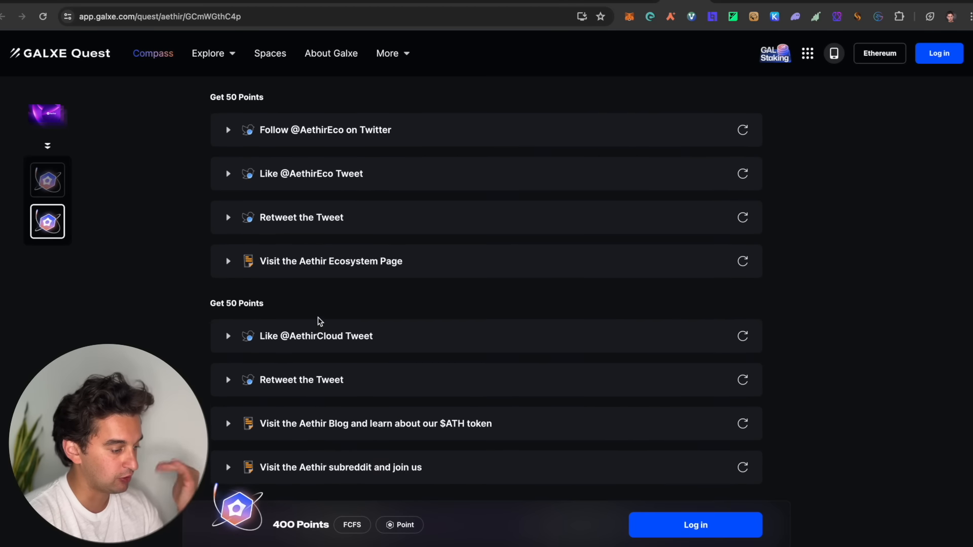
{"action": "scroll", "scroll_direction": "down", "scroll_amount": 3}
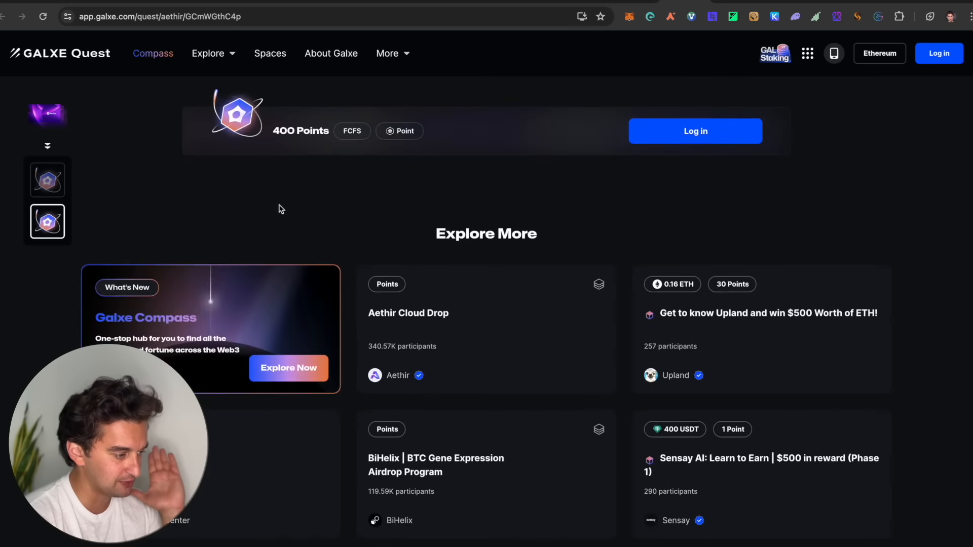
{"action": "scroll", "scroll_direction": "down", "scroll_amount": 3}
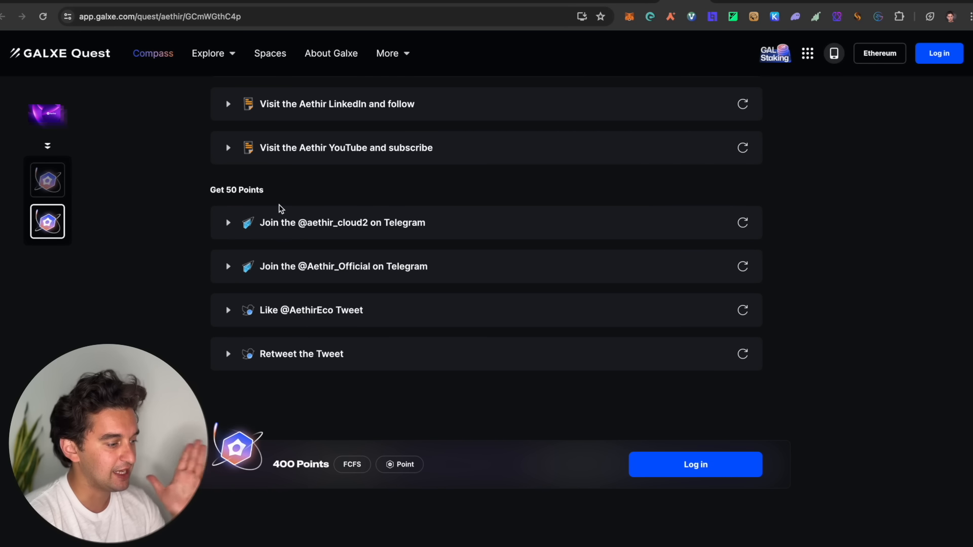
{"action": "scroll", "scroll_direction": "up", "scroll_amount": 3}
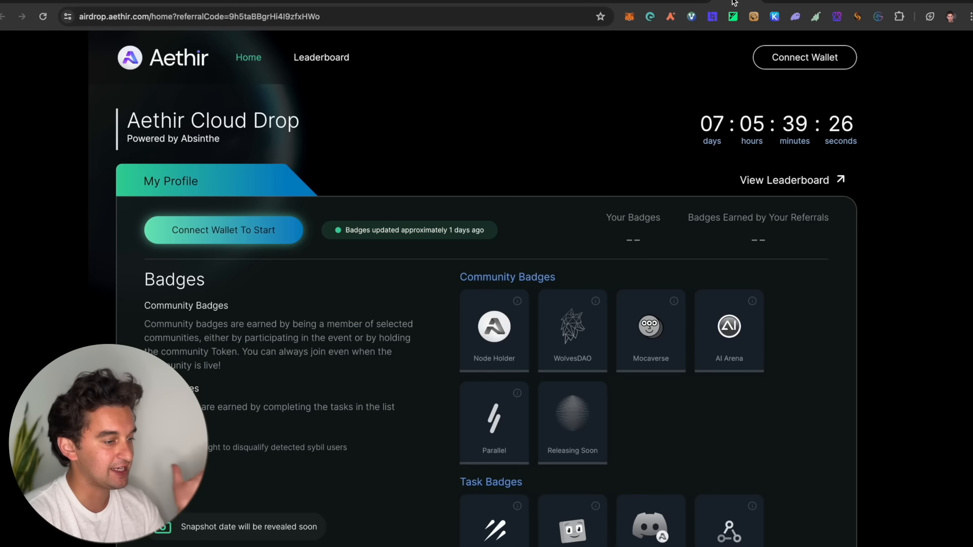
{"action": "mouse_move", "coordinate": [552, 275]}
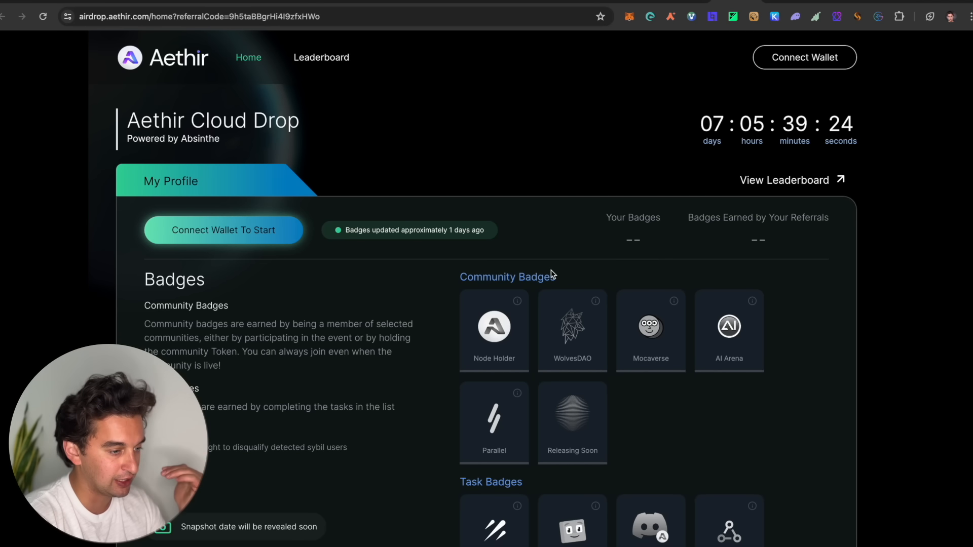
{"action": "mouse_move", "coordinate": [486, 357]}
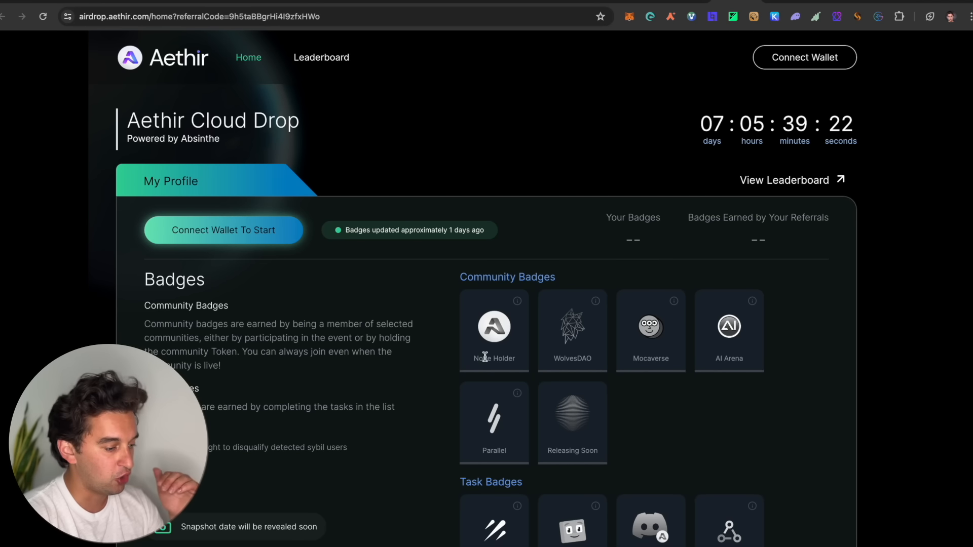
{"action": "mouse_move", "coordinate": [815, 50]}
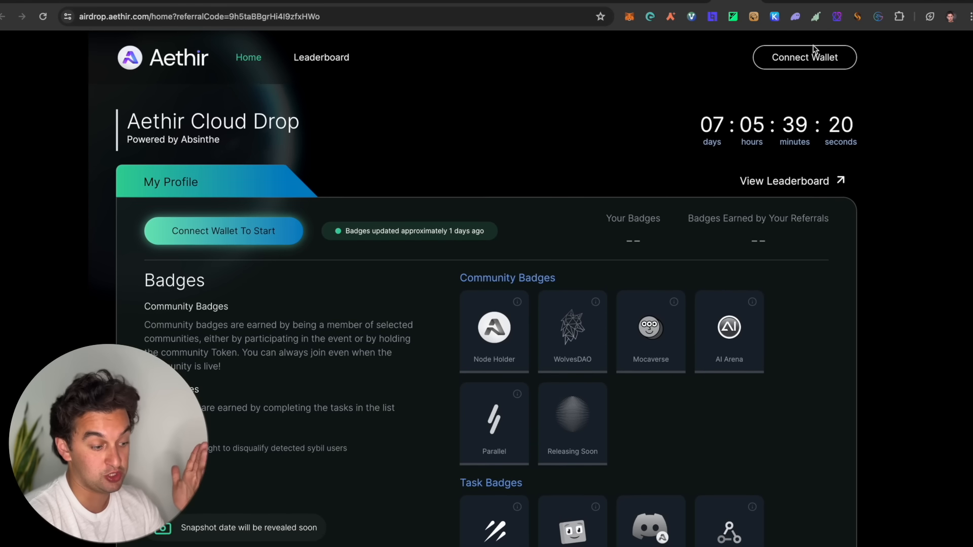
Step: Launch the Purchase a Node task via Let's Go so it shows Verifying, reviewing the other Cloud Drop tasks
{"action": "scroll", "scroll_direction": "down", "scroll_amount": 3}
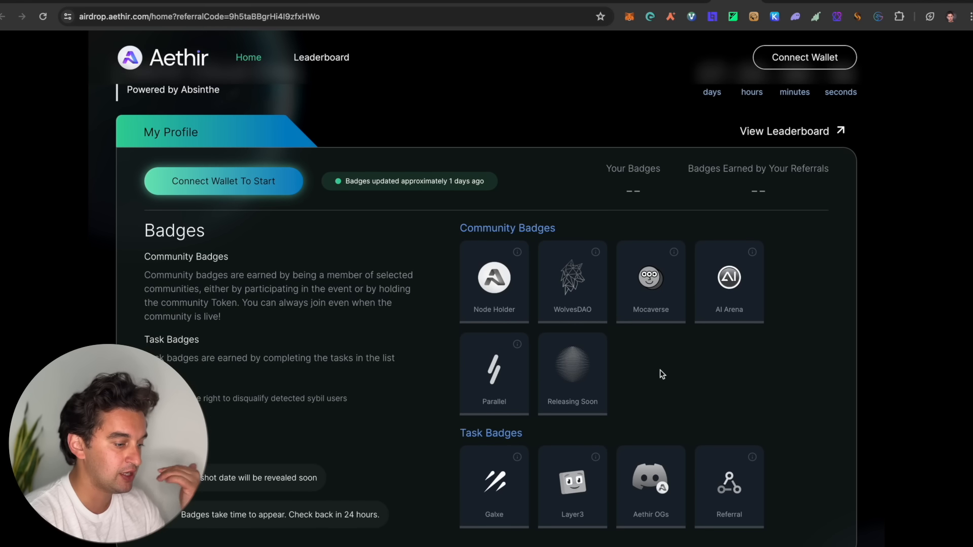
{"action": "mouse_move", "coordinate": [574, 257]}
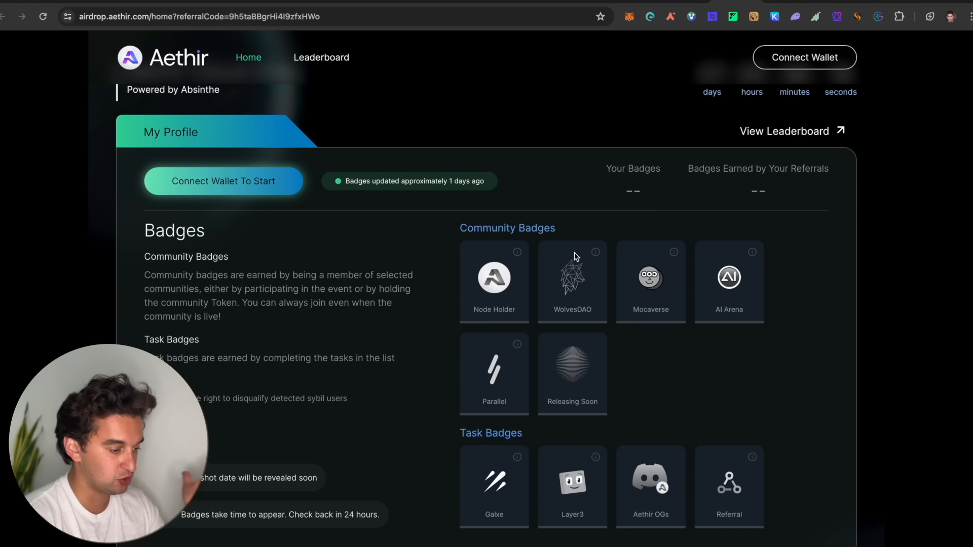
{"action": "scroll", "scroll_direction": "down", "scroll_amount": 3}
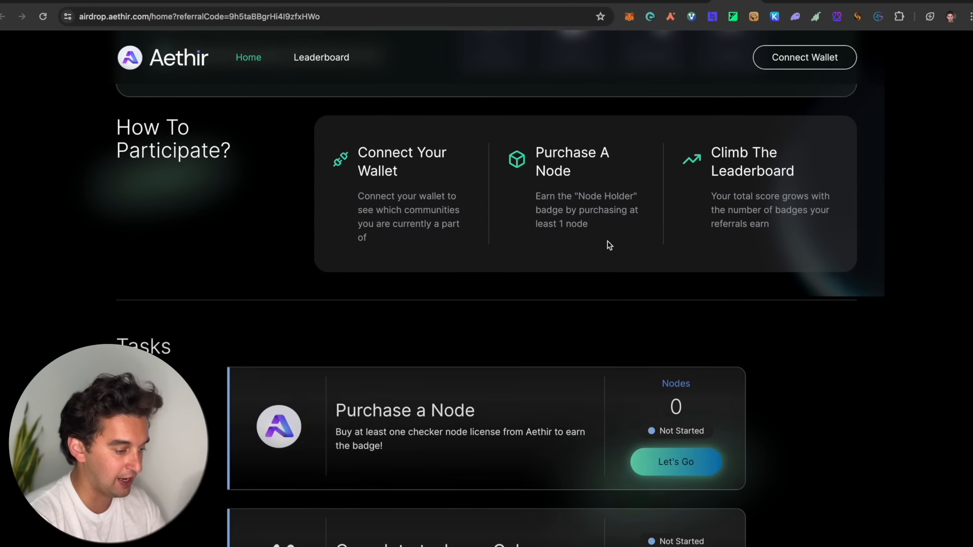
{"action": "scroll", "scroll_direction": "down", "scroll_amount": 3}
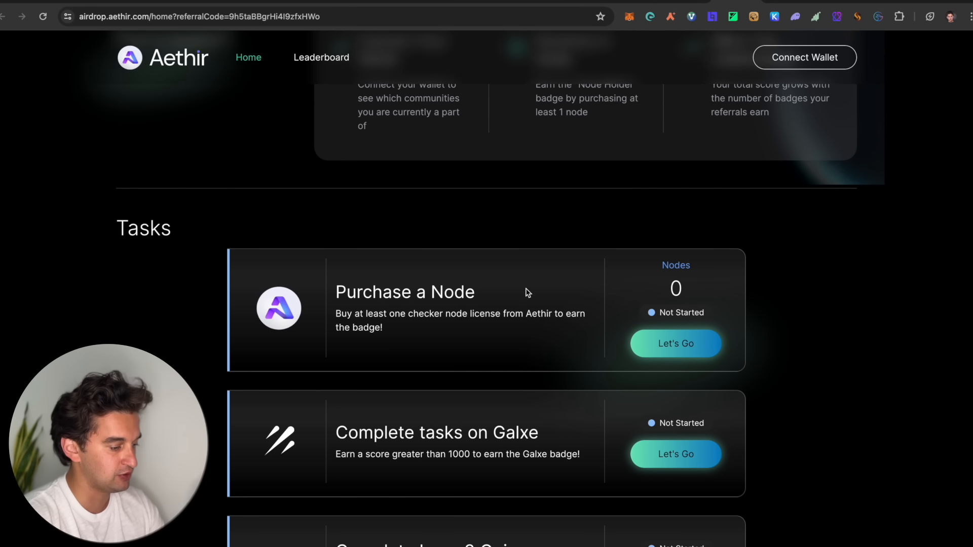
{"action": "left_click", "coordinate": [675, 344]}
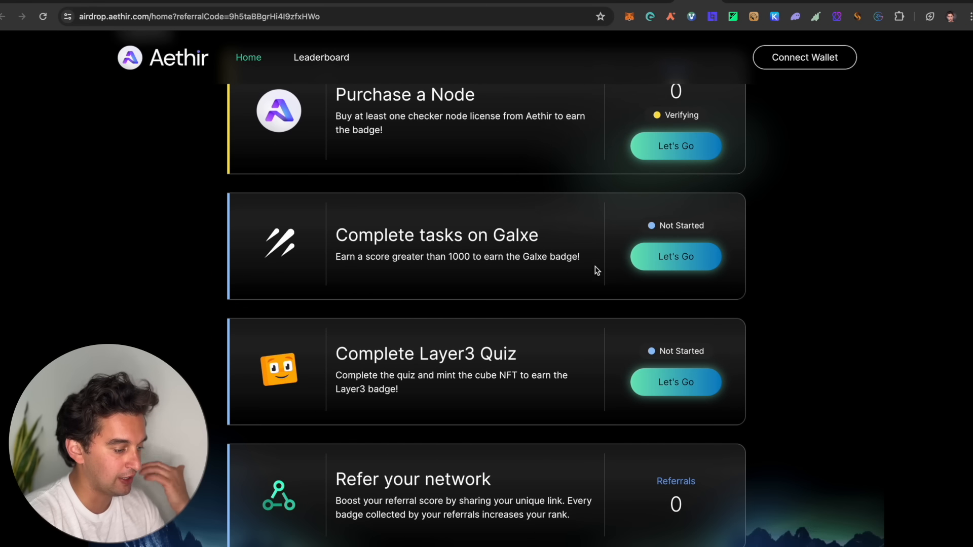
{"action": "scroll", "scroll_direction": "down", "scroll_amount": 3}
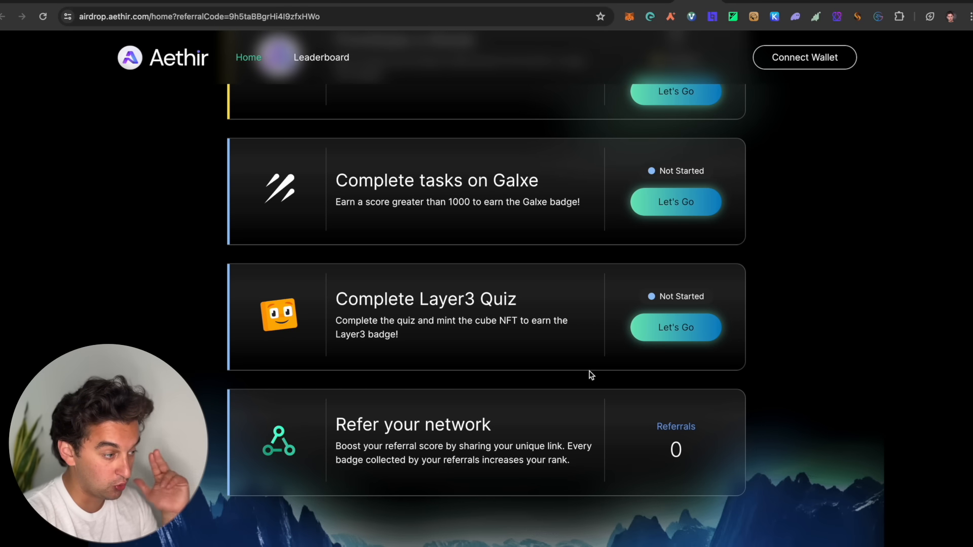
{"action": "scroll", "scroll_direction": "up", "scroll_amount": 3}
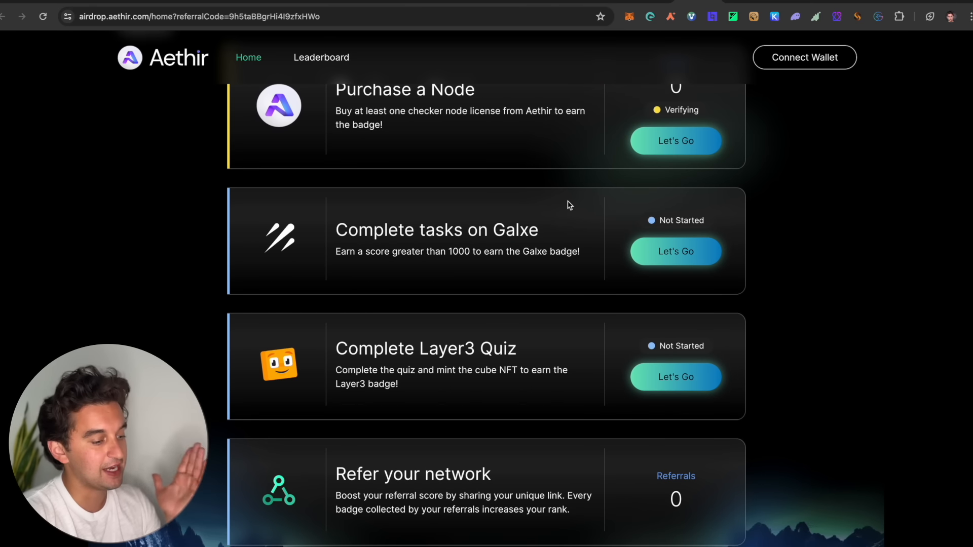
{"action": "scroll", "scroll_direction": "up", "scroll_amount": 3}
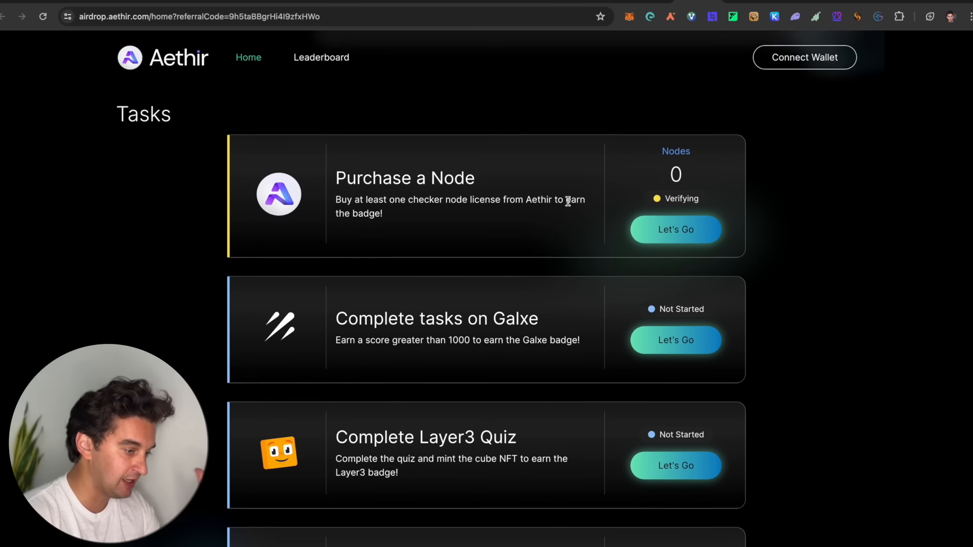
{"action": "scroll", "scroll_direction": "down", "scroll_amount": 3}
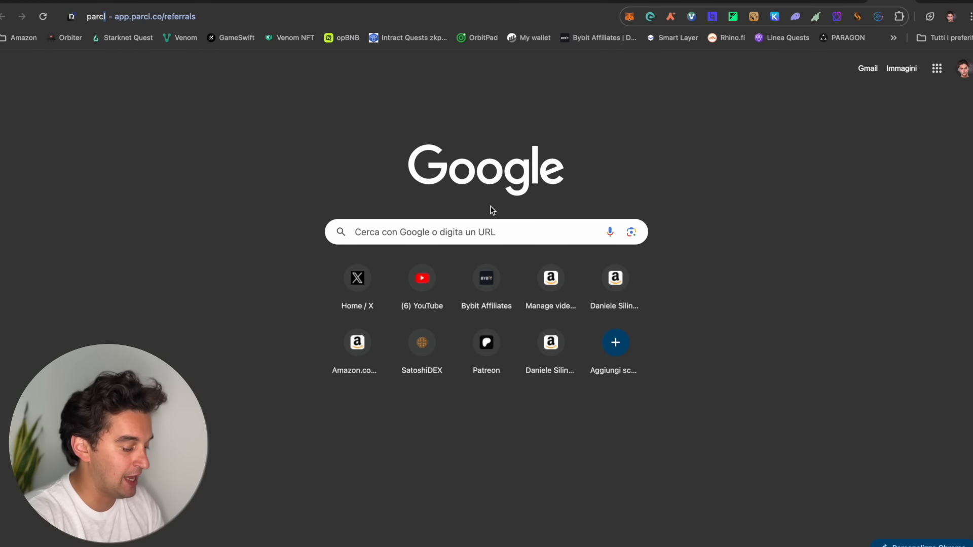
Step: Load app.parcl.co/referrals and review the Parcl Referral Program details
{"action": "key", "text": "Return"}
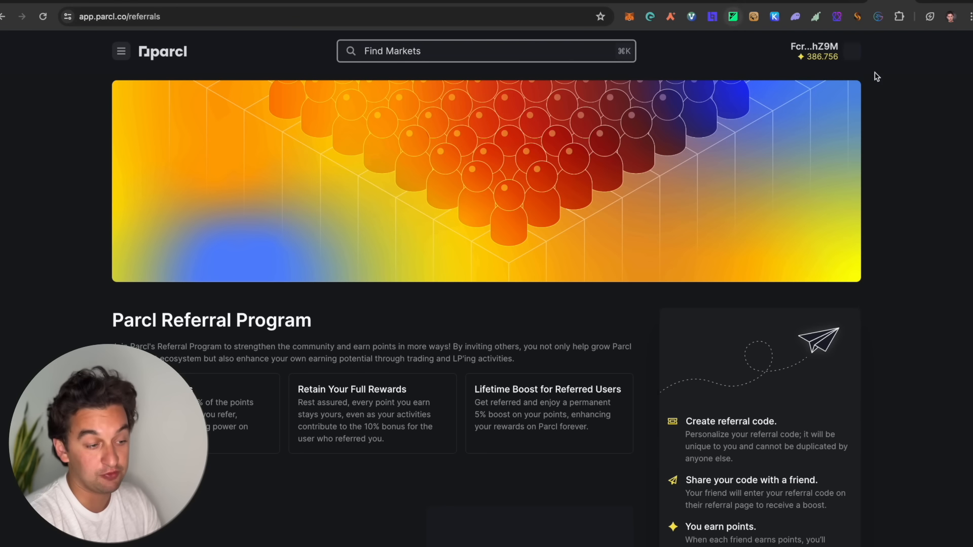
{"action": "mouse_move", "coordinate": [172, 77]}
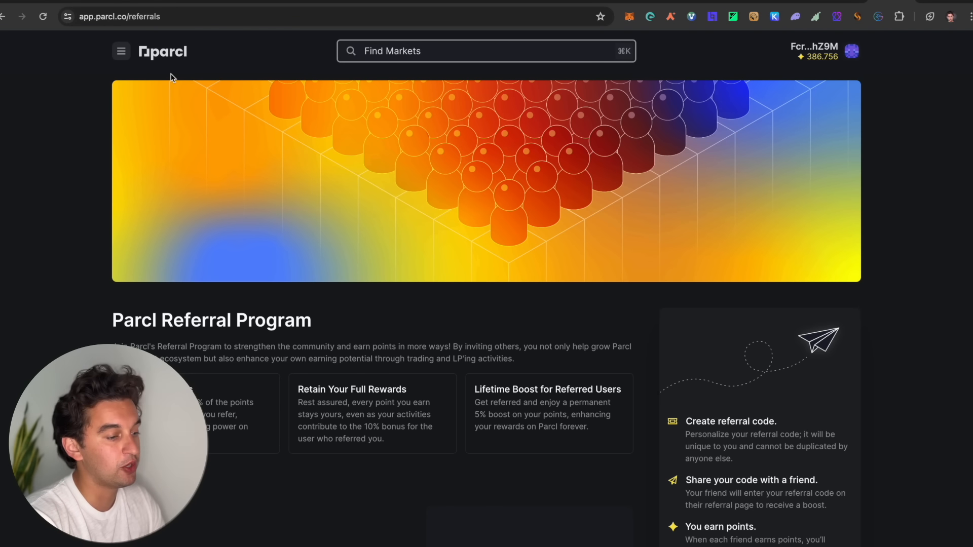
{"action": "scroll", "scroll_direction": "down", "scroll_amount": 3}
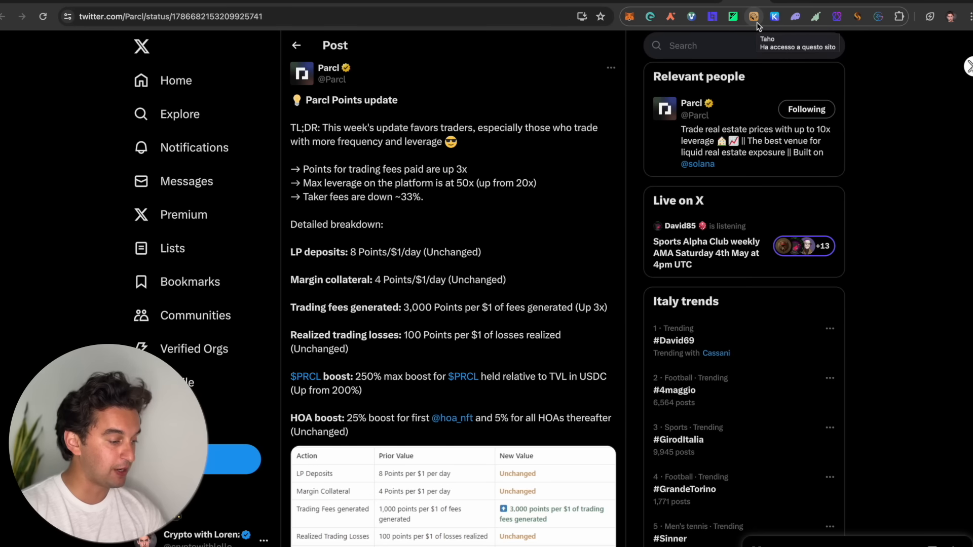
{"action": "mouse_move", "coordinate": [444, 205]}
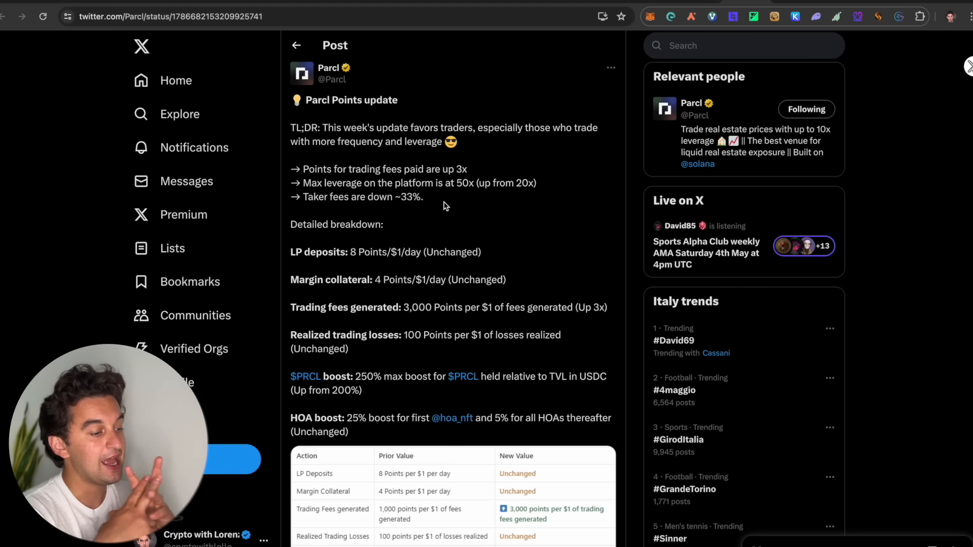
{"action": "scroll", "scroll_direction": "down", "scroll_amount": 3}
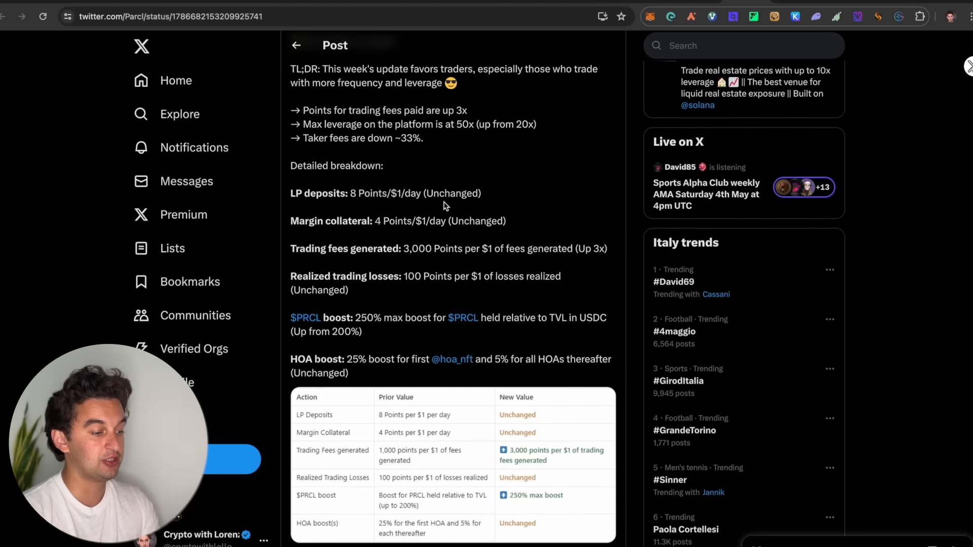
{"action": "scroll", "scroll_direction": "down", "scroll_amount": 3}
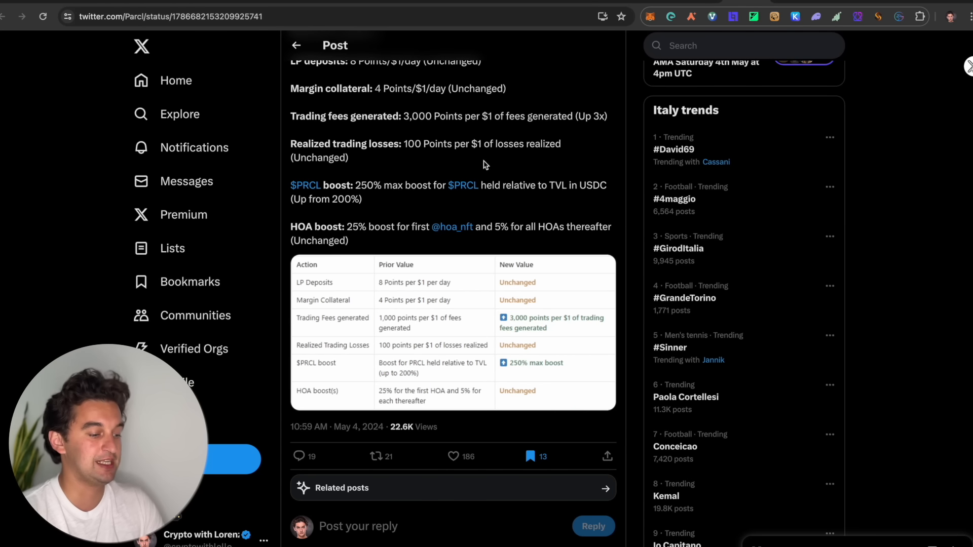
{"action": "mouse_move", "coordinate": [350, 318]}
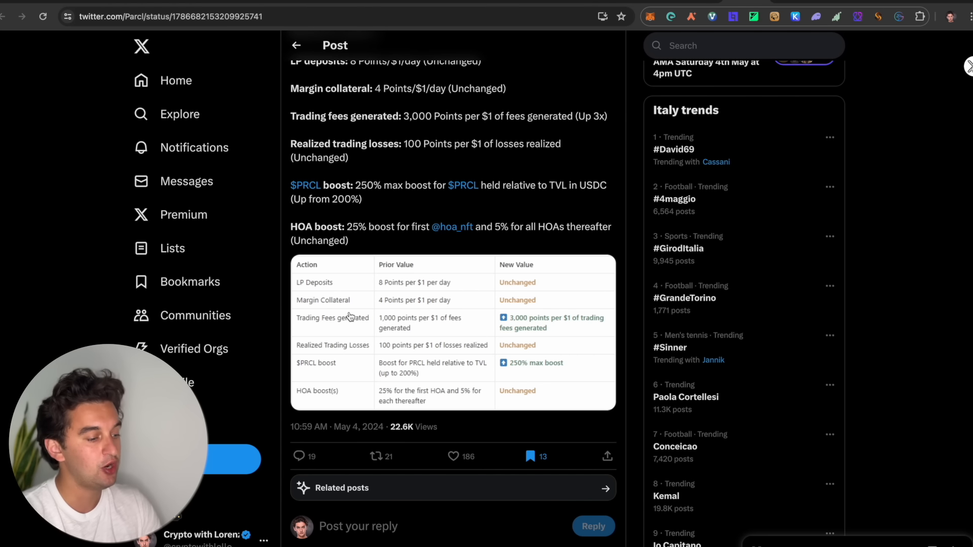
{"action": "scroll", "scroll_direction": "up", "scroll_amount": 3}
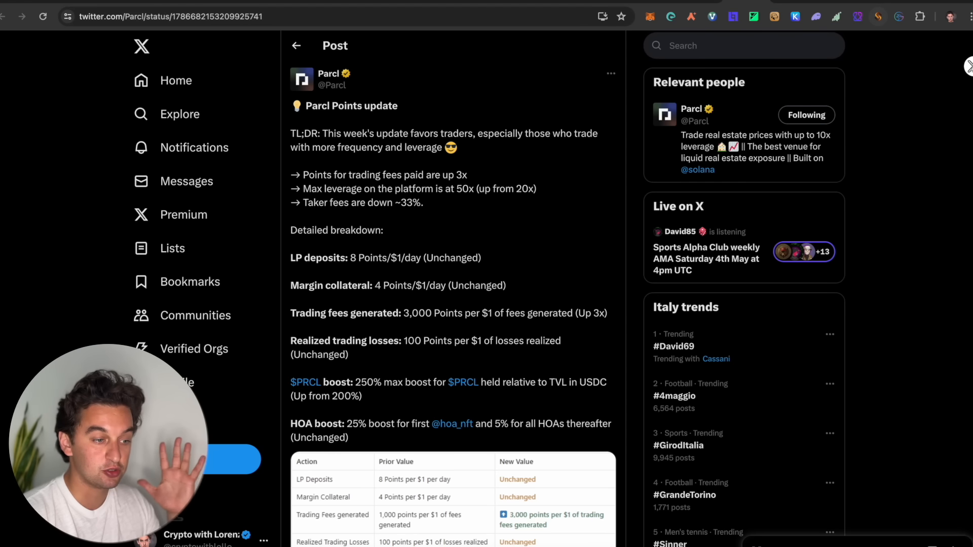
{"action": "mouse_move", "coordinate": [807, 5]}
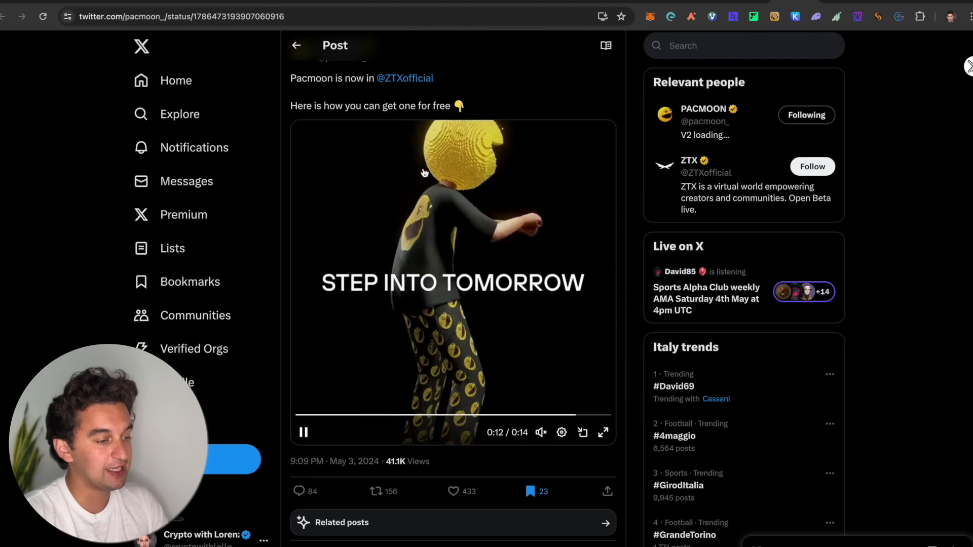
Step: Play Pacmoon's step-by-step tutorial video in the X reply thread
{"action": "scroll", "scroll_direction": "down", "scroll_amount": 3}
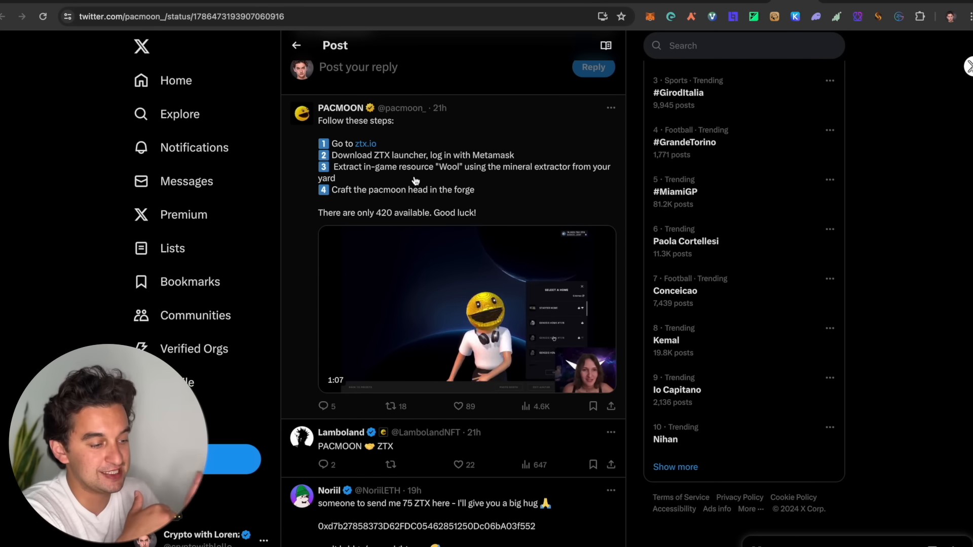
{"action": "left_click", "coordinate": [466, 308]}
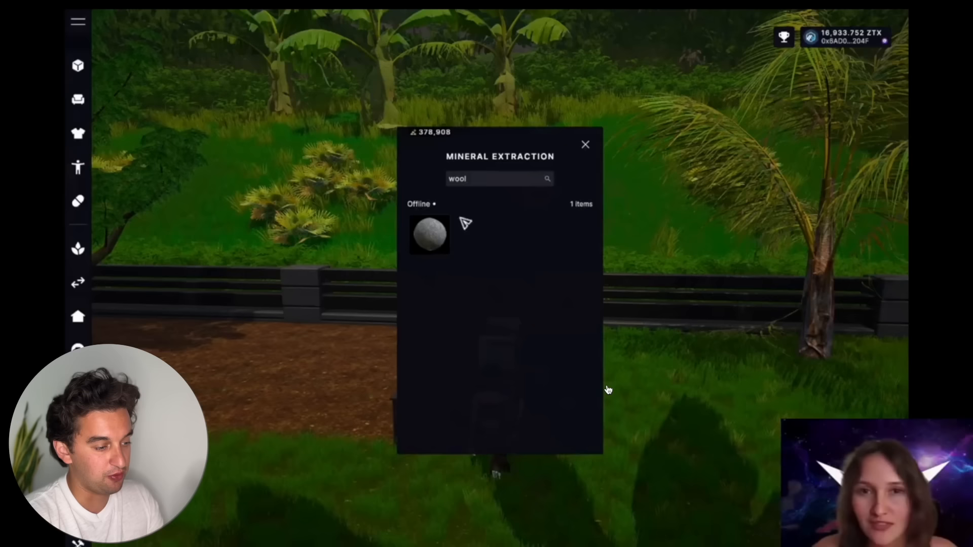
Step: Extract the Wool mineral and dismiss the success and progress notices
{"action": "left_click", "coordinate": [429, 234]}
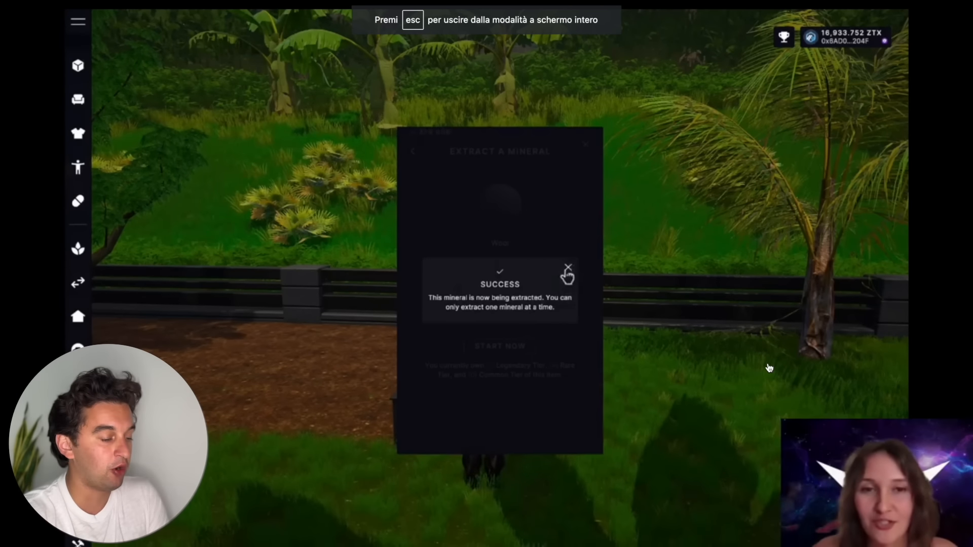
{"action": "left_click", "coordinate": [567, 268]}
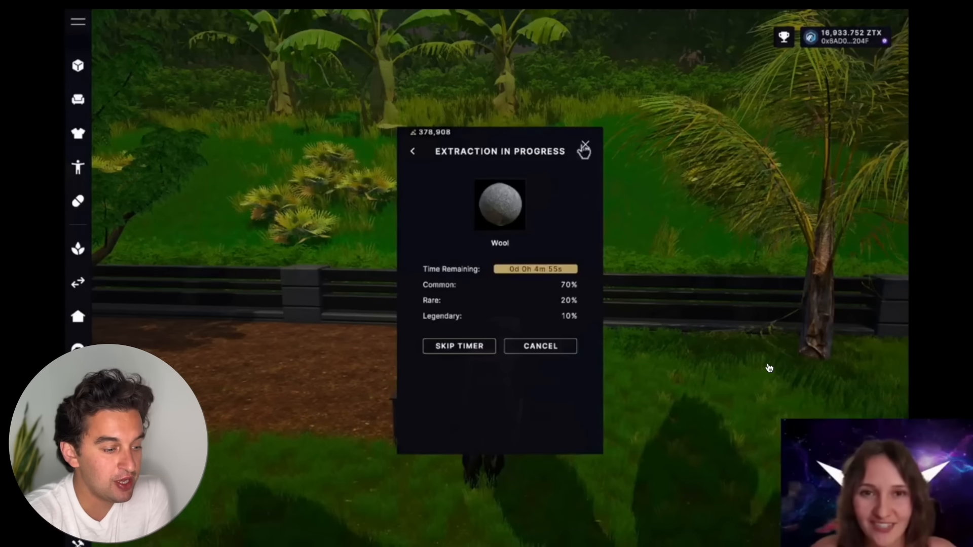
{"action": "left_click", "coordinate": [583, 149]}
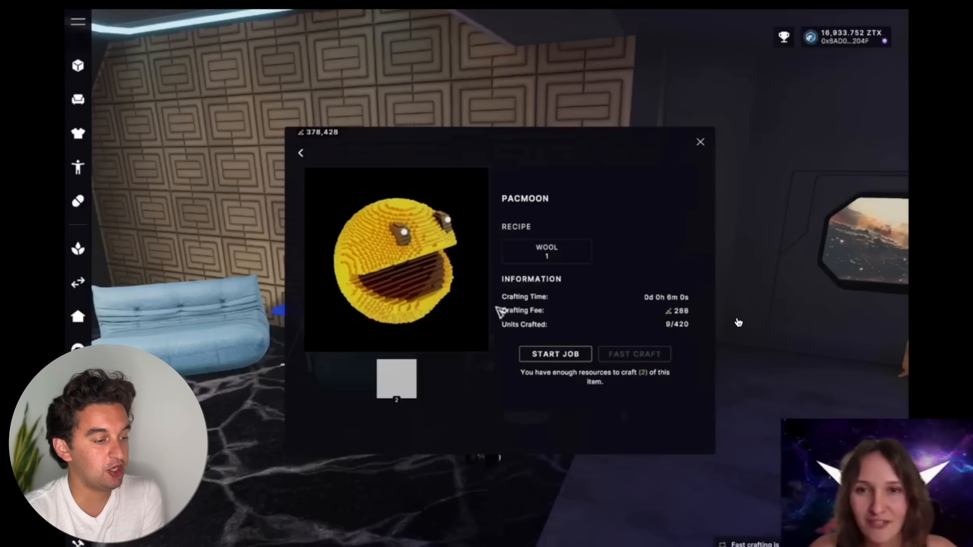
Step: Start the crafting job for the Pacmoon head and acknowledge the transaction notice
{"action": "left_click", "coordinate": [554, 353]}
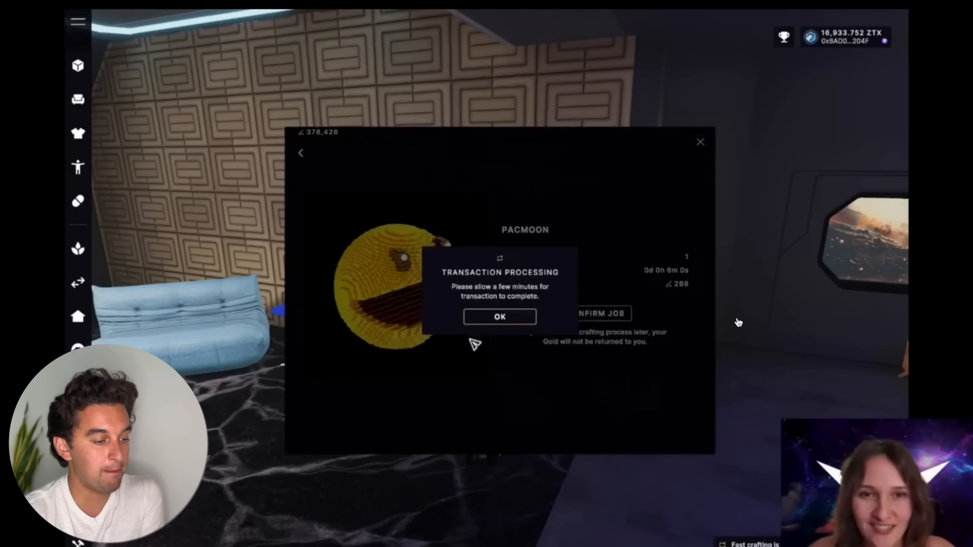
{"action": "left_click", "coordinate": [500, 317]}
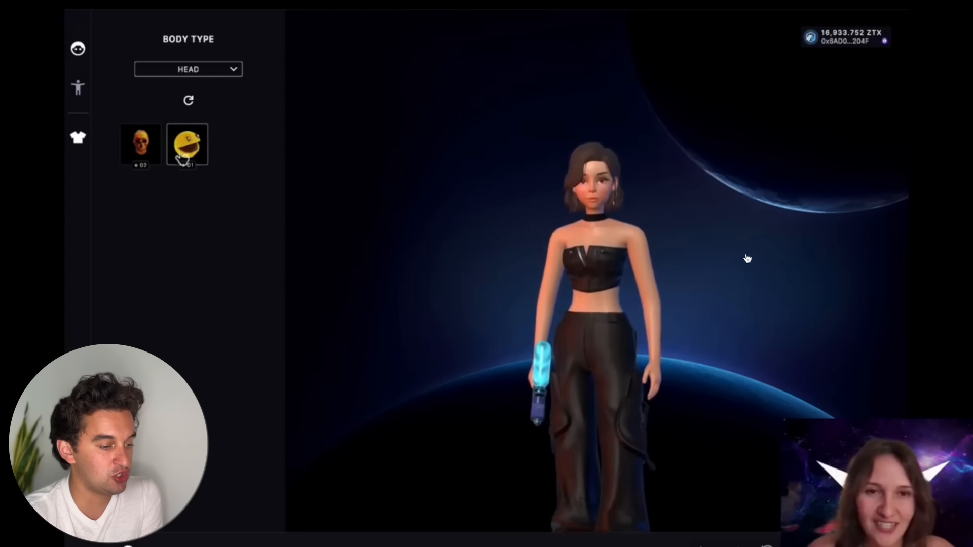
Step: Put the Pacmoon head on the avatar and try a first alternative outfit
{"action": "left_click", "coordinate": [188, 145]}
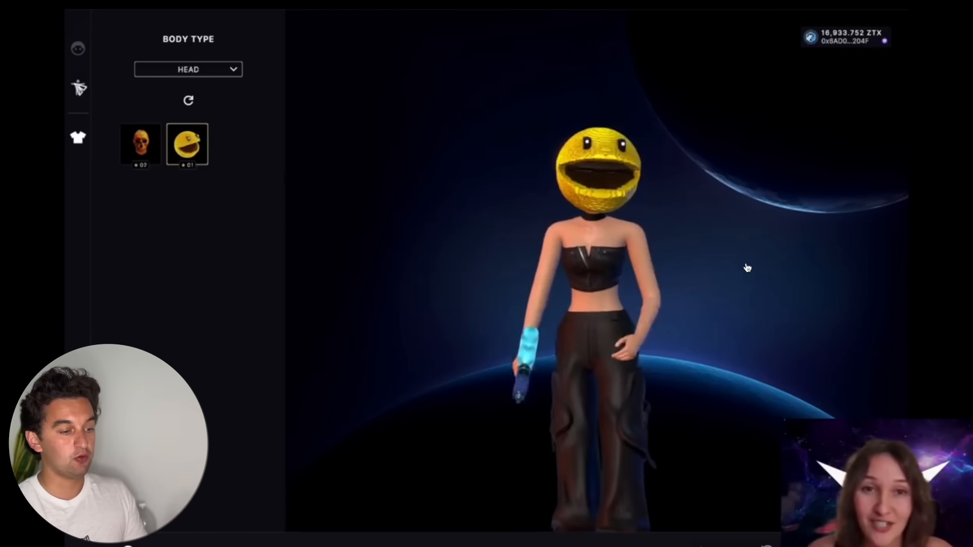
{"action": "left_click", "coordinate": [188, 69]}
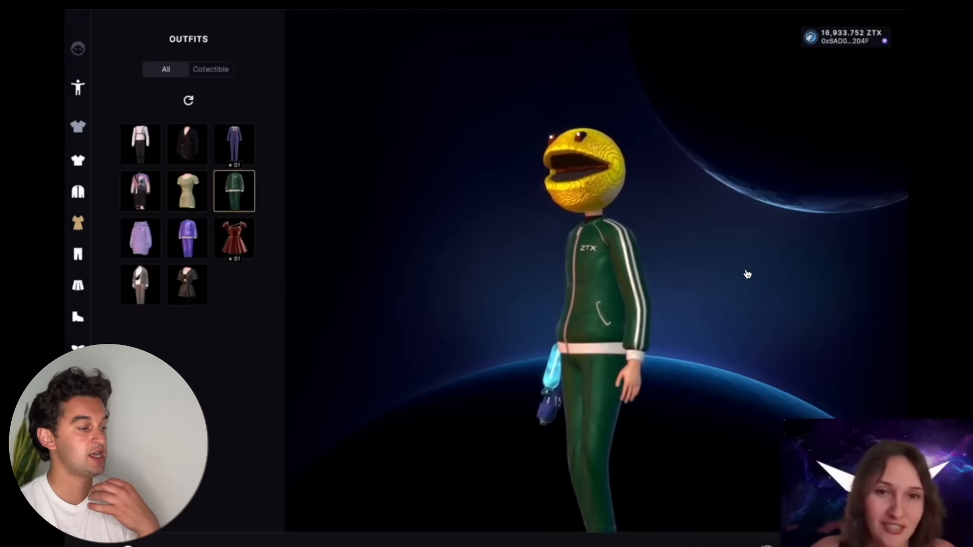
{"action": "left_click", "coordinate": [140, 190]}
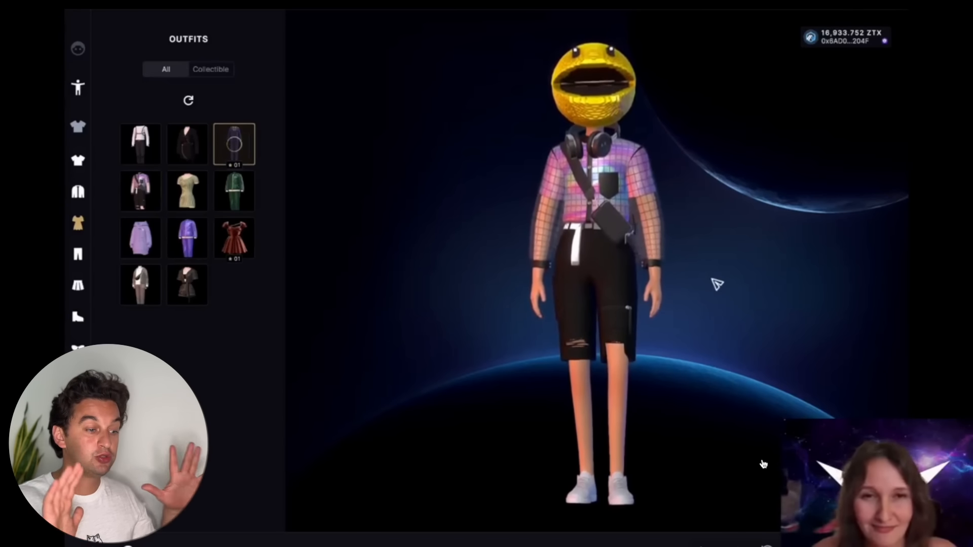
Step: Dress the avatar in the blue suit, the white shirt outfit and another outfit
{"action": "left_click", "coordinate": [234, 143]}
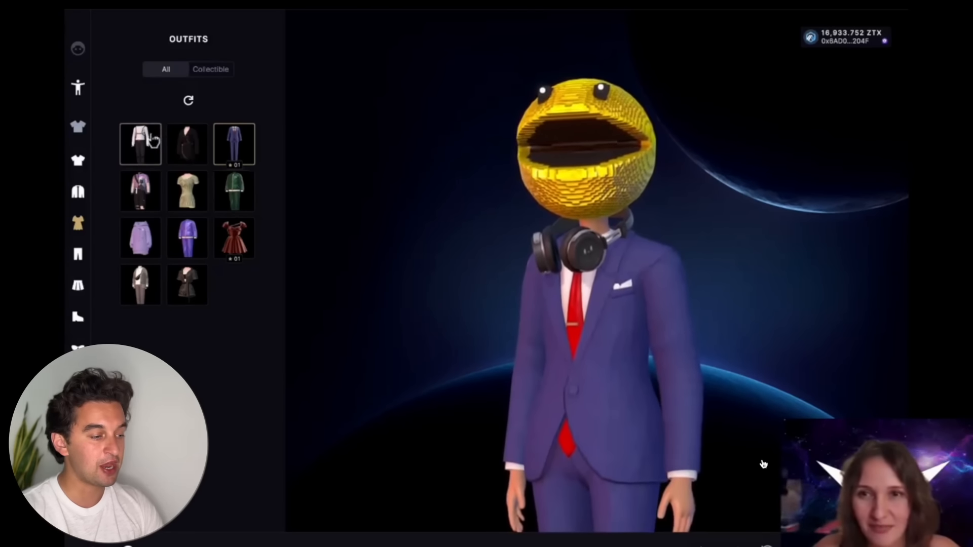
{"action": "left_click", "coordinate": [140, 144]}
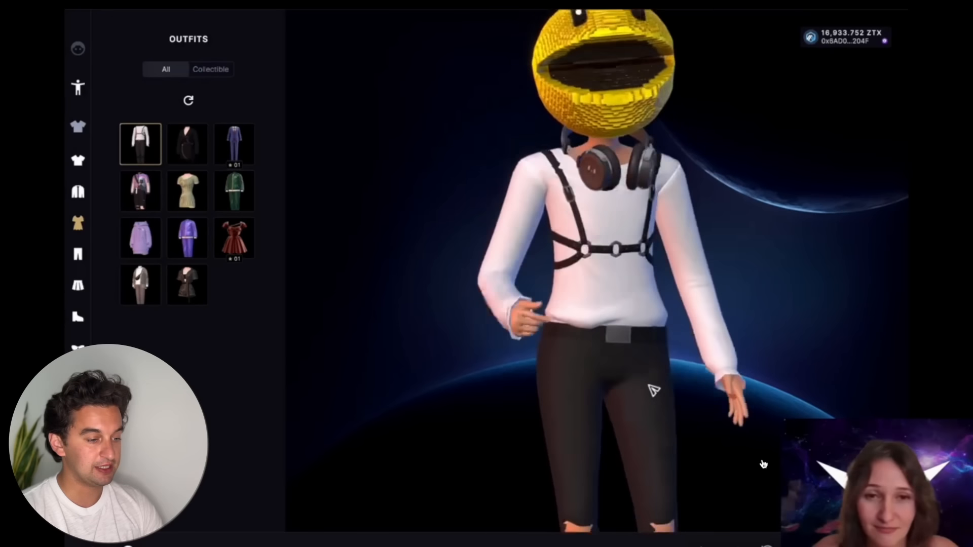
{"action": "left_click", "coordinate": [78, 254]}
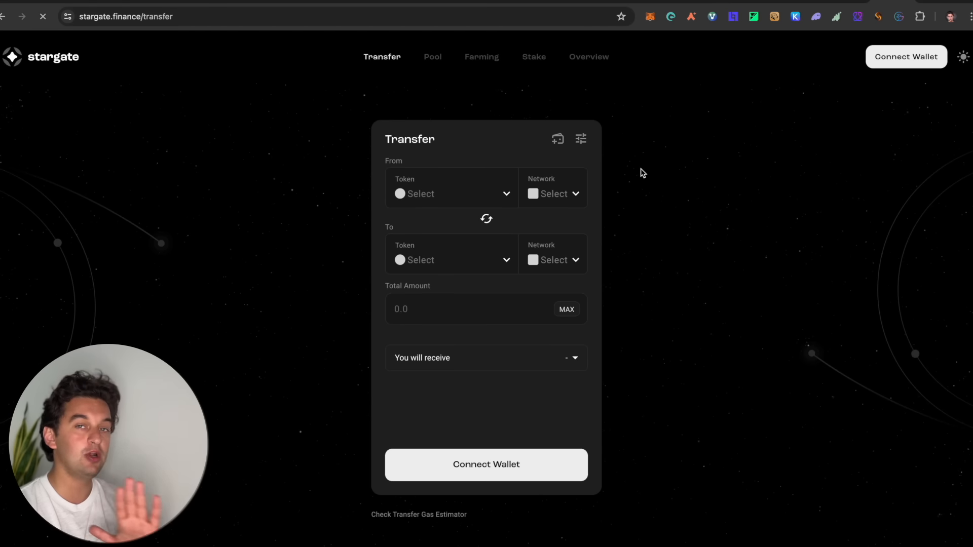
Step: Check the Linea Surge active address, then return to Stargate's Farming overview
{"action": "left_click", "coordinate": [905, 57]}
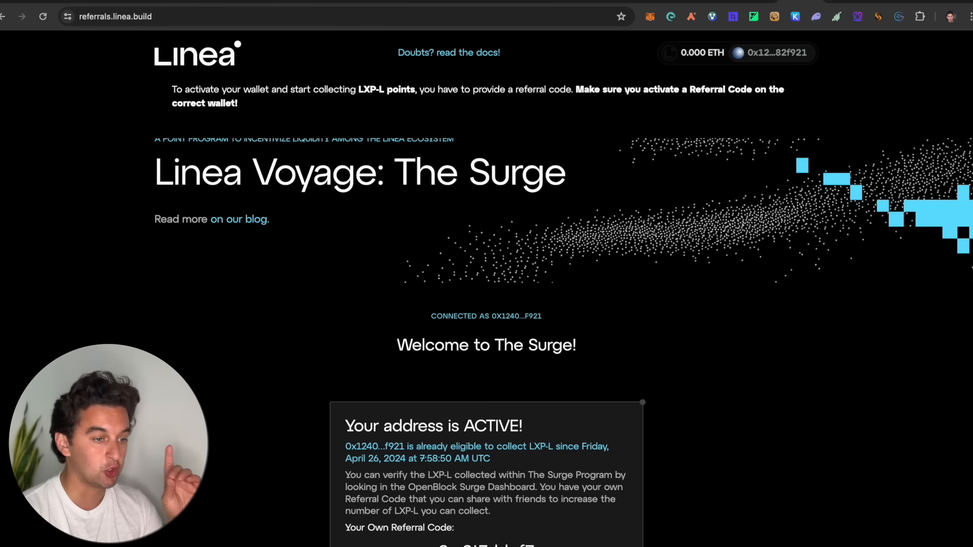
{"action": "left_click", "coordinate": [124, 17]}
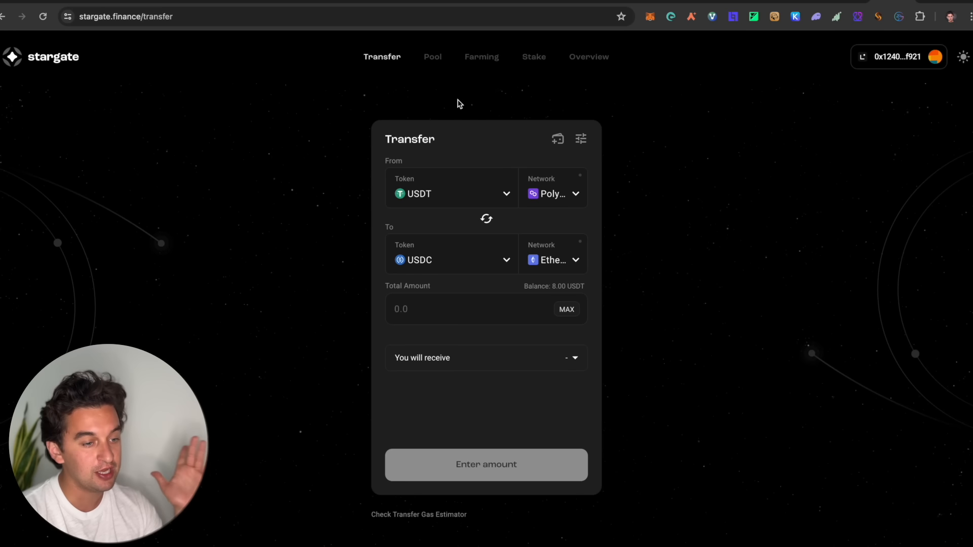
{"action": "left_click", "coordinate": [480, 57]}
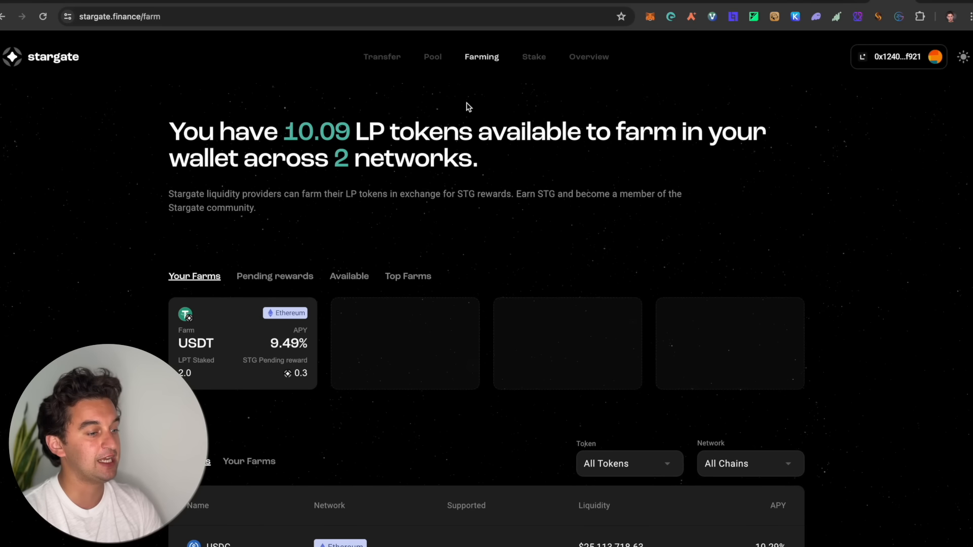
{"action": "mouse_move", "coordinate": [436, 68]}
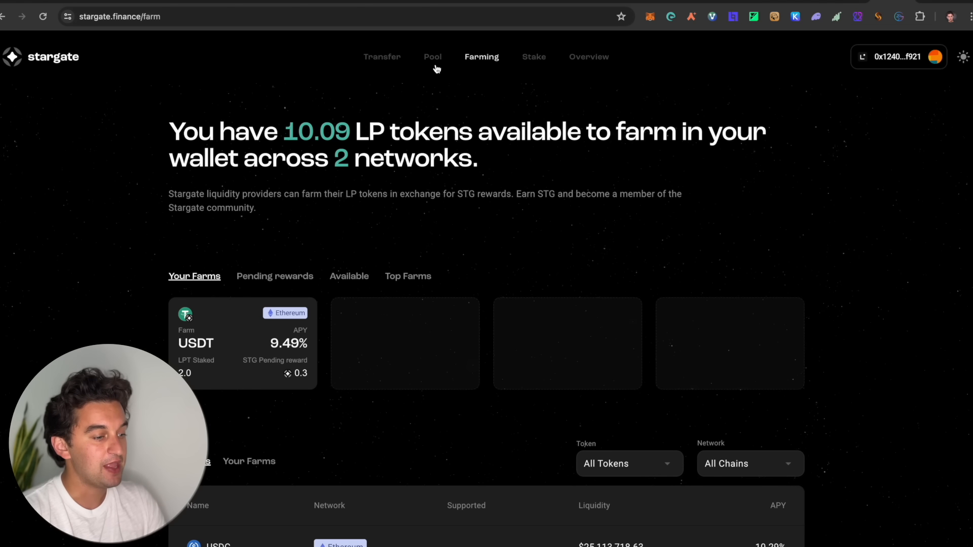
Step: Show Stargate's Pool page listing $14.10 across 12 assets
{"action": "left_click", "coordinate": [433, 57]}
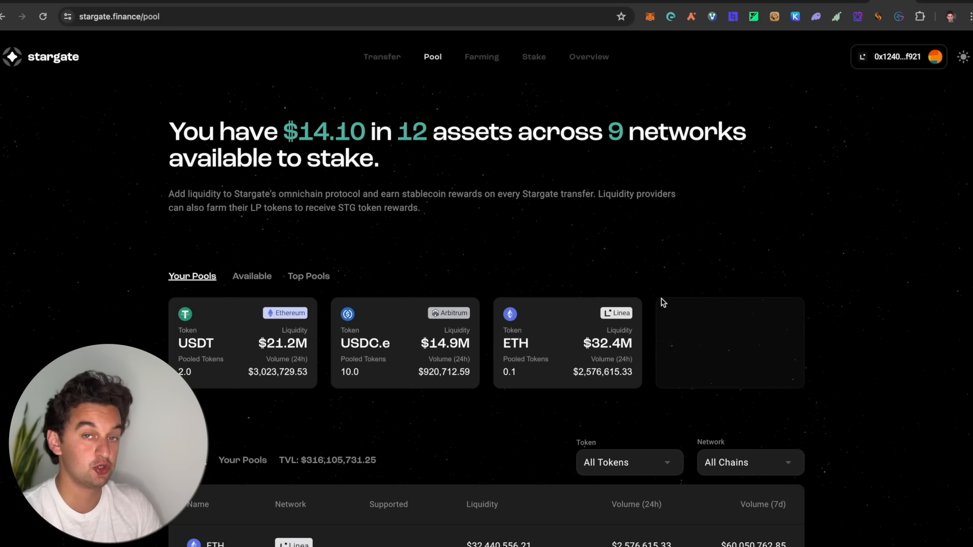
{"action": "scroll", "scroll_direction": "down", "scroll_amount": 3}
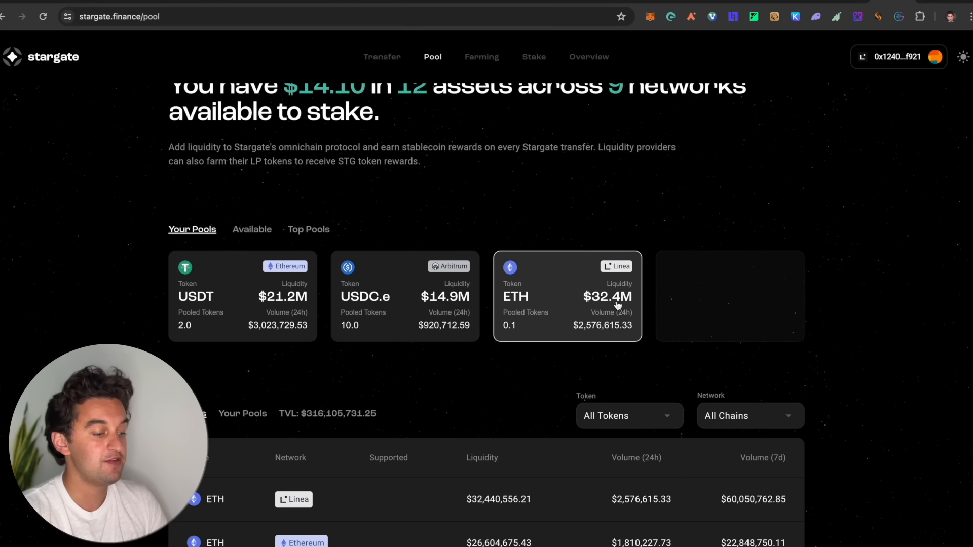
{"action": "mouse_move", "coordinate": [577, 295]}
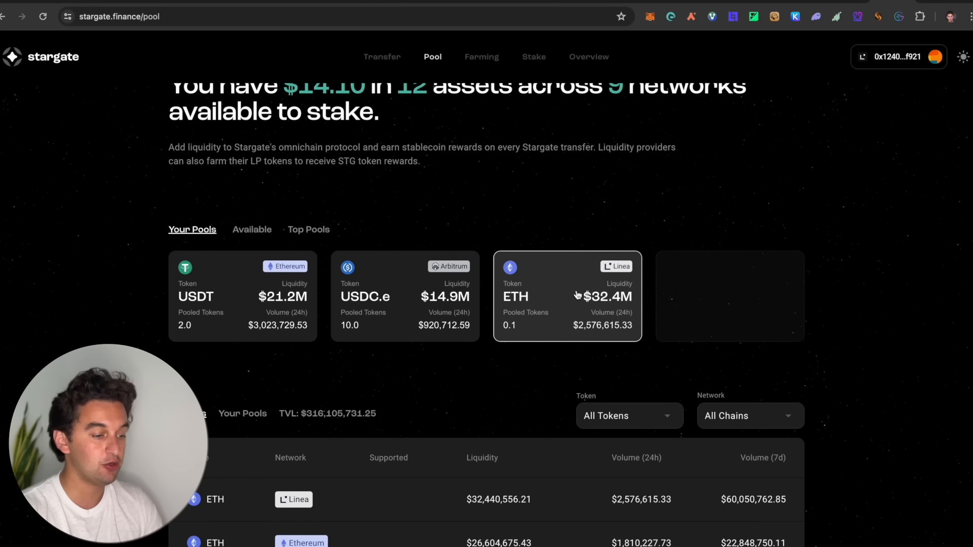
{"action": "scroll", "scroll_direction": "up", "scroll_amount": 3}
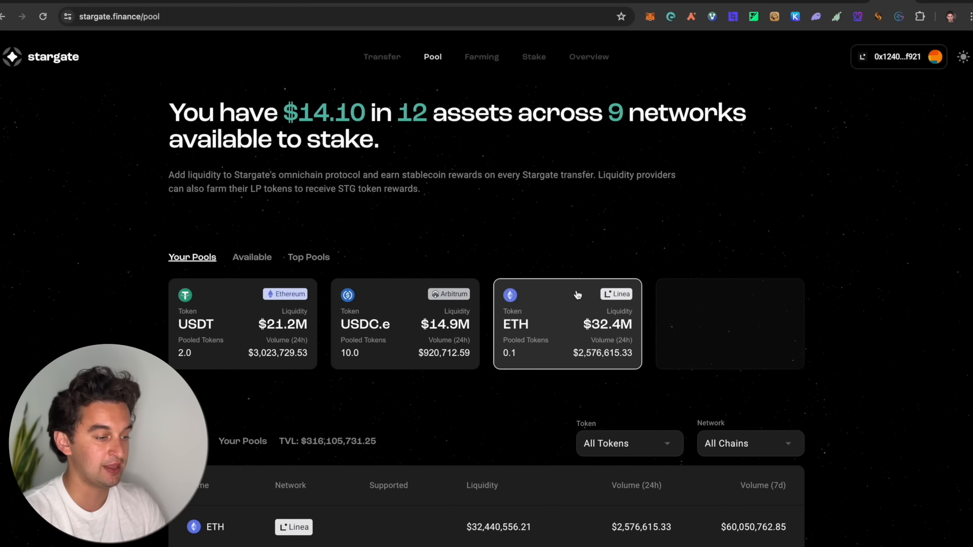